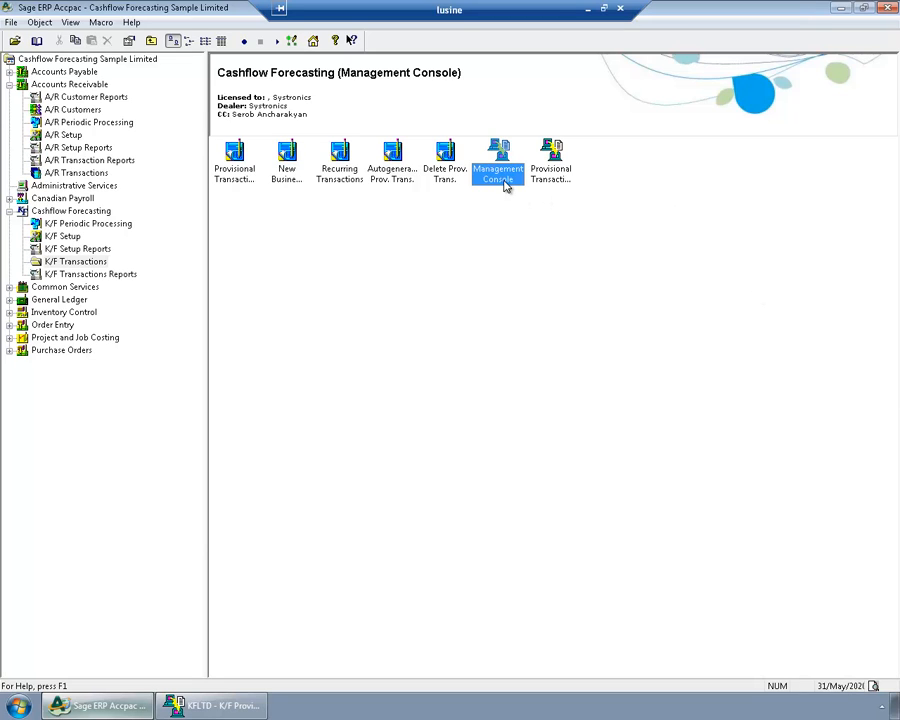
- Load PRBANK's provisional transactions in the Management Console, showing one 1,500.00 entry
{"action": "double_click", "coordinate": [496, 160]}
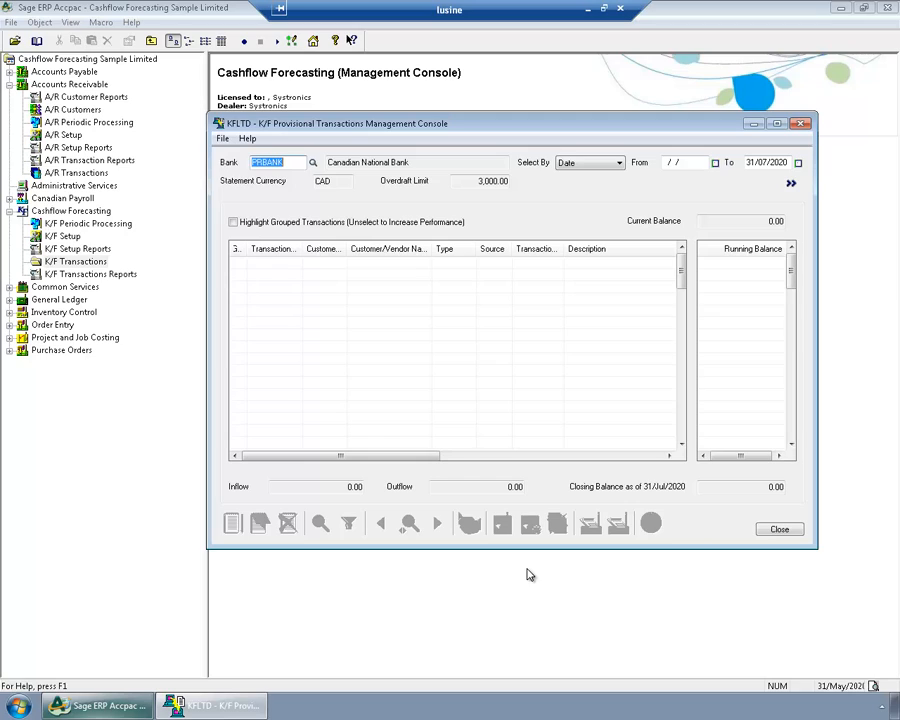
{"action": "mouse_move", "coordinate": [298, 164]}
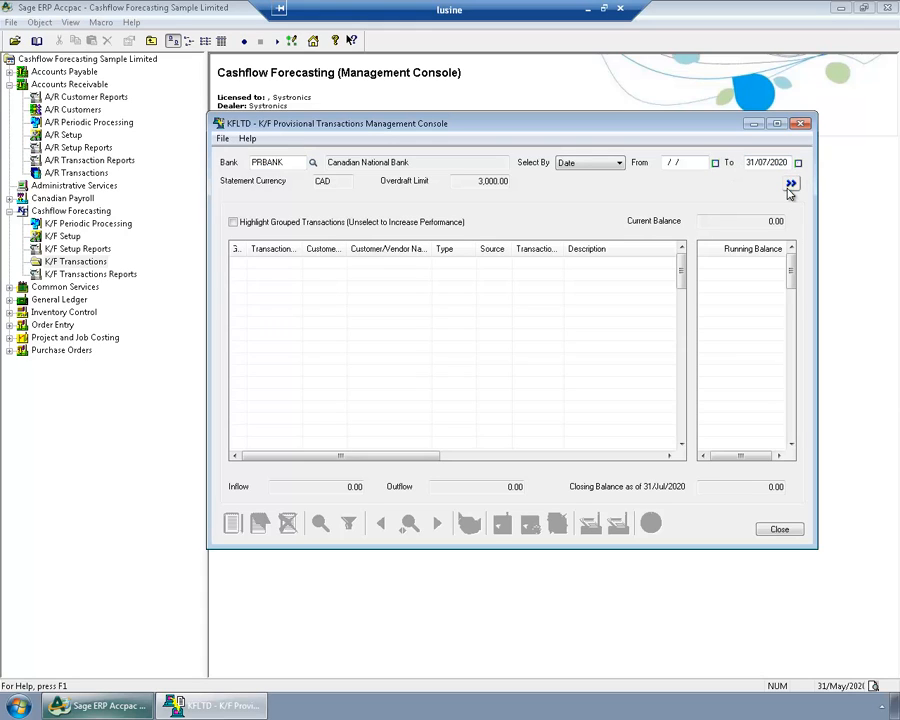
{"action": "left_click", "coordinate": [792, 184]}
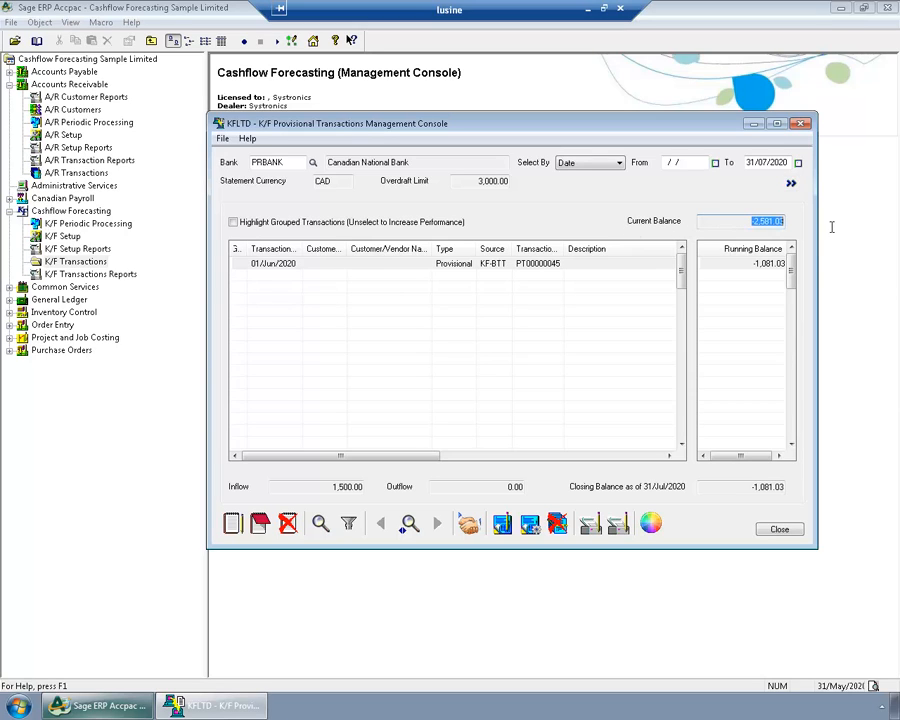
{"action": "mouse_move", "coordinate": [838, 292]}
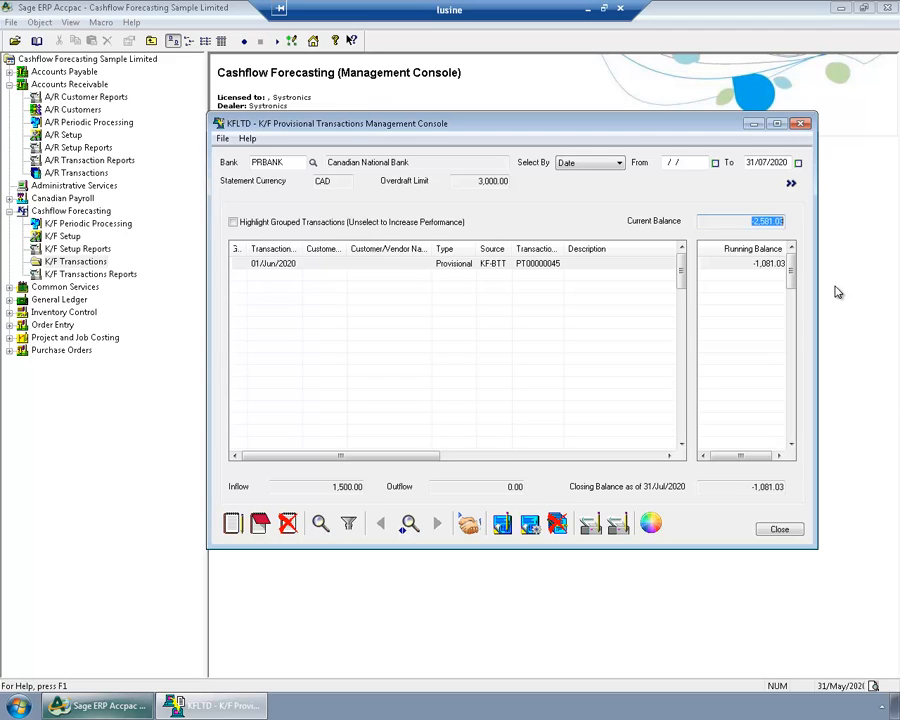
{"action": "mouse_move", "coordinate": [556, 506]}
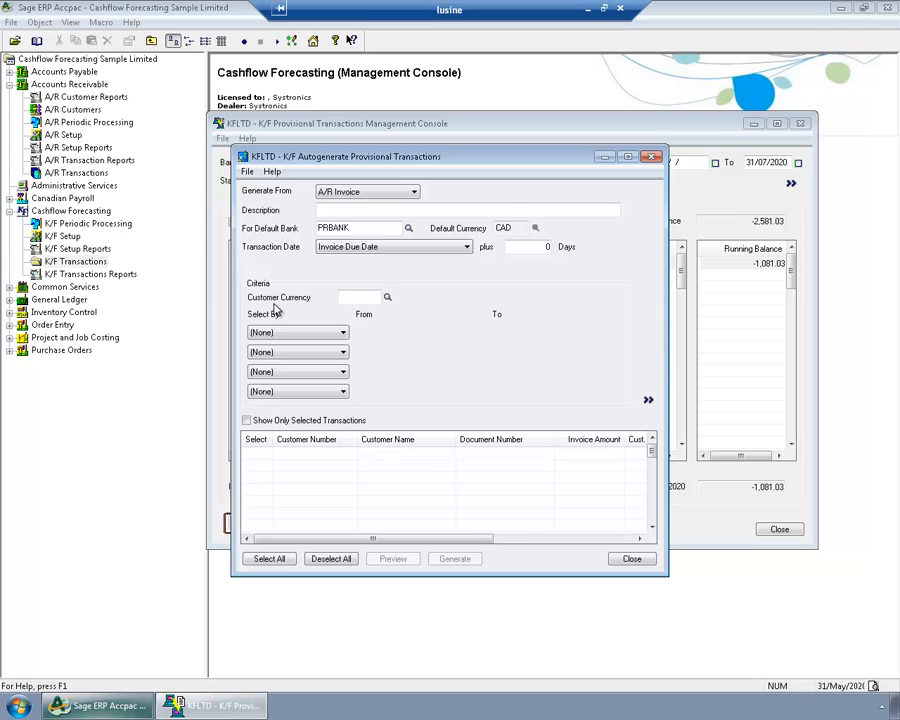
{"action": "mouse_move", "coordinate": [284, 268]}
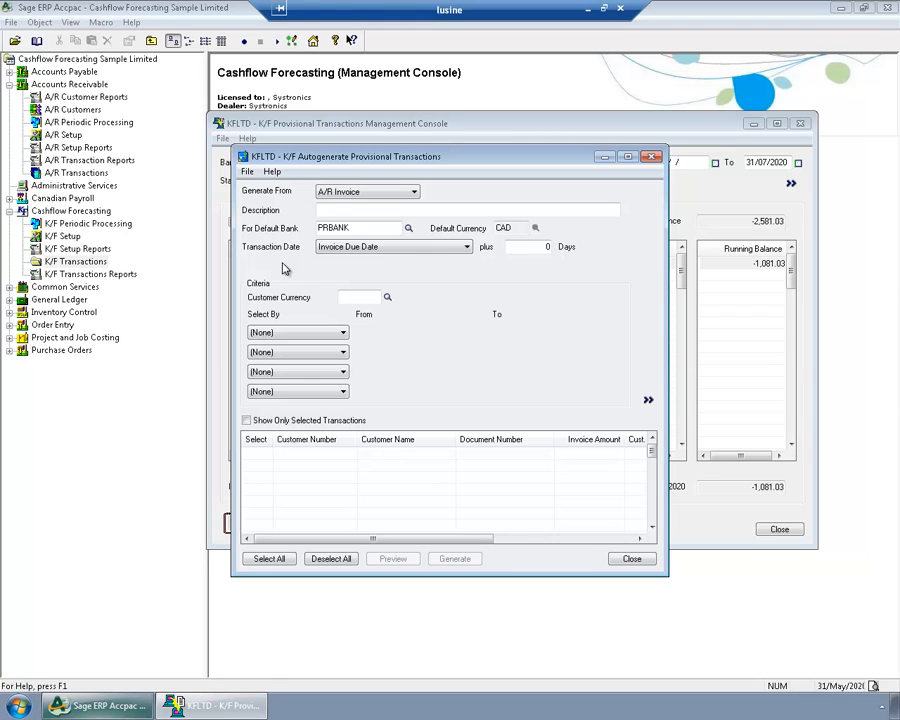
{"action": "mouse_move", "coordinate": [284, 332]}
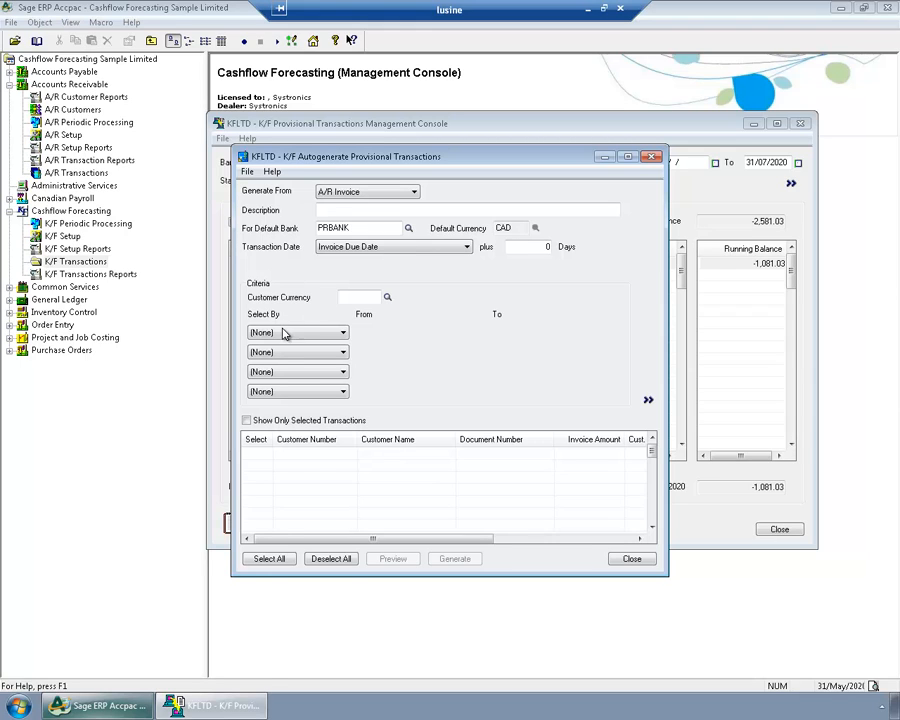
- Filter A/R invoices by Document Due Date 01/07/2020 to 31/07/2020 and maximize the window
{"action": "left_click", "coordinate": [342, 332]}
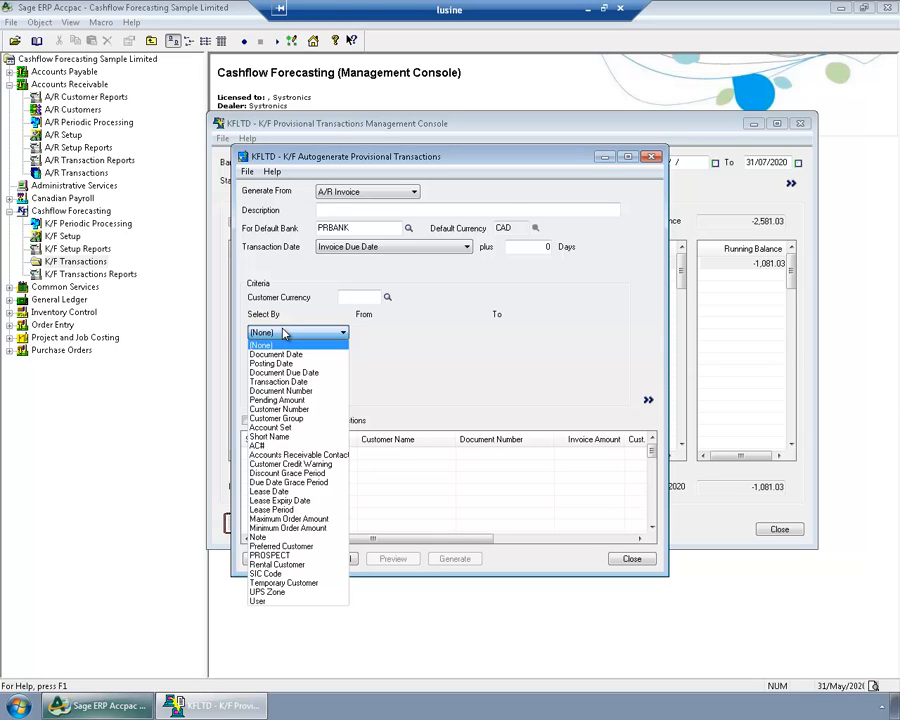
{"action": "left_click", "coordinate": [278, 354]}
{"action": "type", "text": "01/07/ 20"}
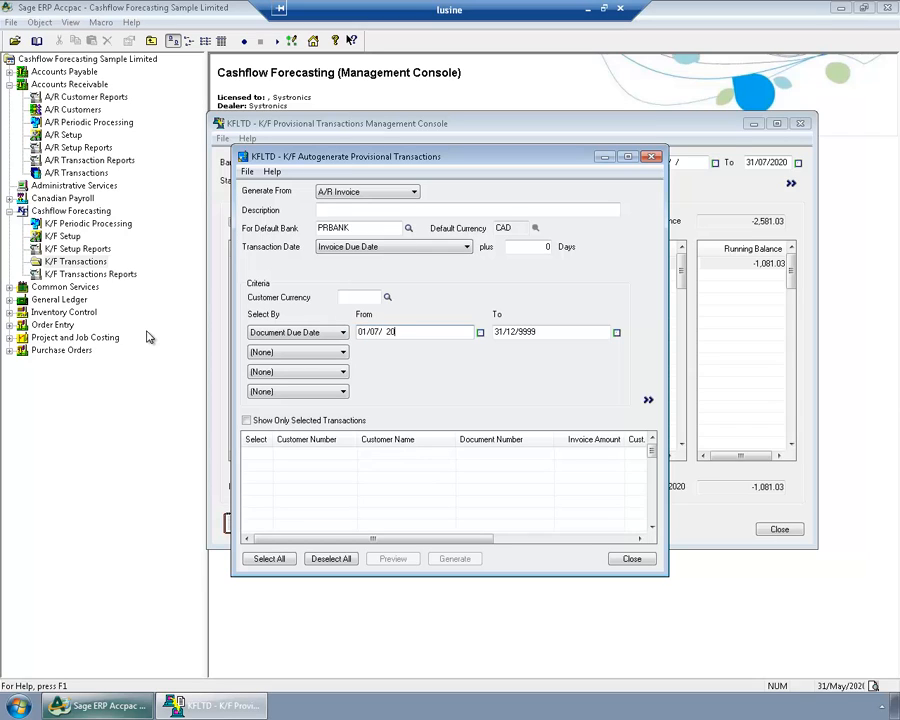
{"action": "triple_click", "coordinate": [410, 332]}
{"action": "type", "text": "20"}
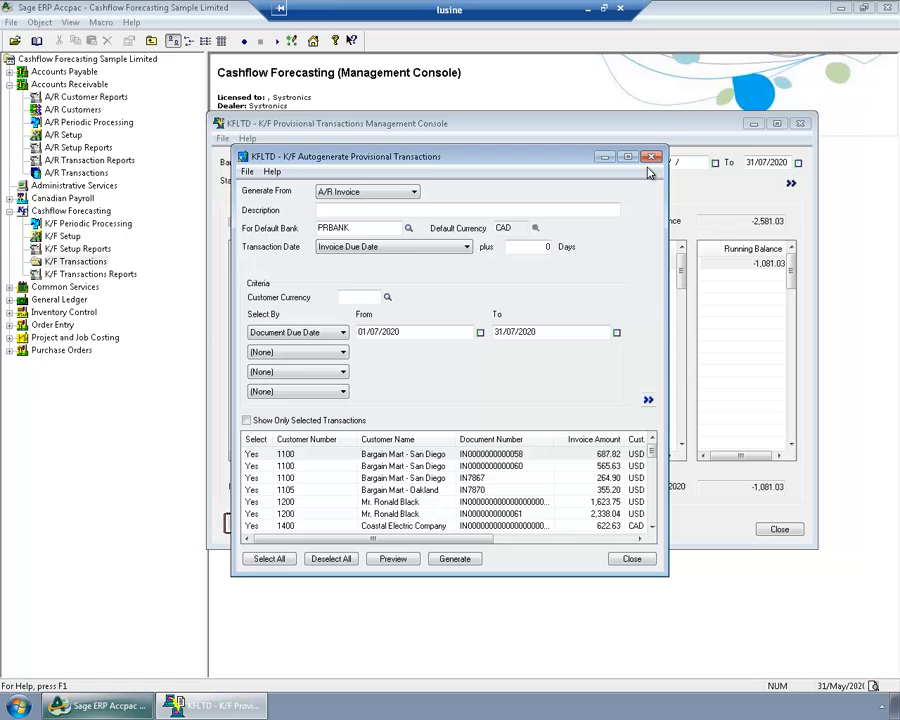
{"action": "left_click", "coordinate": [628, 156]}
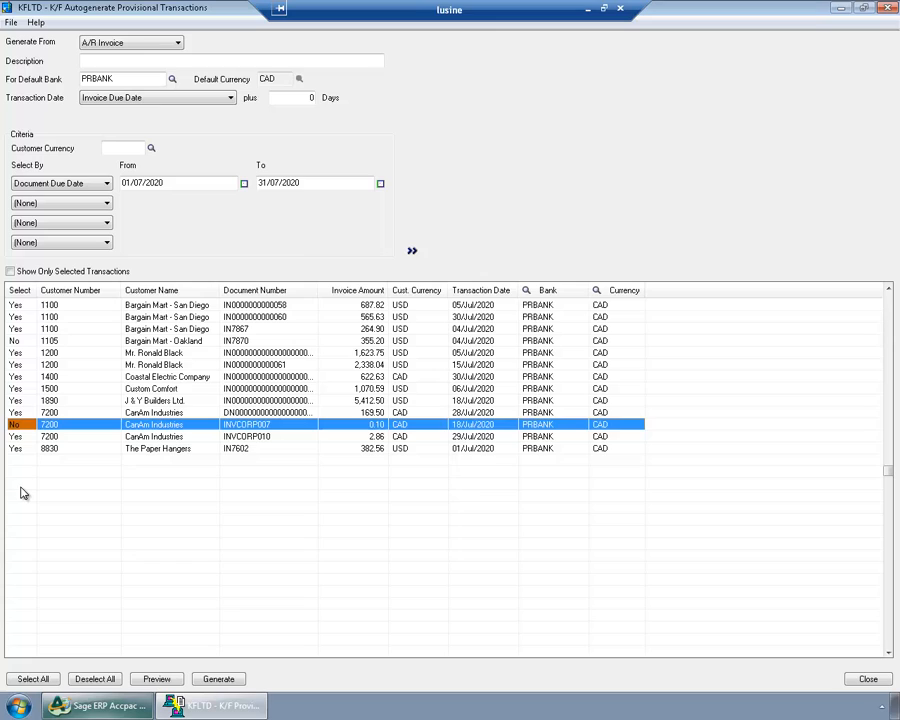
- Exclude an unwanted invoice, then generate provisional transactions from the selected July invoices
{"action": "left_click", "coordinate": [470, 328]}
{"action": "type", "text": "2,000"}
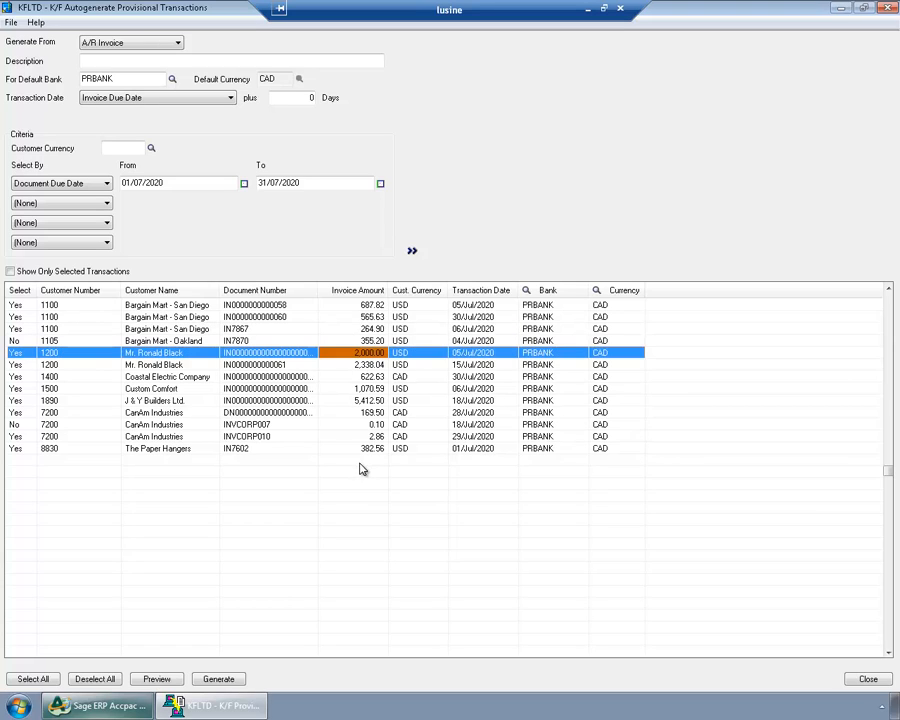
{"action": "mouse_move", "coordinate": [358, 492]}
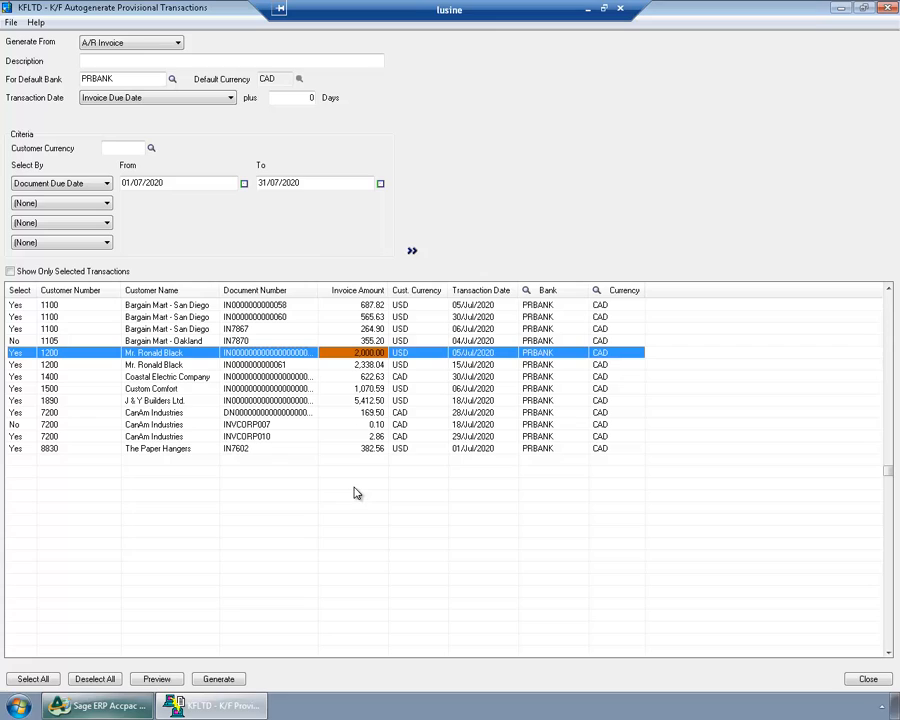
{"action": "left_click", "coordinate": [218, 680]}
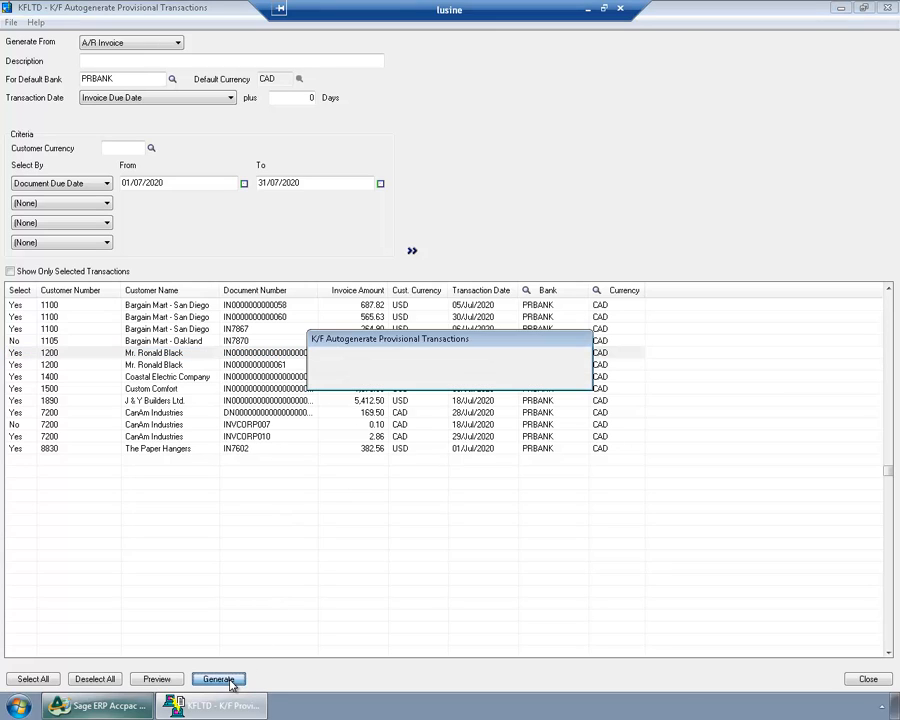
{"action": "left_click", "coordinate": [218, 680]}
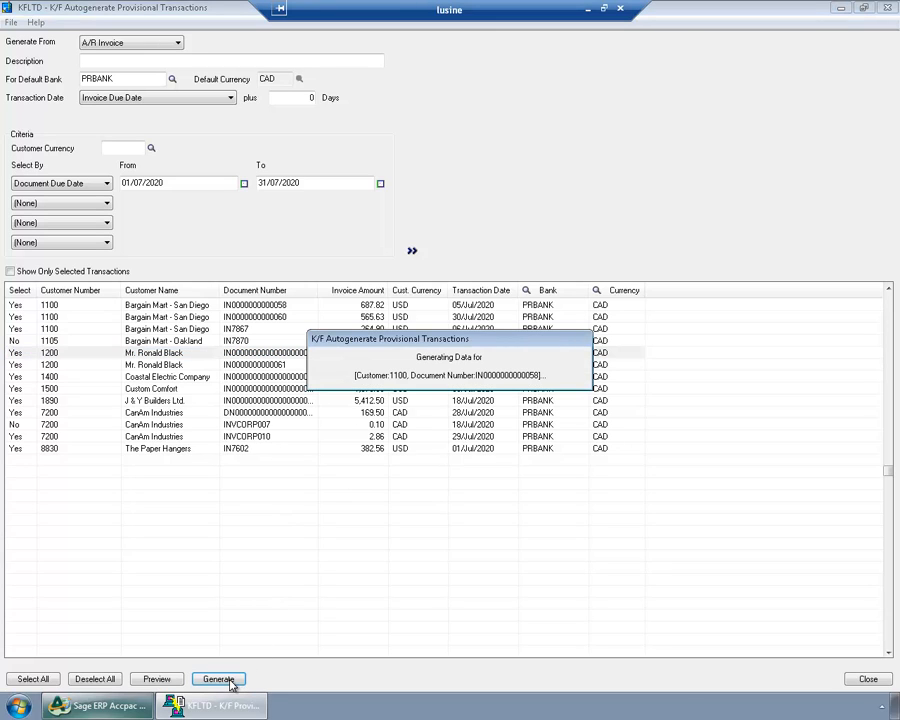
{"action": "left_click", "coordinate": [218, 680]}
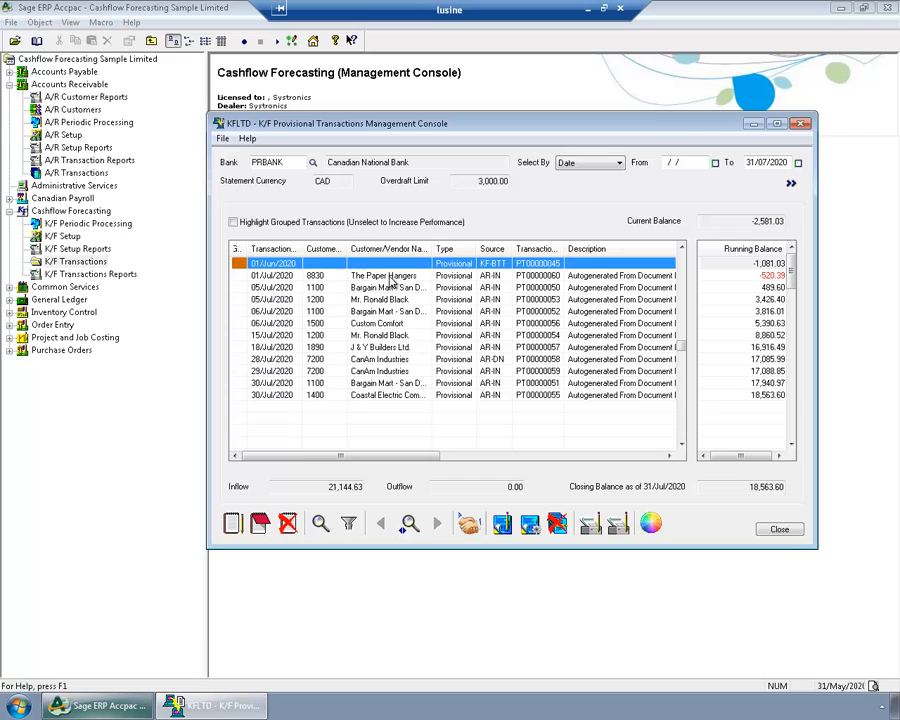
{"action": "mouse_move", "coordinate": [316, 456]}
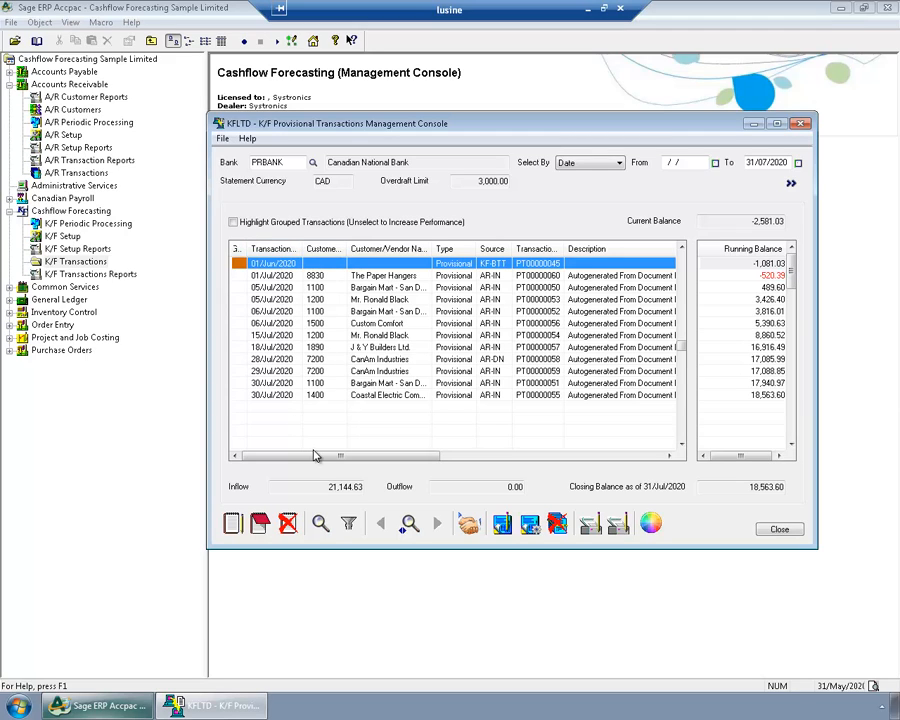
{"action": "mouse_move", "coordinate": [314, 456]}
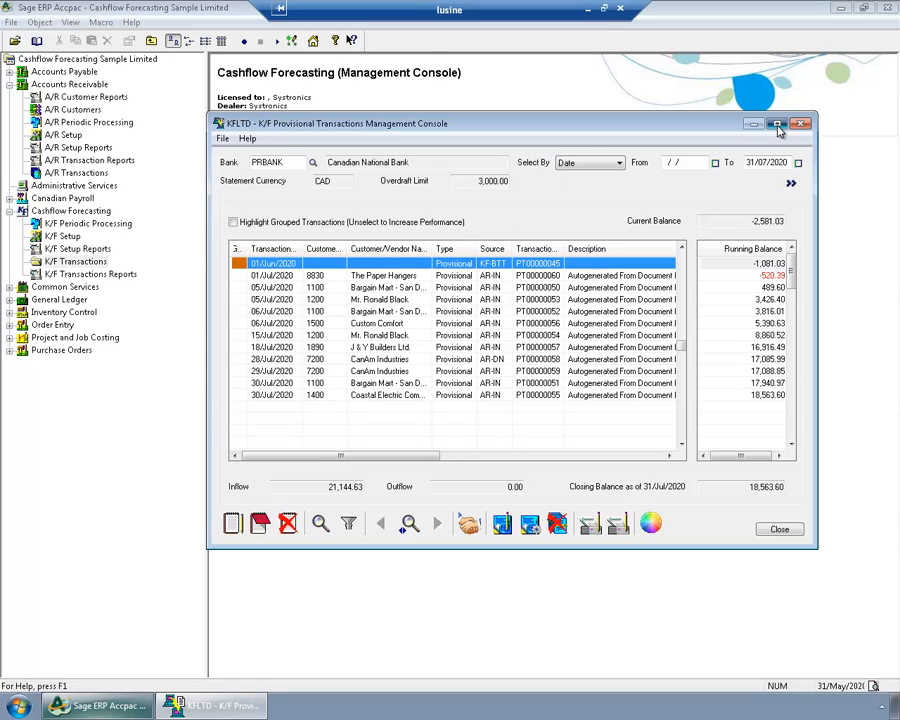
{"action": "left_click", "coordinate": [778, 124]}
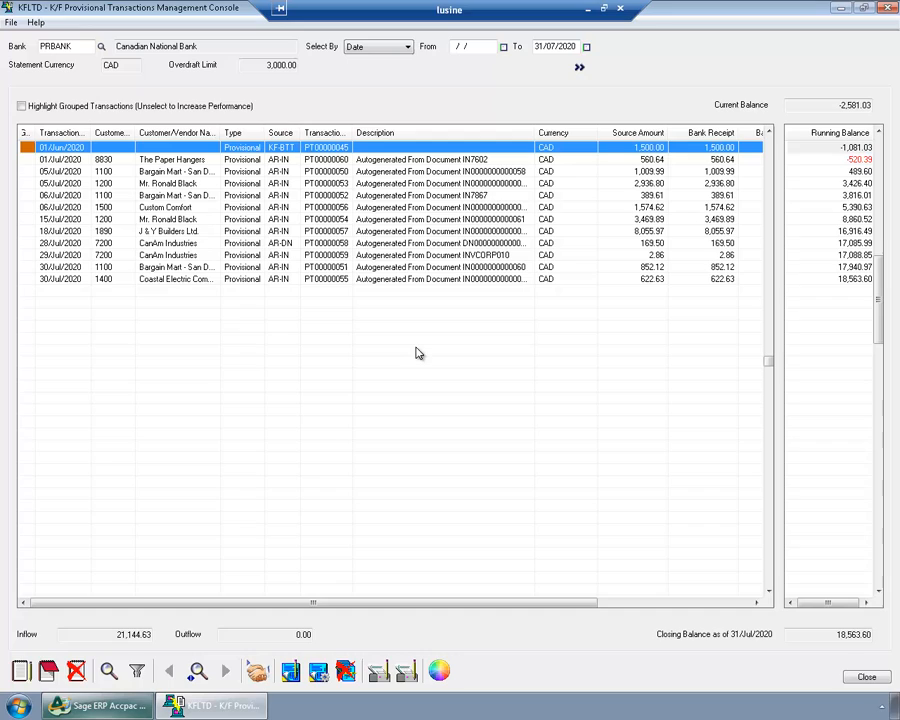
{"action": "left_click", "coordinate": [176, 218]}
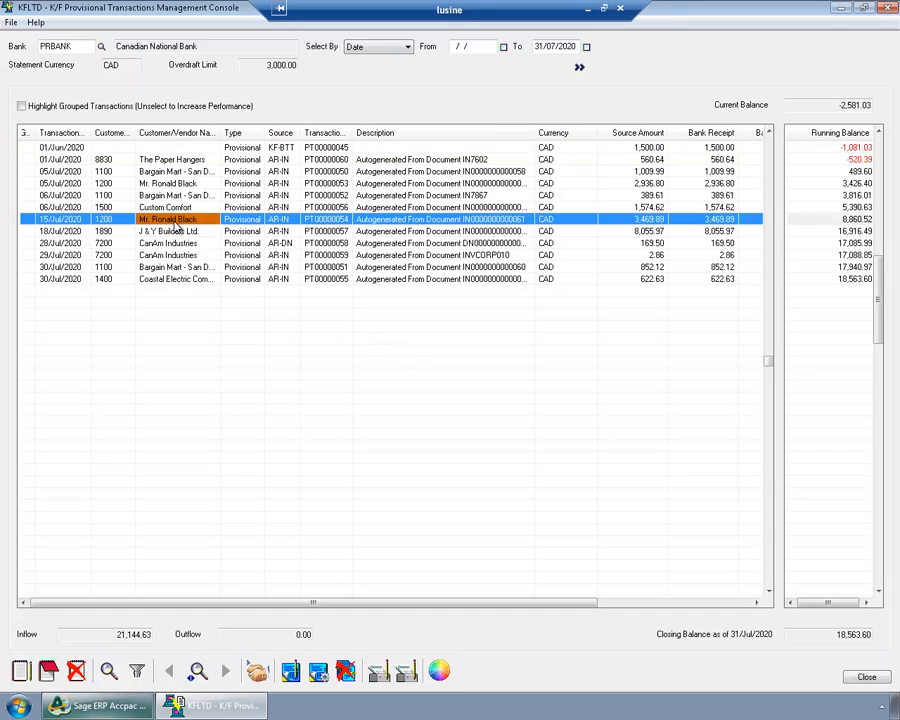
{"action": "mouse_move", "coordinate": [210, 324]}
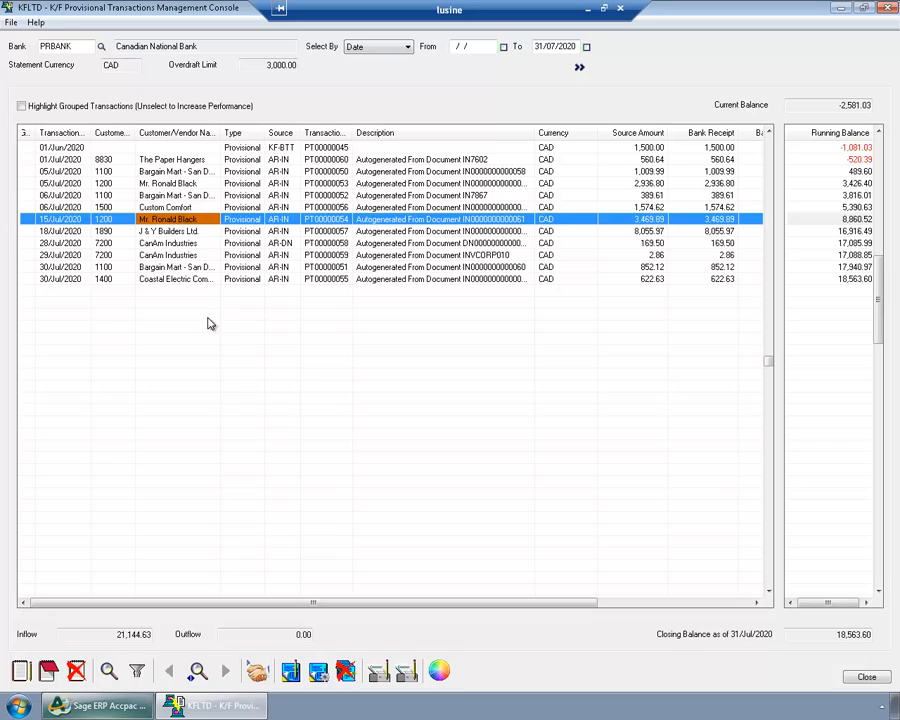
{"action": "mouse_move", "coordinate": [180, 244]}
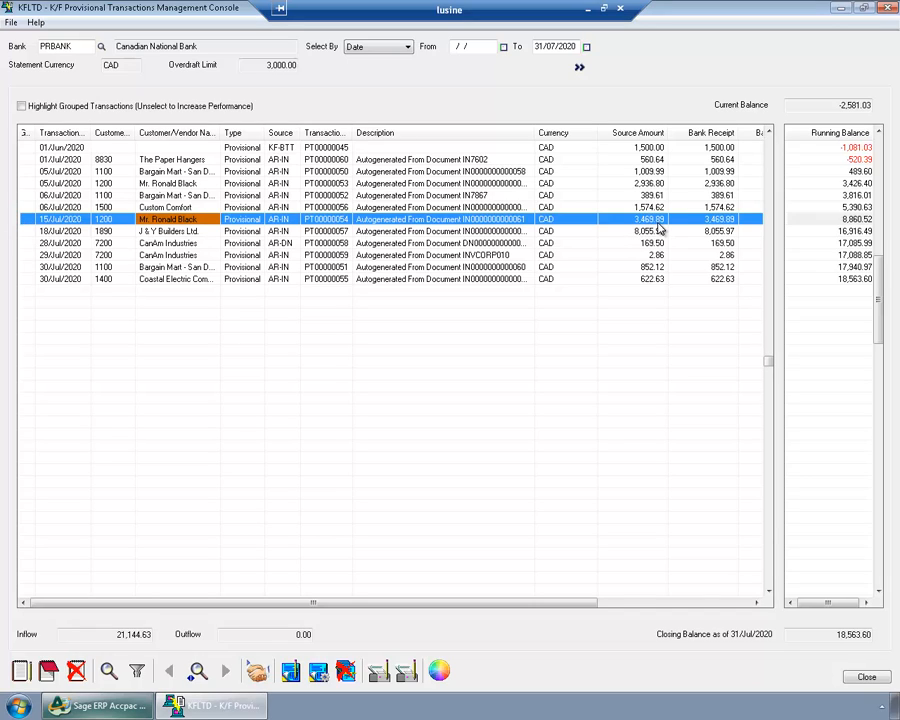
{"action": "mouse_move", "coordinate": [48, 228]}
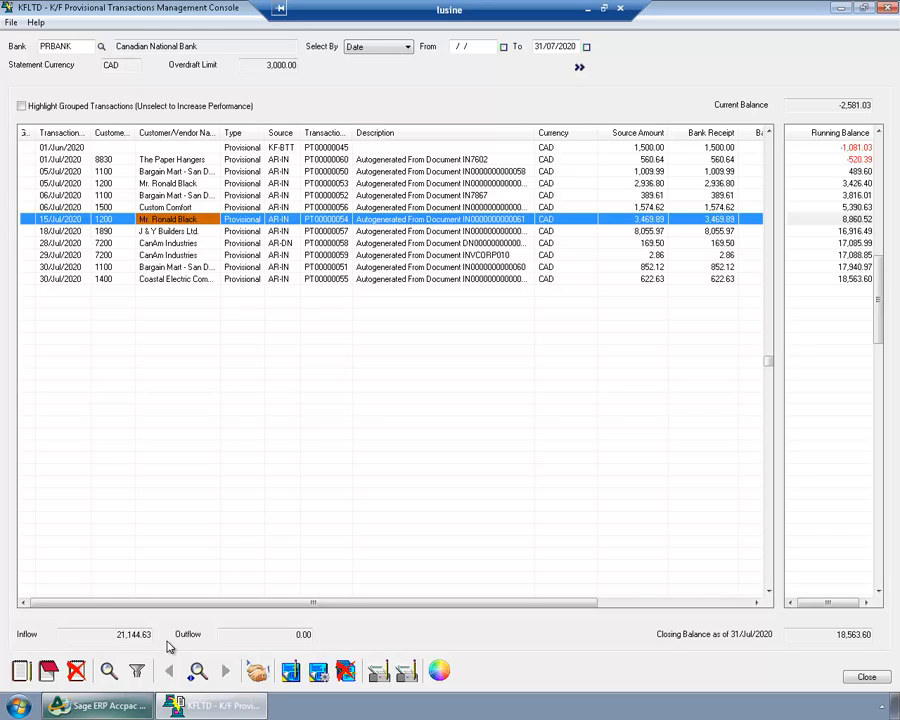
{"action": "mouse_move", "coordinate": [548, 694]}
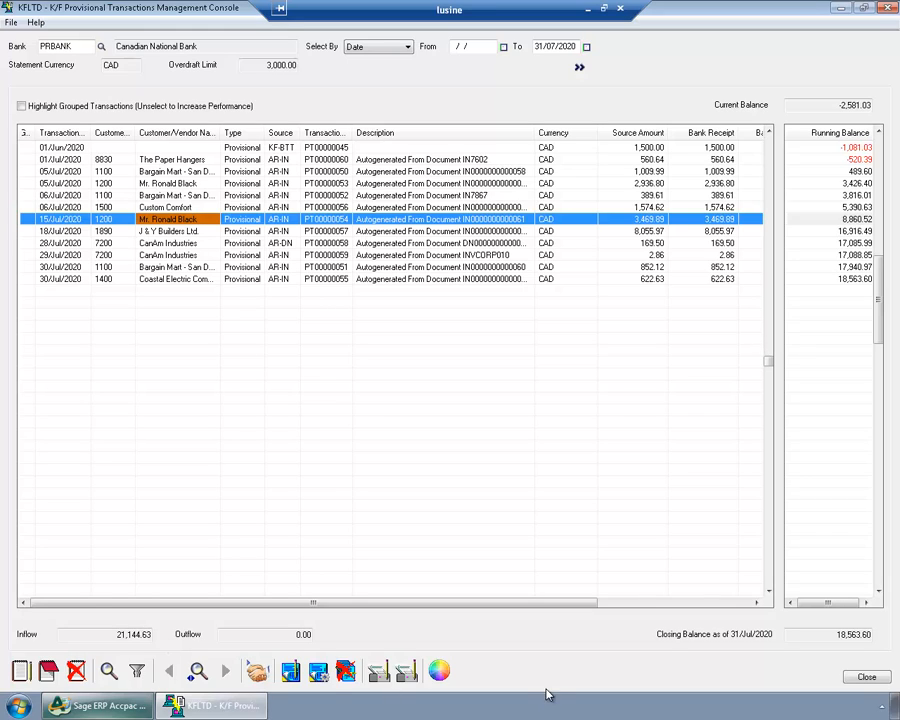
{"action": "mouse_move", "coordinate": [732, 644]}
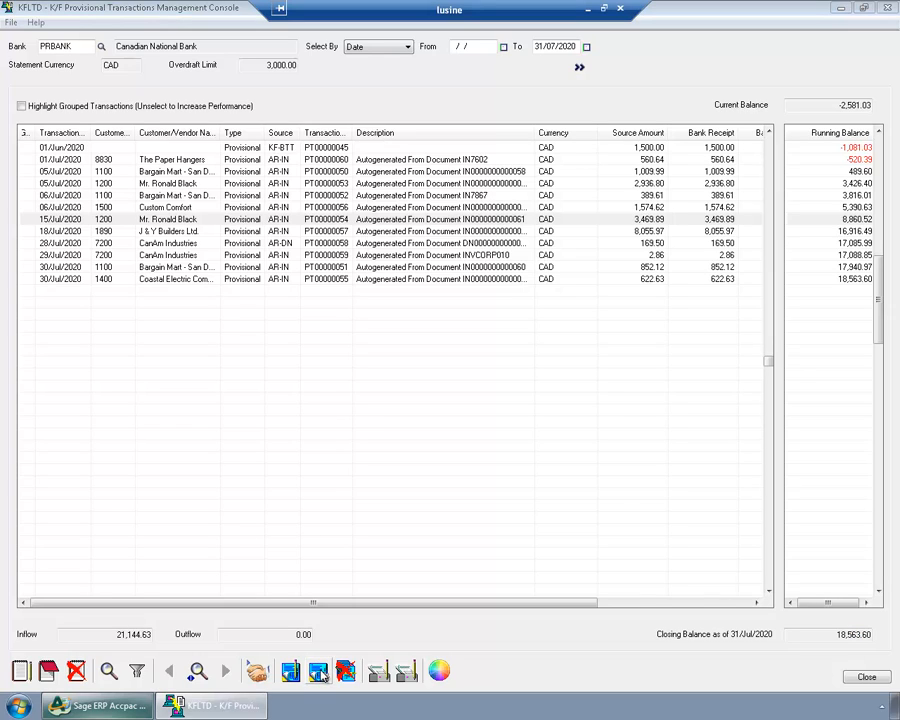
- Reopen Autogenerate for O/E orders and choose how order transaction dates are derived
{"action": "left_click", "coordinate": [318, 672]}
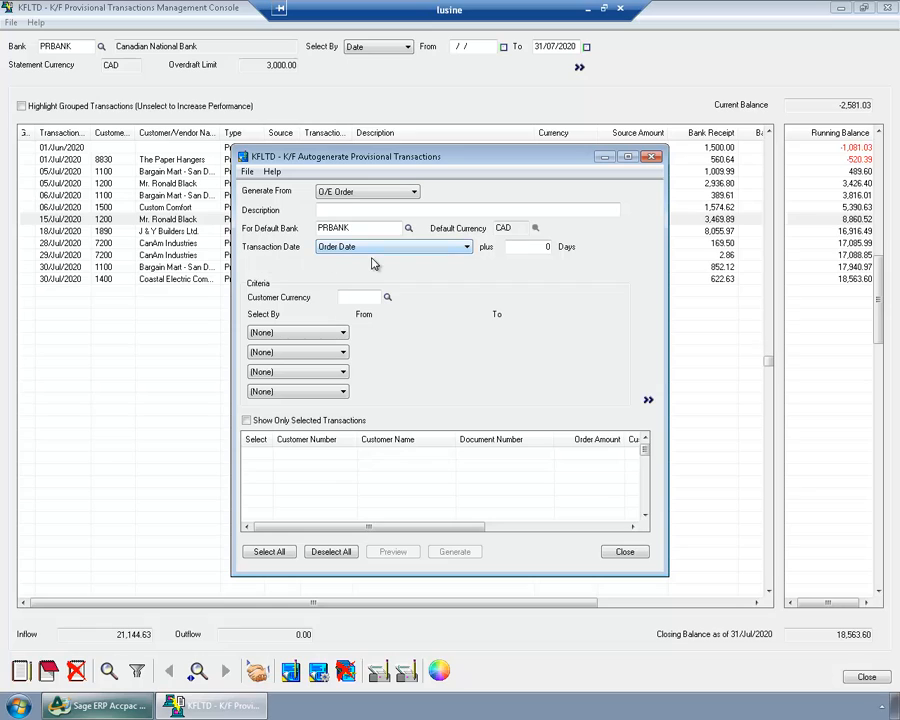
{"action": "left_click", "coordinate": [464, 248]}
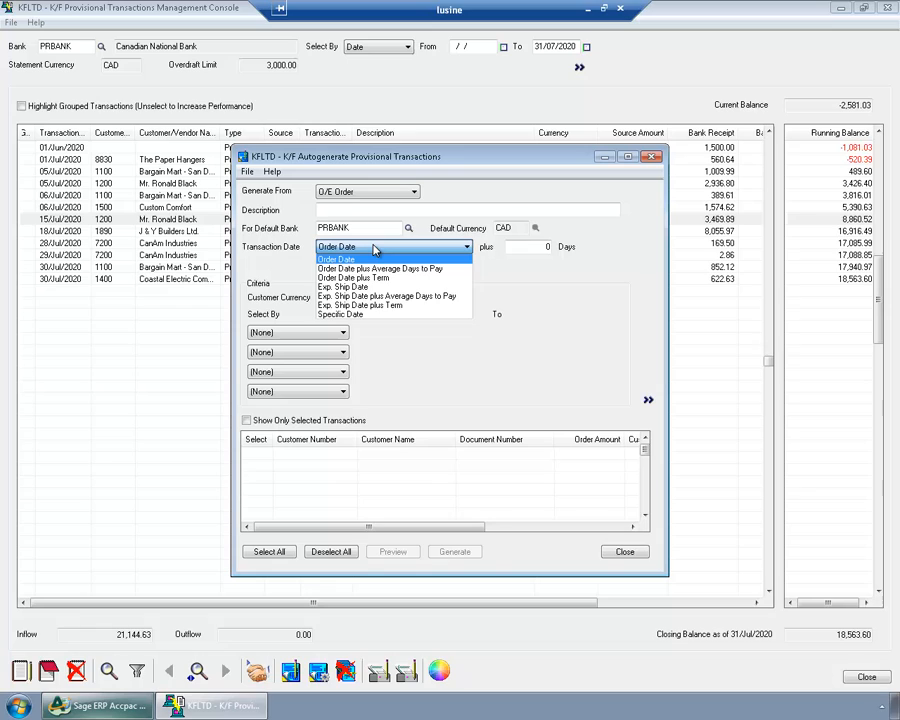
{"action": "mouse_move", "coordinate": [390, 268]}
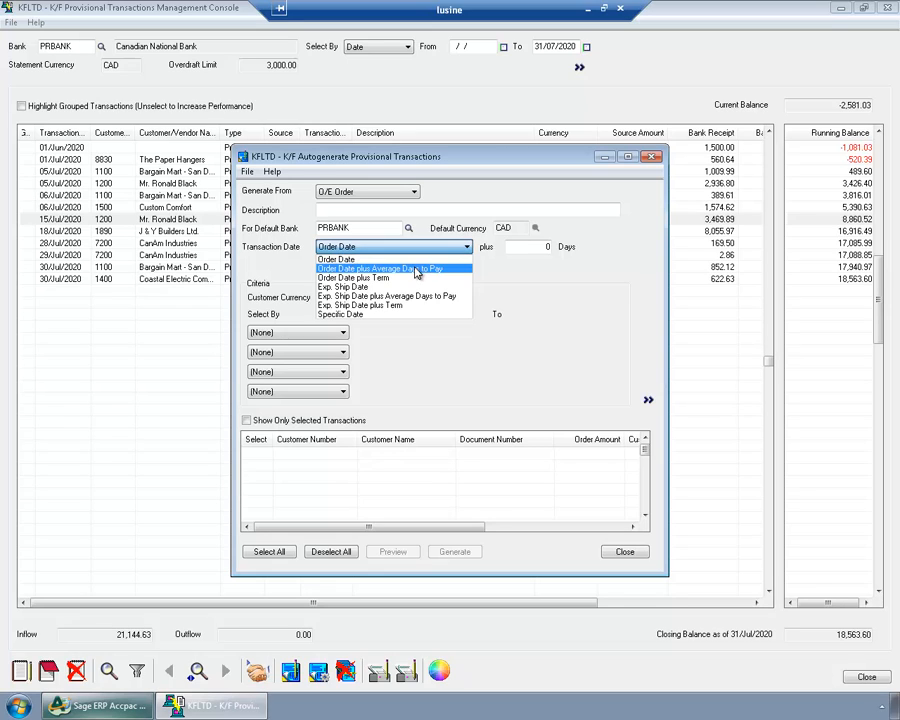
{"action": "mouse_move", "coordinate": [390, 276]}
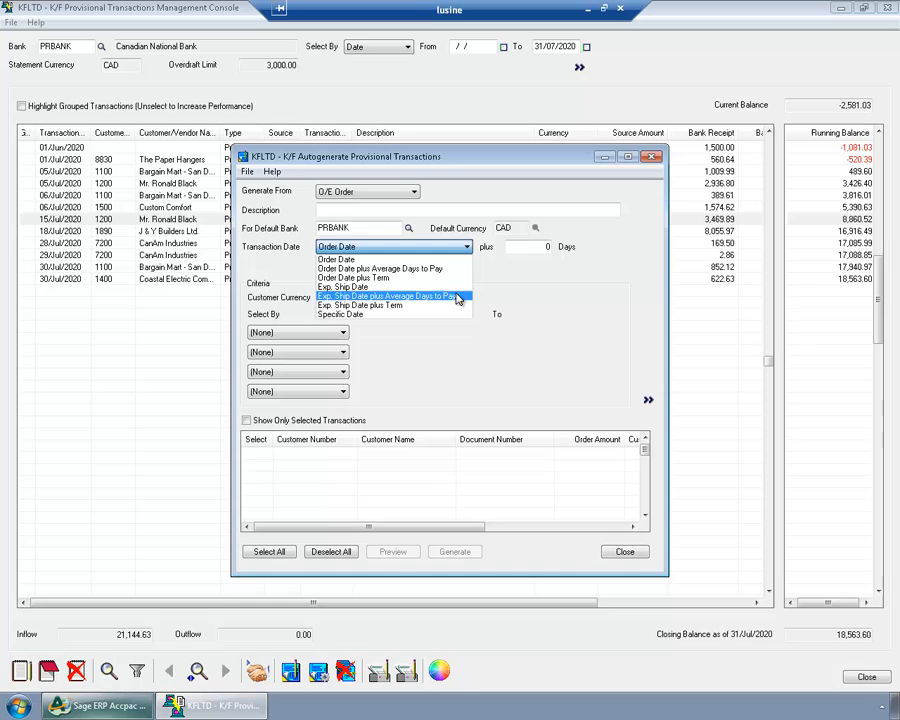
{"action": "mouse_move", "coordinate": [446, 304]}
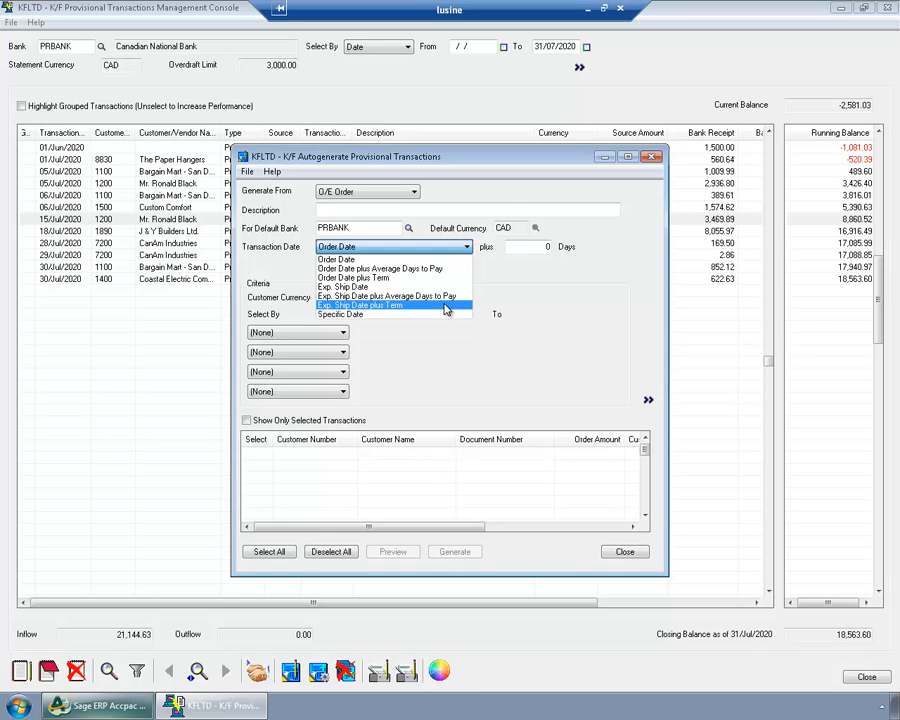
{"action": "mouse_move", "coordinate": [438, 312]}
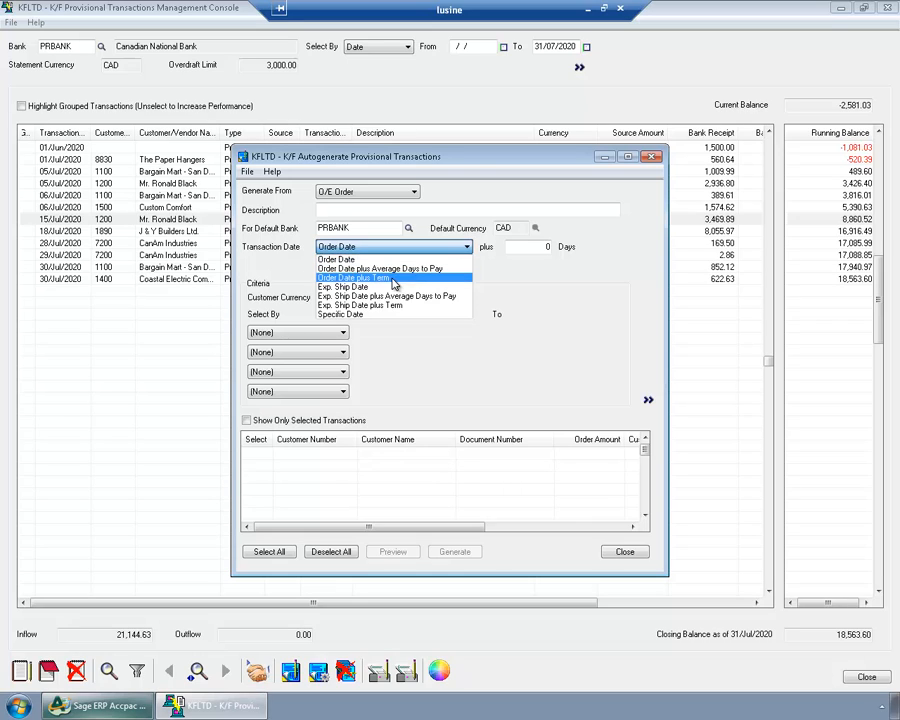
{"action": "mouse_move", "coordinate": [390, 296]}
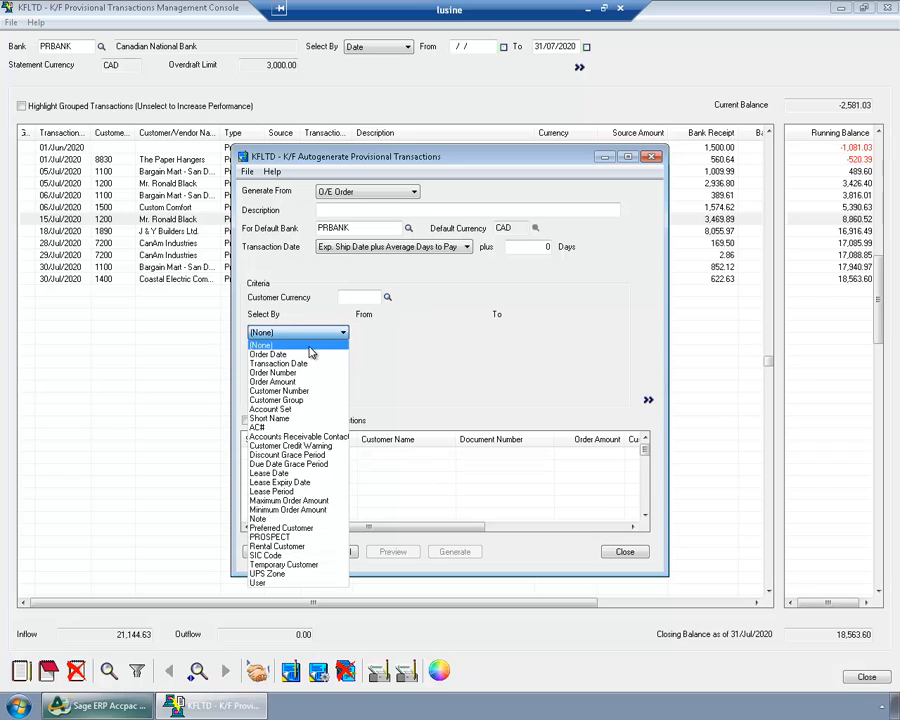
- Filter orders by Transaction Date 01/07/2020 to 31/07/2020 and preview the July orders
{"action": "left_click", "coordinate": [278, 364]}
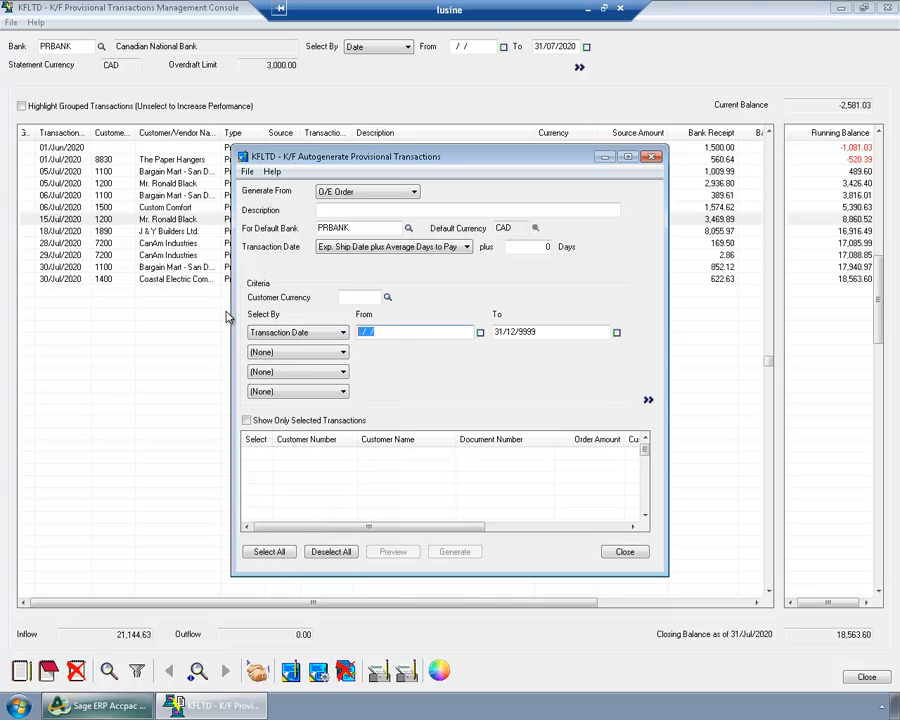
{"action": "type", "text": "01/07/2020"}
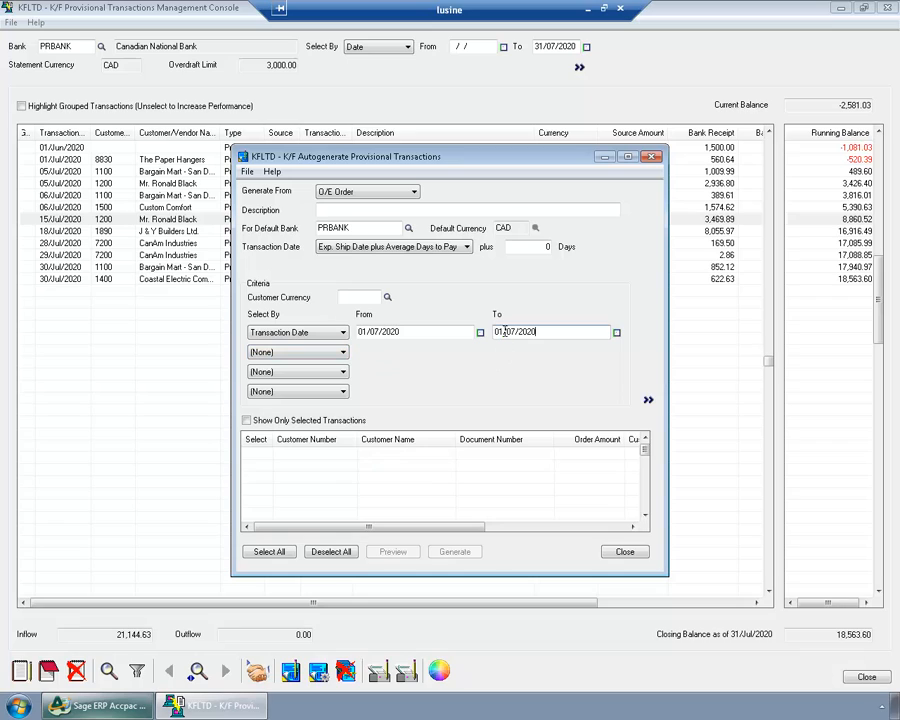
{"action": "type", "text": "31/07/2020"}
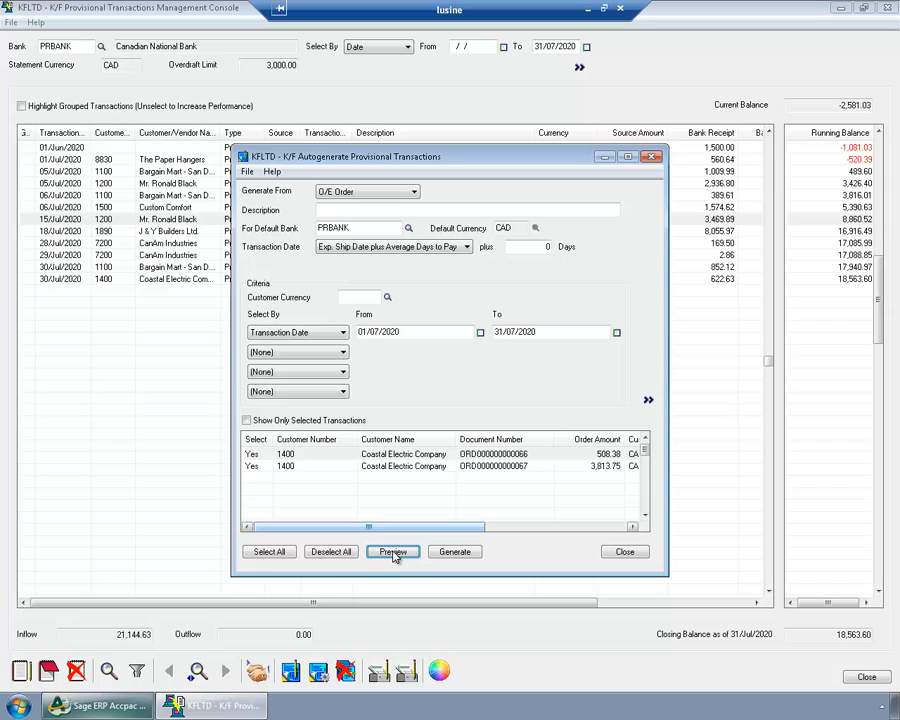
{"action": "left_click", "coordinate": [392, 552]}
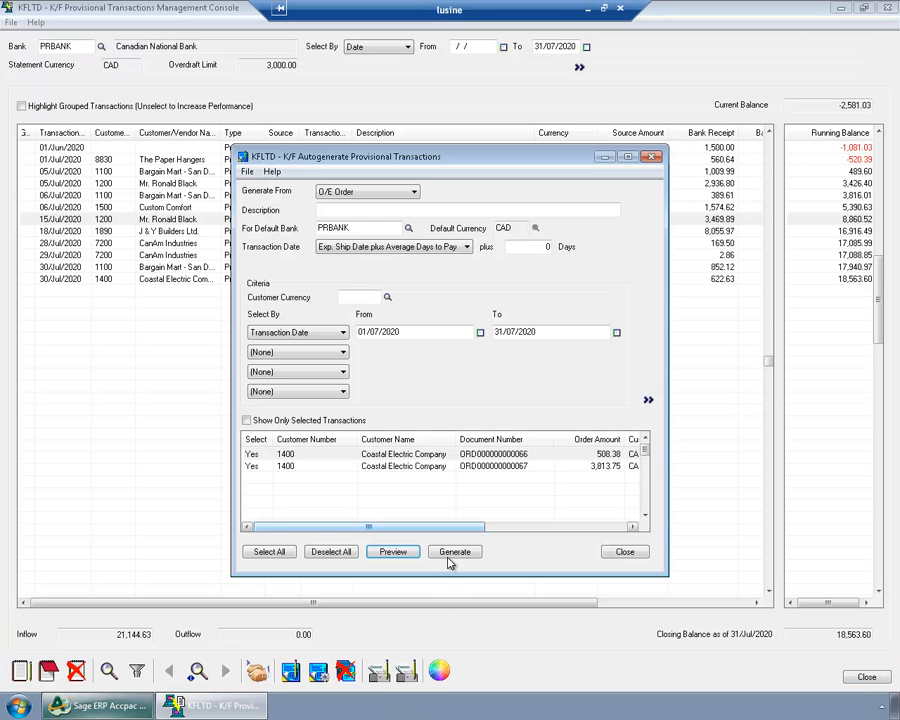
- Generate the two provisional transactions from Coastal Electric's previewed orders
{"action": "left_click", "coordinate": [454, 552]}
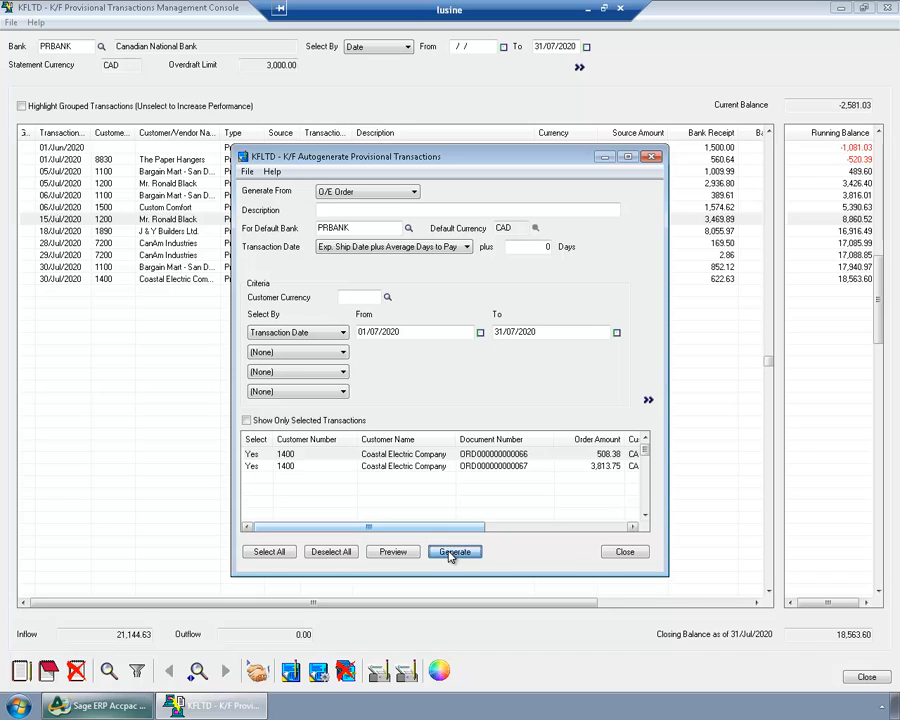
{"action": "left_click", "coordinate": [454, 552]}
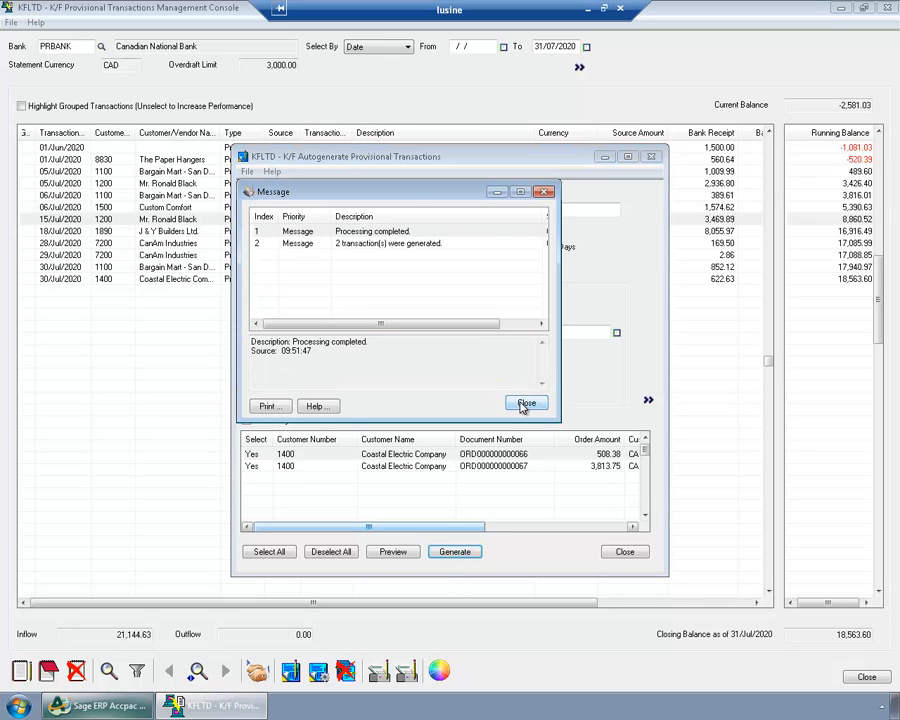
{"action": "left_click", "coordinate": [526, 404]}
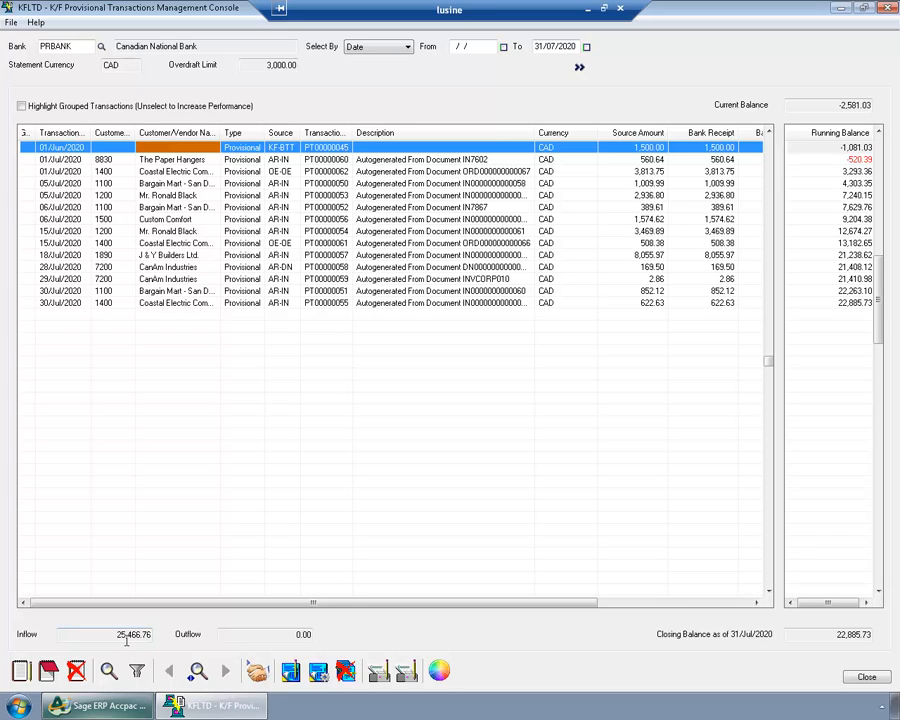
{"action": "mouse_move", "coordinate": [180, 198]}
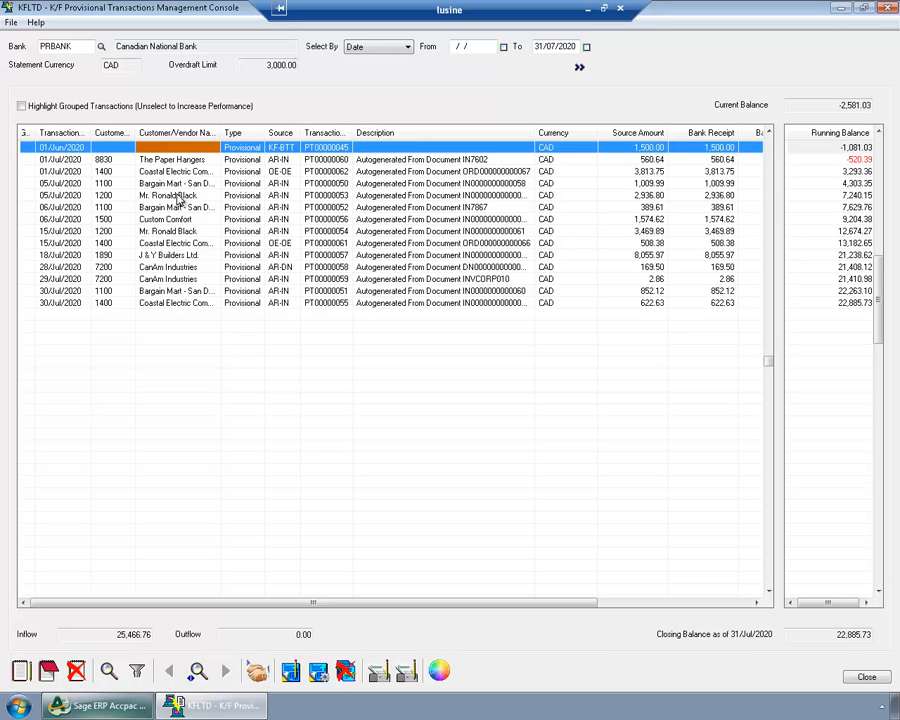
{"action": "mouse_move", "coordinate": [172, 172]}
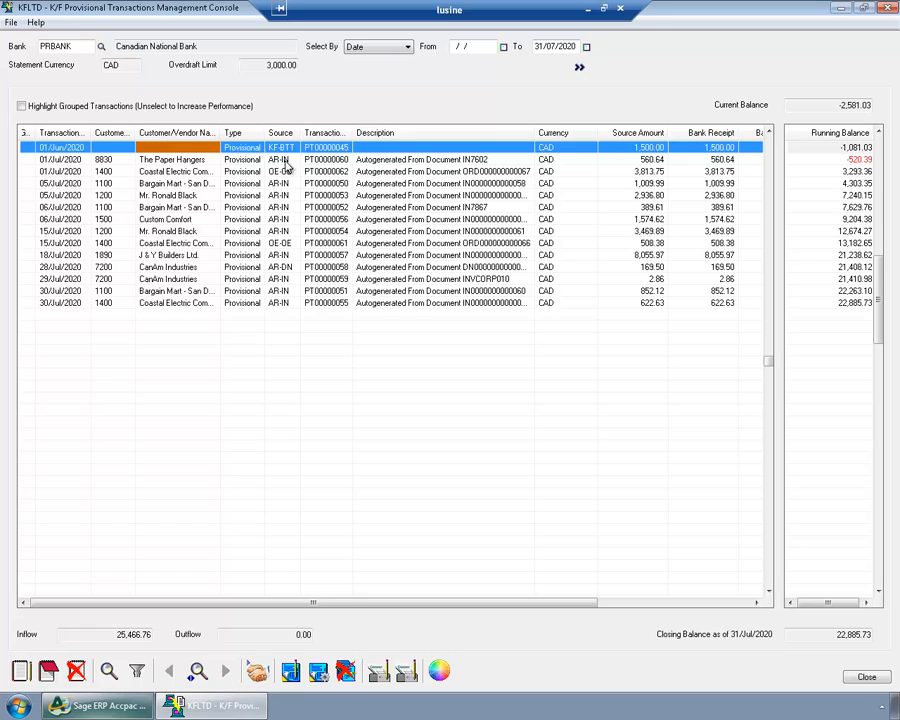
- Select a new O/E order row in the PRBANK forecast list
{"action": "left_click", "coordinate": [400, 160]}
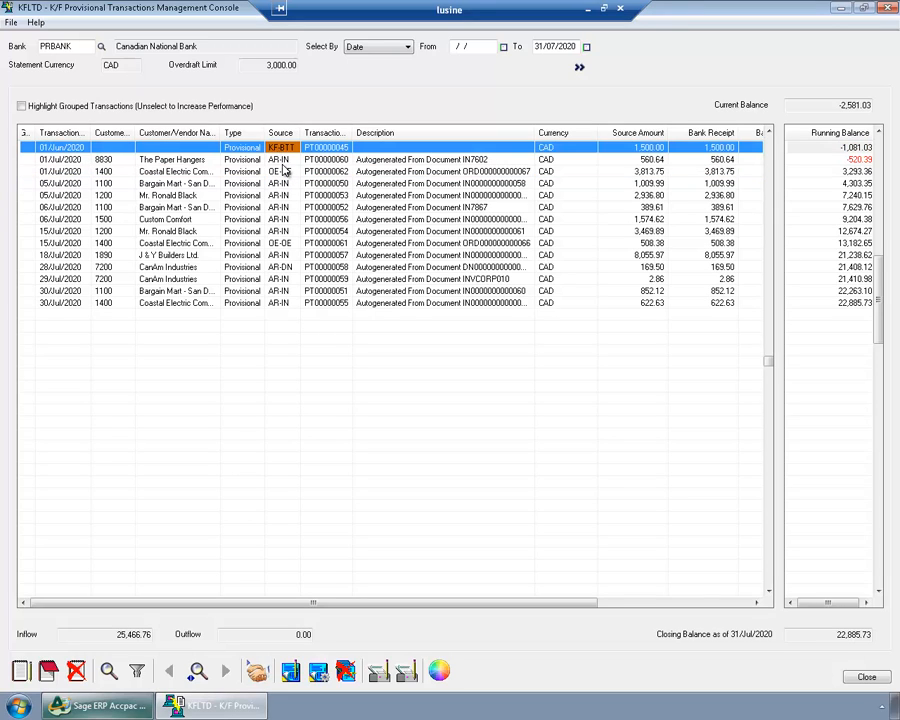
{"action": "mouse_move", "coordinate": [264, 10]}
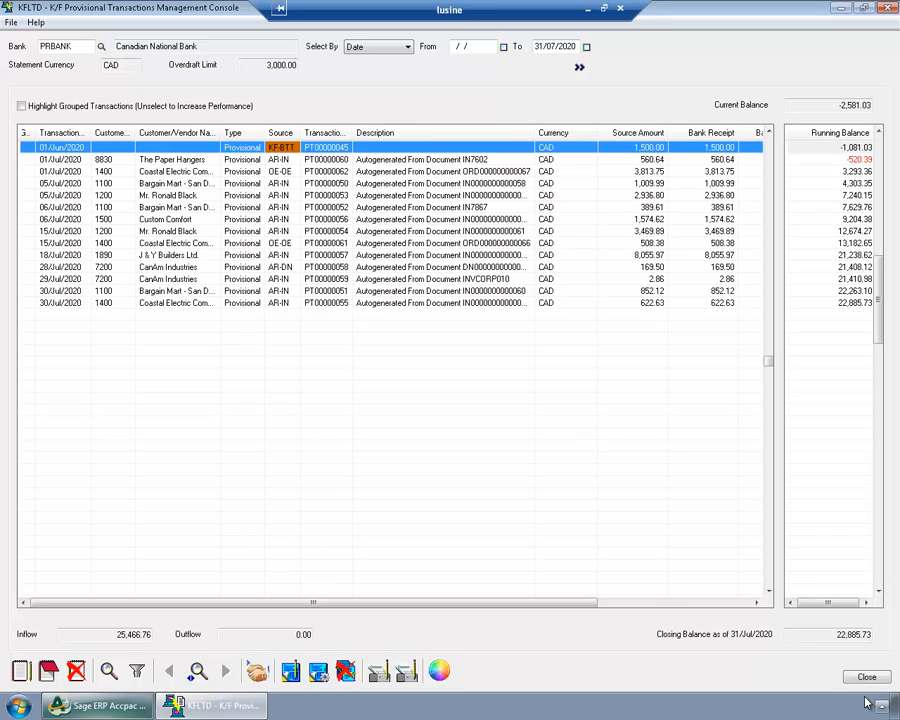
{"action": "mouse_move", "coordinate": [850, 690]}
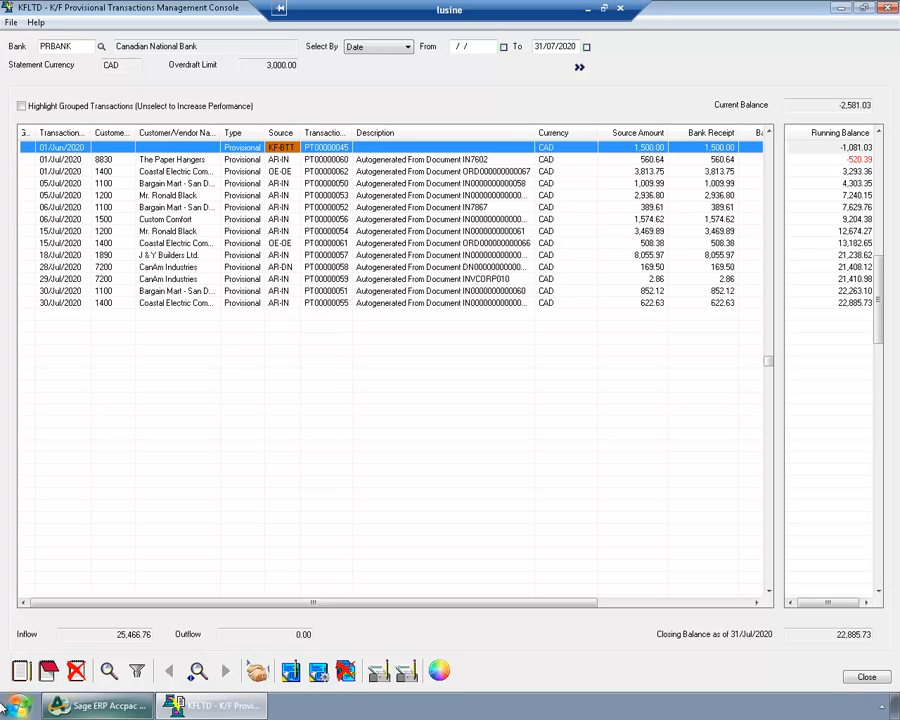
{"action": "mouse_move", "coordinate": [16, 704]}
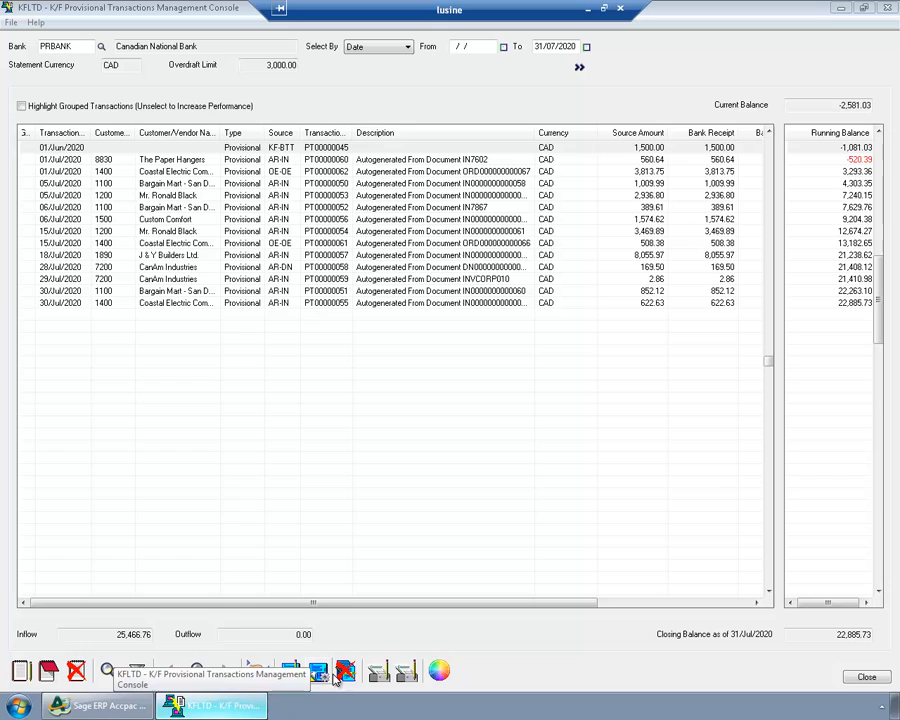
{"action": "left_click", "coordinate": [344, 672]}
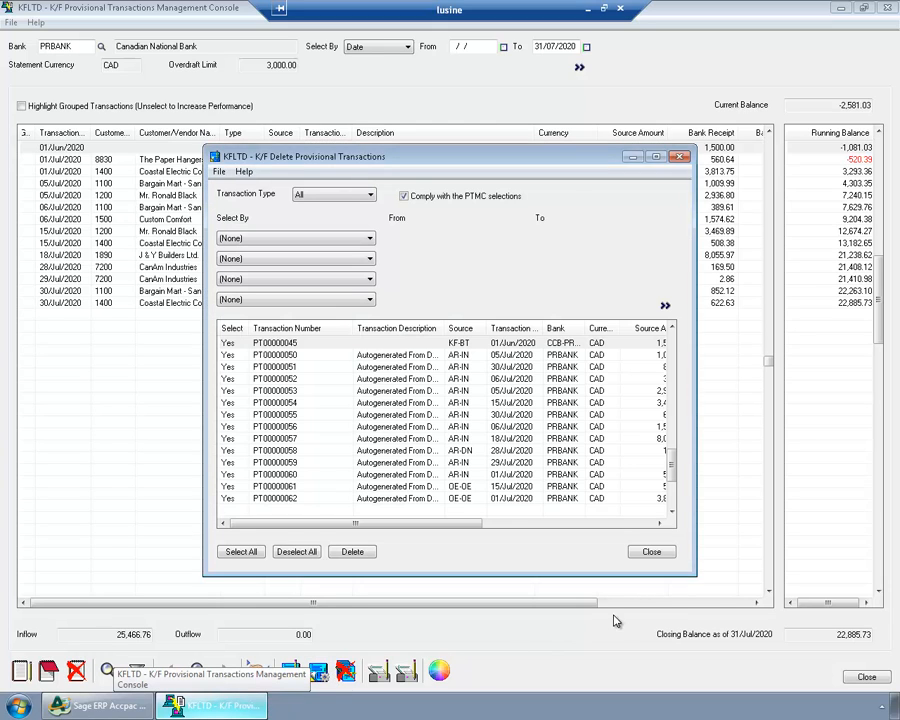
{"action": "left_click", "coordinate": [652, 552]}
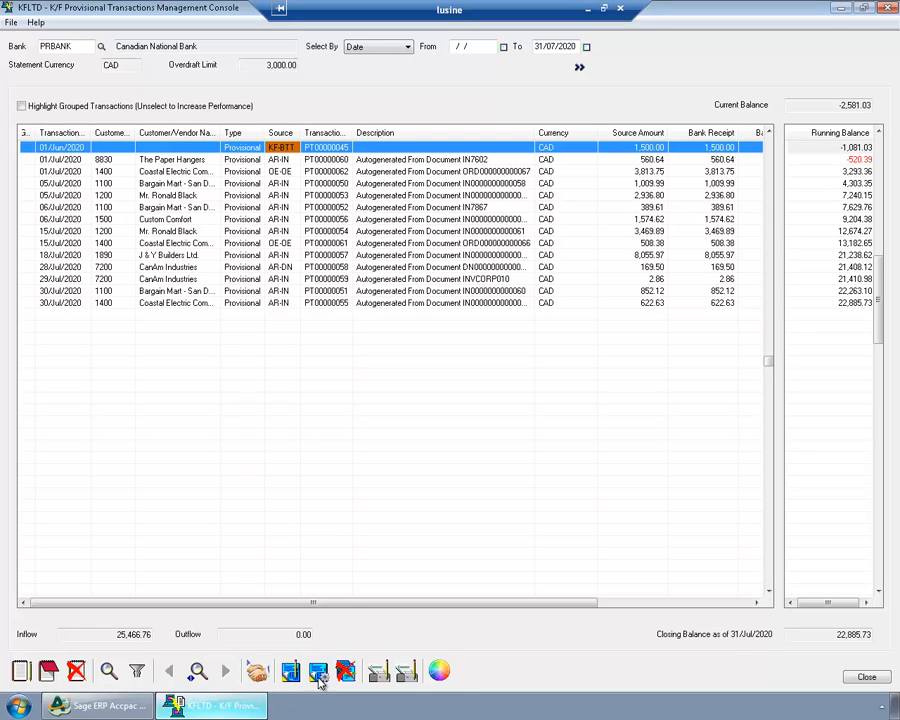
- Set Autogenerate to A/P Invoice by Document Date starting 01/07/2020
{"action": "left_click", "coordinate": [318, 672]}
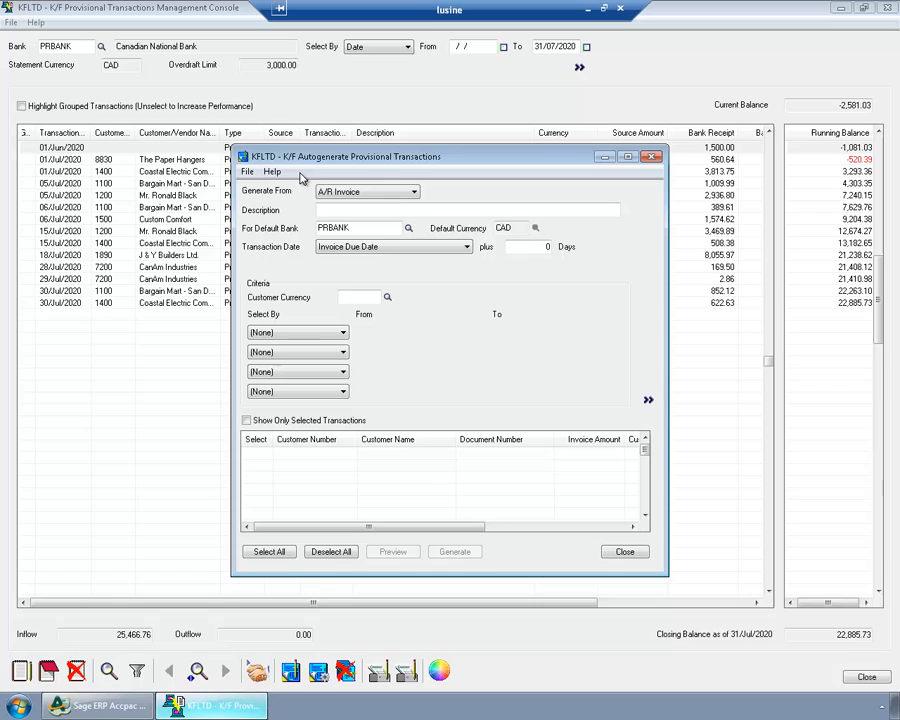
{"action": "mouse_move", "coordinate": [292, 232]}
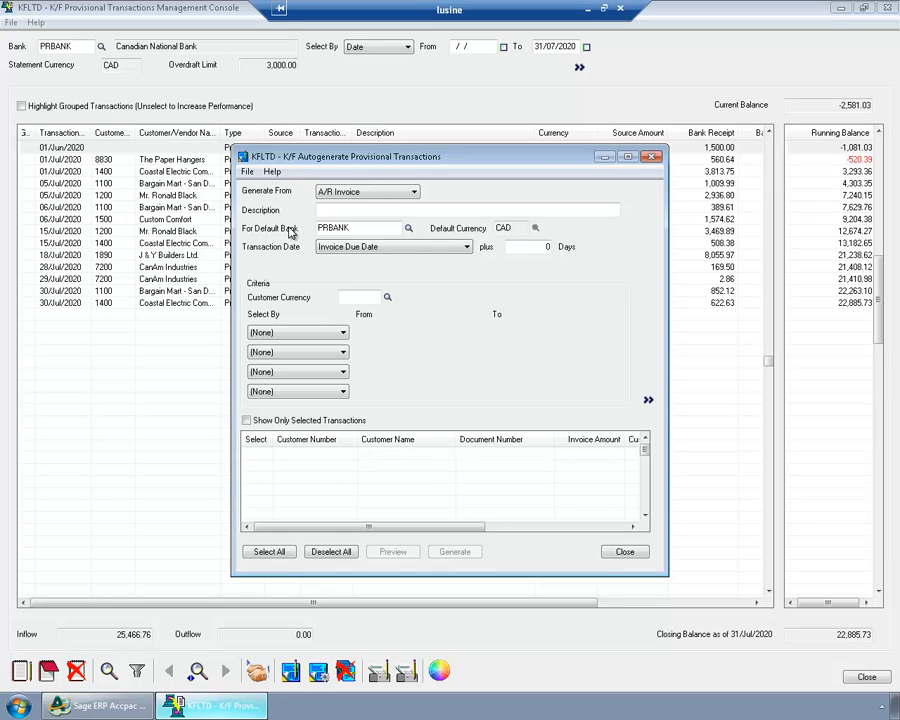
{"action": "left_click", "coordinate": [412, 192]}
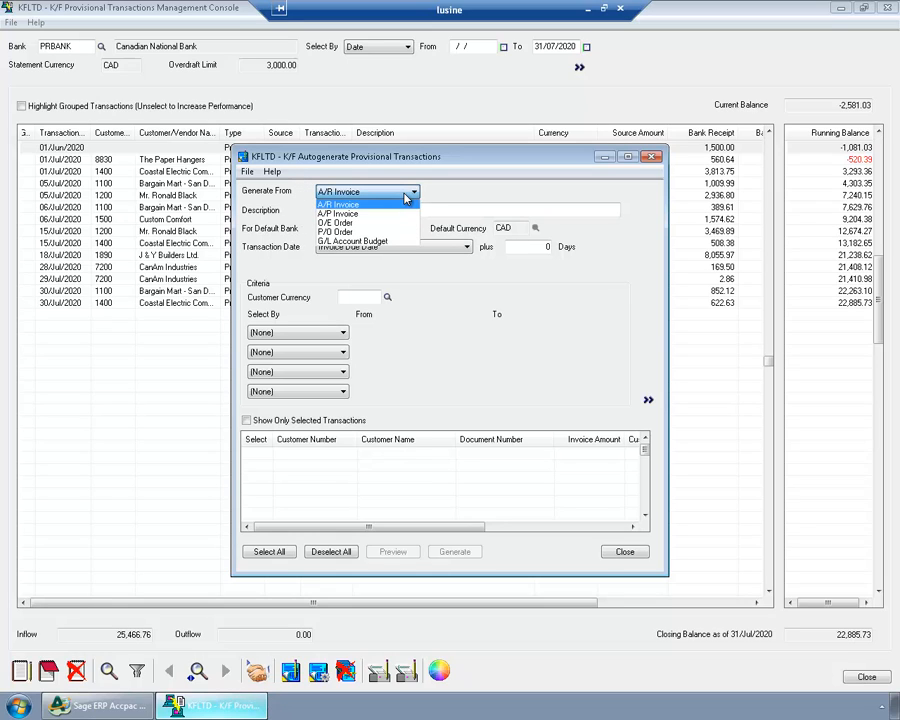
{"action": "left_click", "coordinate": [340, 212]}
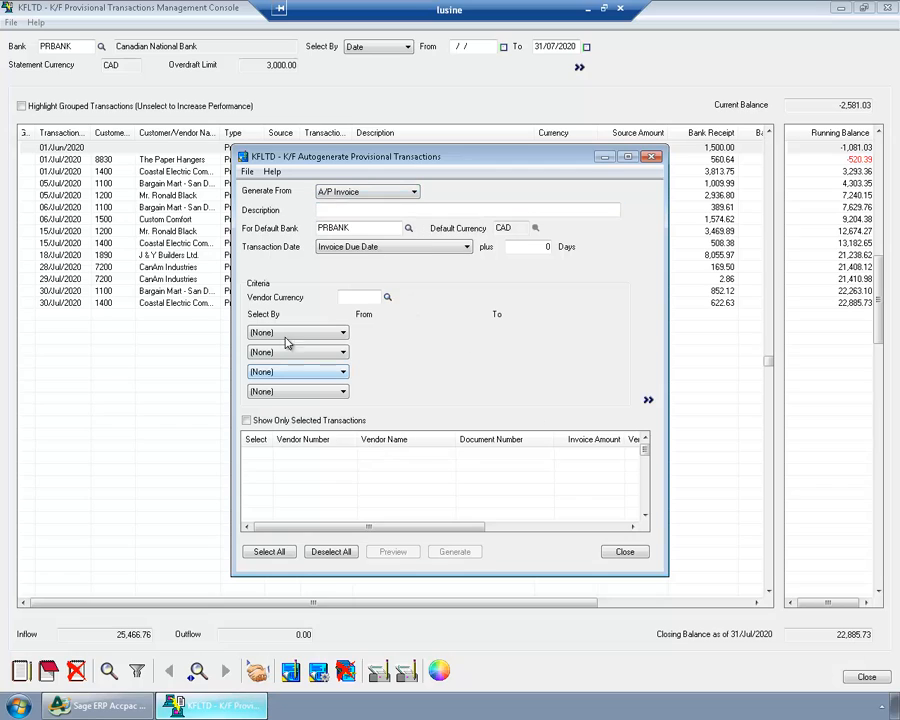
{"action": "left_click", "coordinate": [340, 332]}
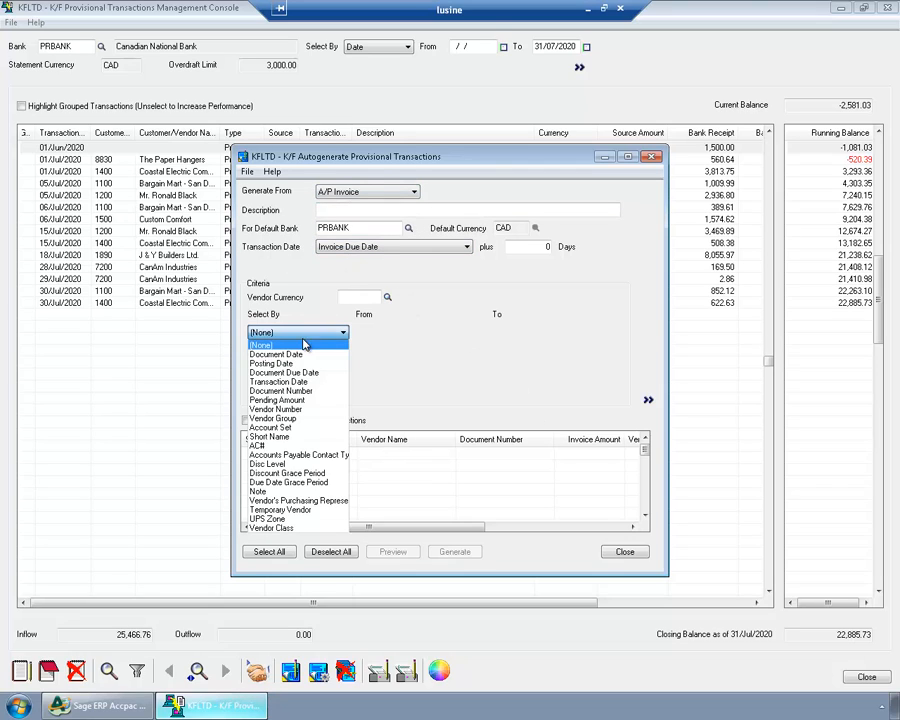
{"action": "left_click", "coordinate": [276, 354]}
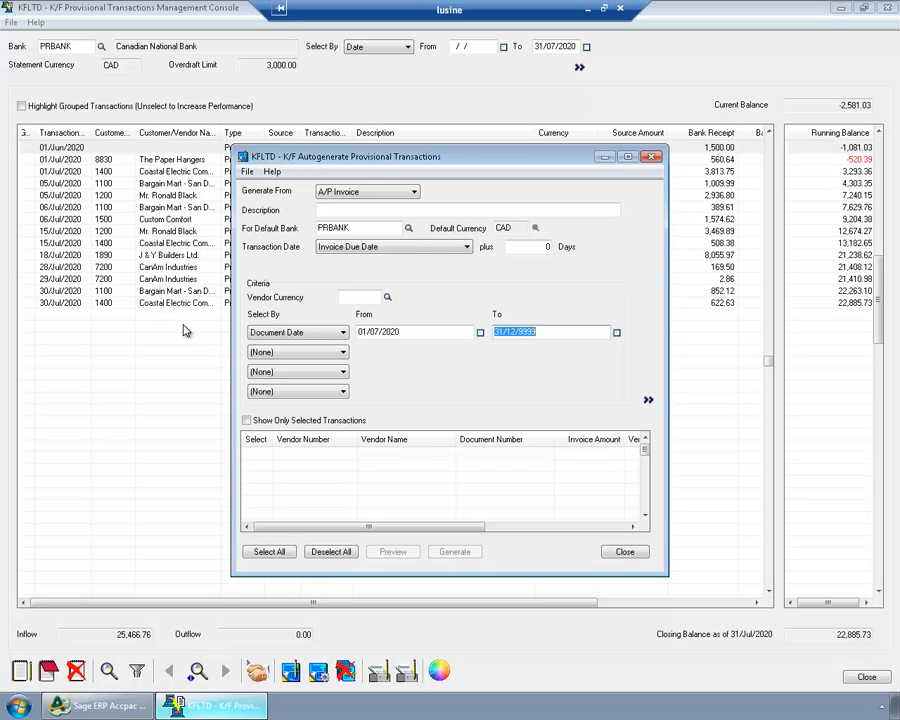
{"action": "type", "text": "01/07/2020"}
{"action": "type", "text": "31/07/2020"}
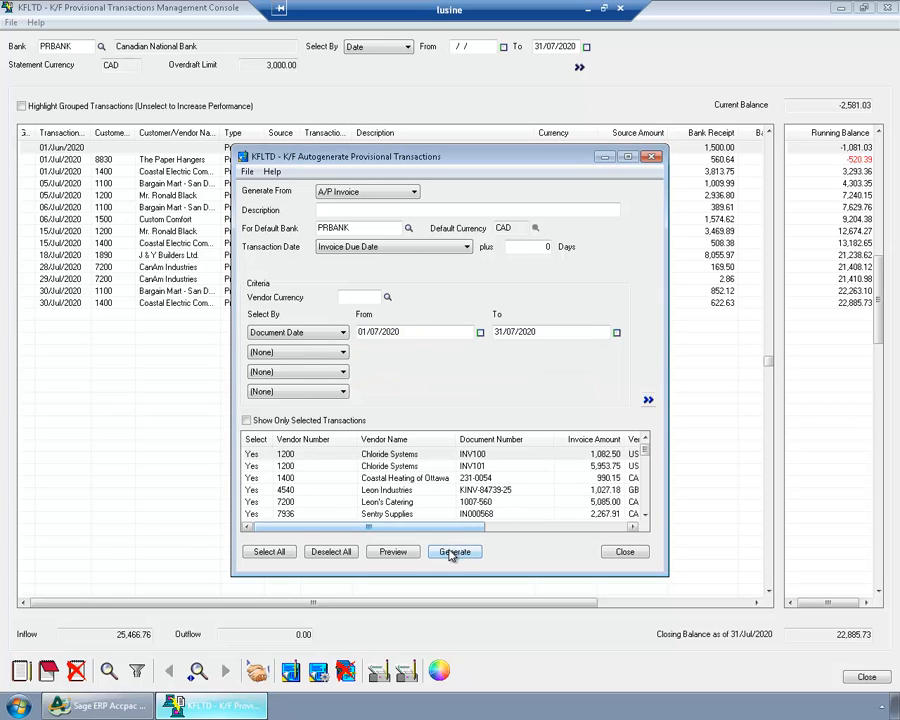
- Generate the six provisional transactions from July A/P invoices and dismiss the message
{"action": "left_click", "coordinate": [454, 552]}
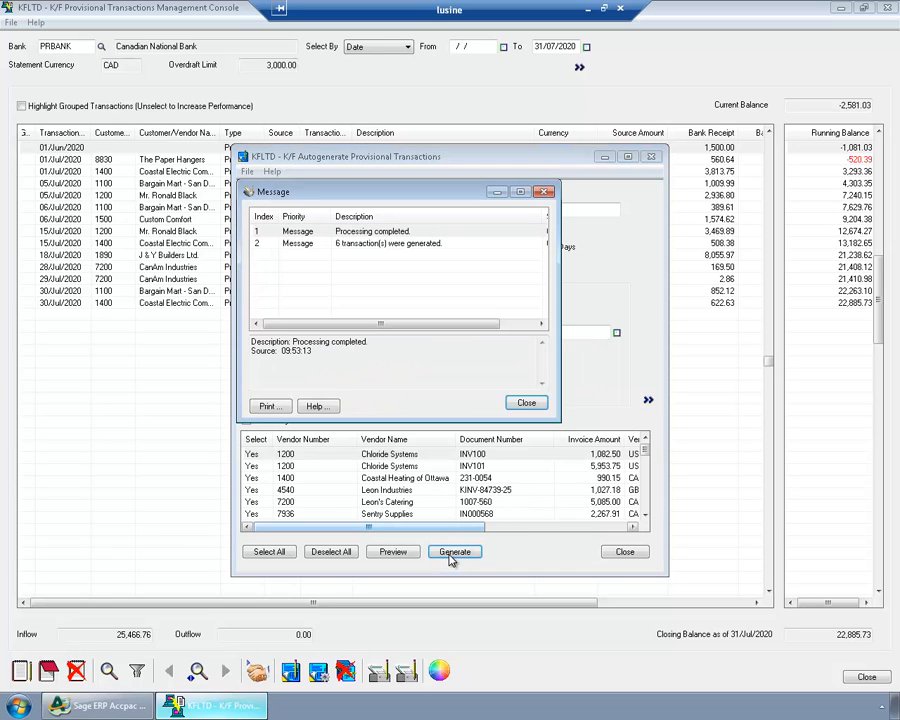
{"action": "mouse_move", "coordinate": [516, 414]}
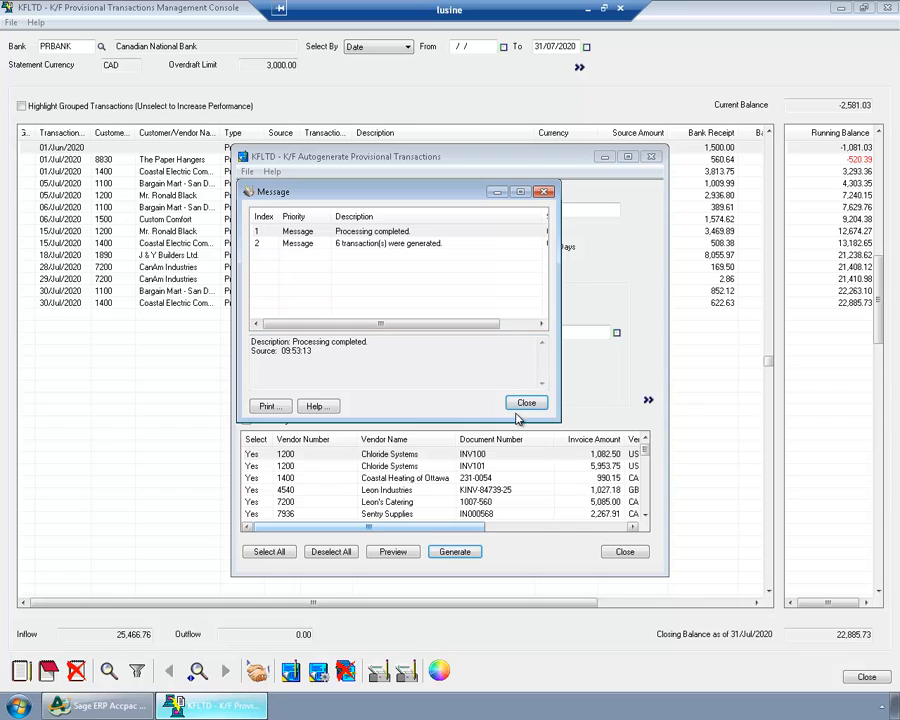
{"action": "left_click", "coordinate": [528, 402]}
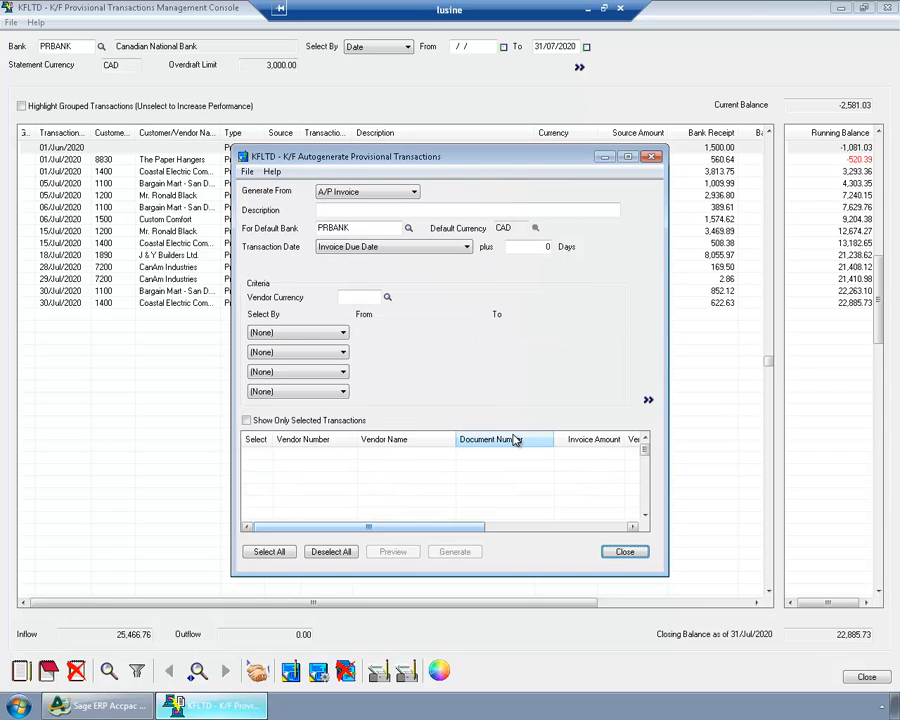
{"action": "left_click", "coordinate": [342, 332]}
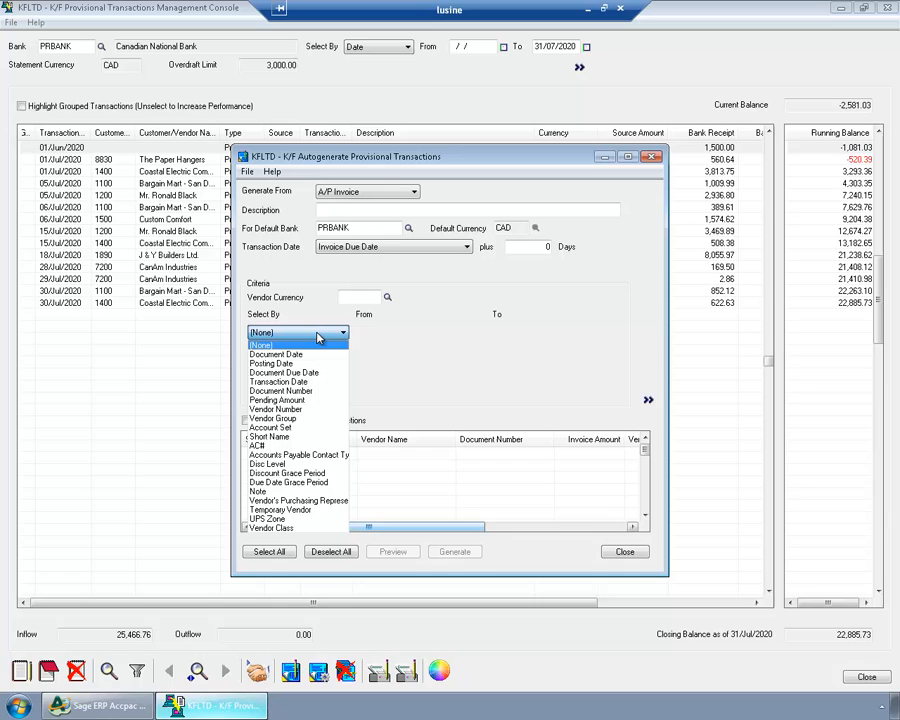
{"action": "mouse_move", "coordinate": [356, 192]}
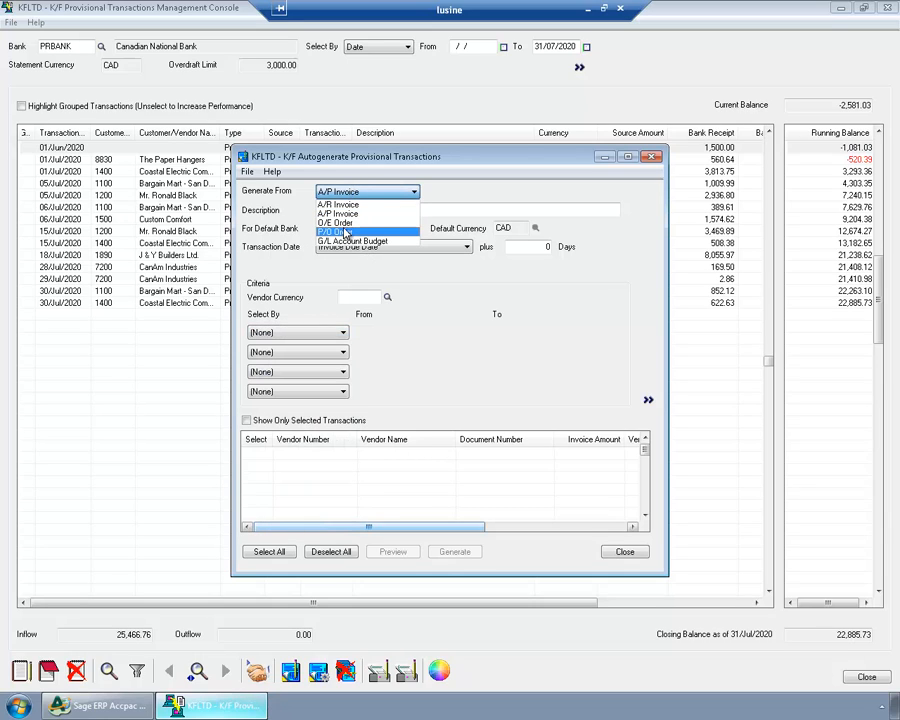
- Set Generate From to P/O Order by Transaction Date starting 01/07/2020
{"action": "left_click", "coordinate": [340, 232]}
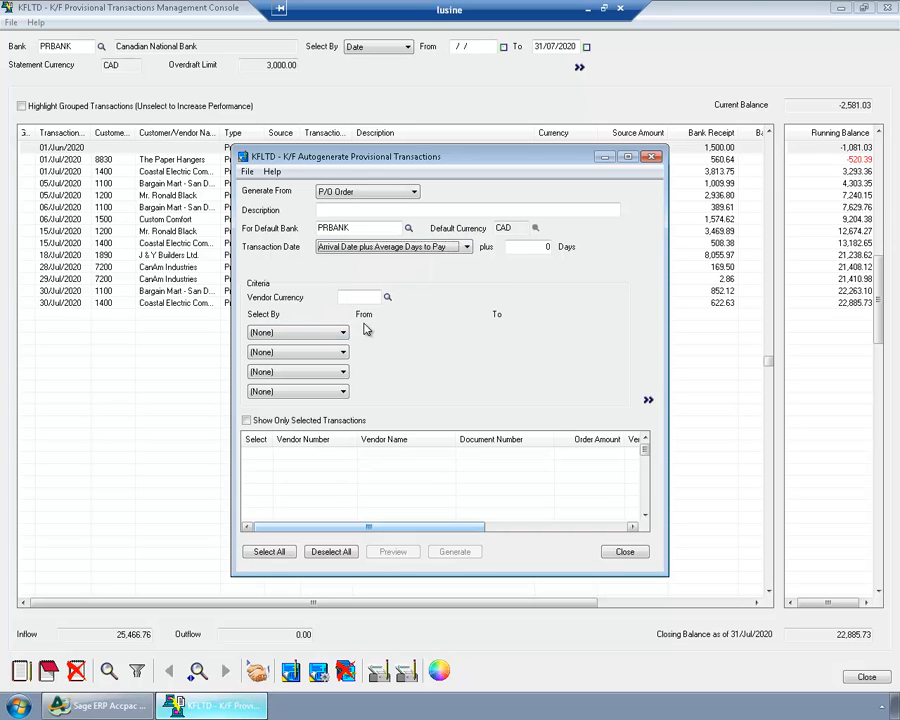
{"action": "left_click", "coordinate": [340, 332]}
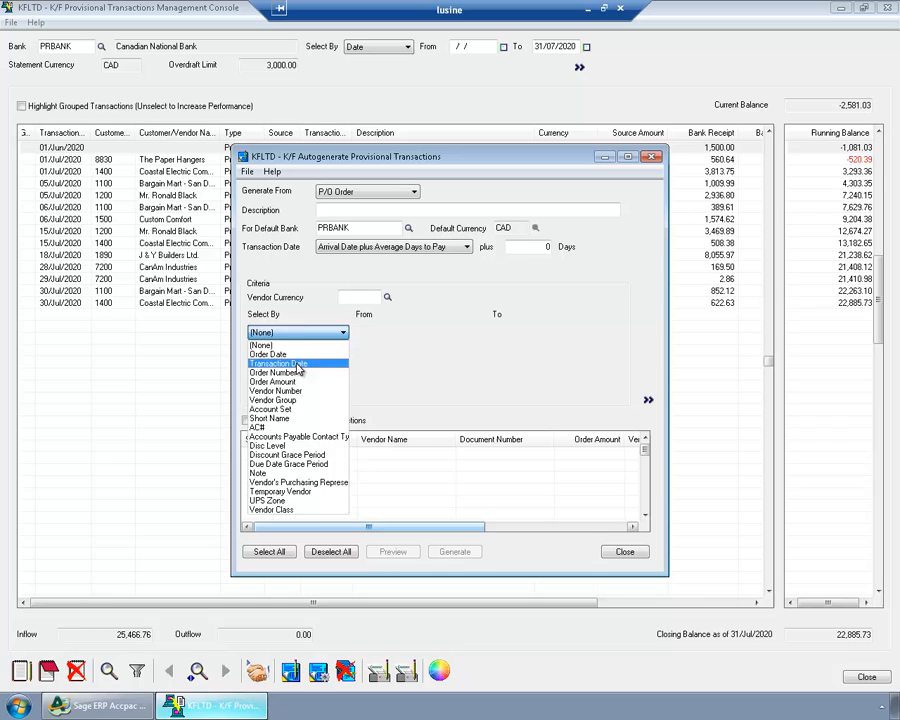
{"action": "left_click", "coordinate": [280, 362]}
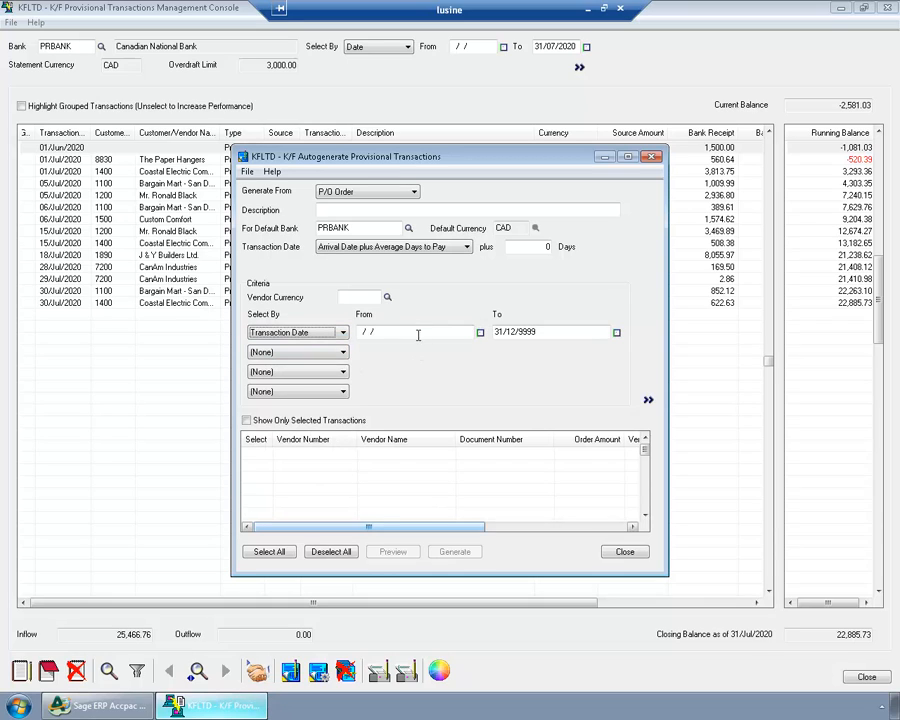
{"action": "type", "text": "01/07/2020"}
{"action": "type", "text": "31/07/2020"}
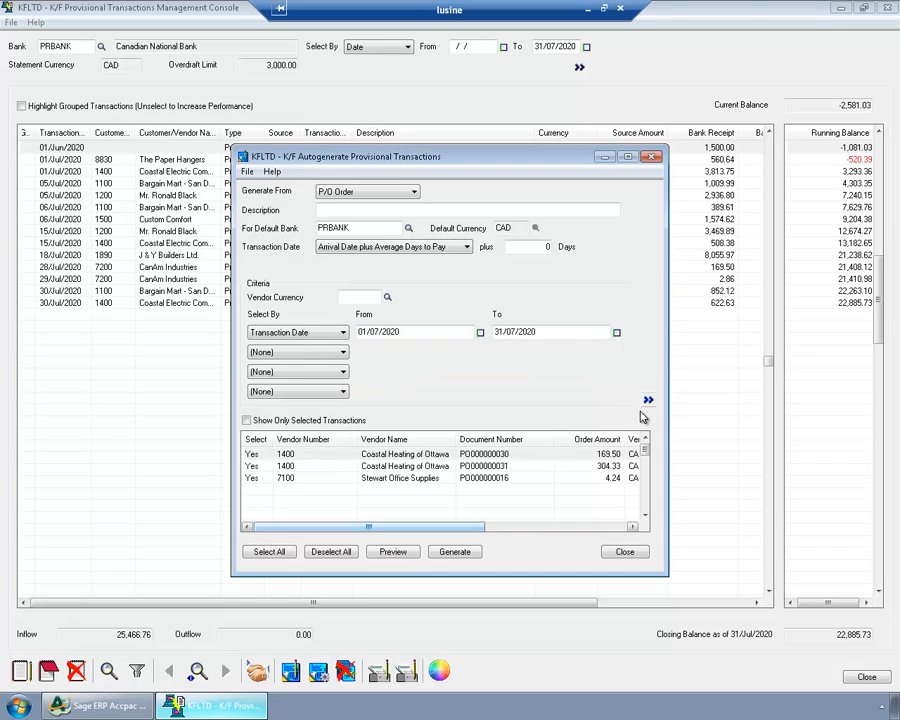
- Generate provisional transactions from the three July purchase orders and close Autogenerate
{"action": "left_click", "coordinate": [454, 552]}
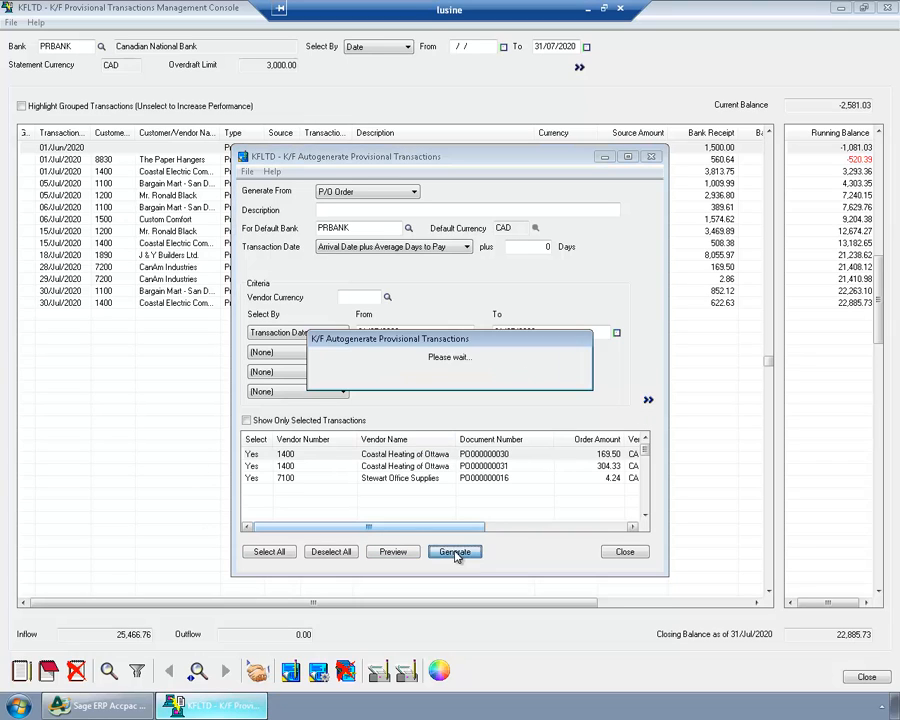
{"action": "left_click", "coordinate": [454, 552]}
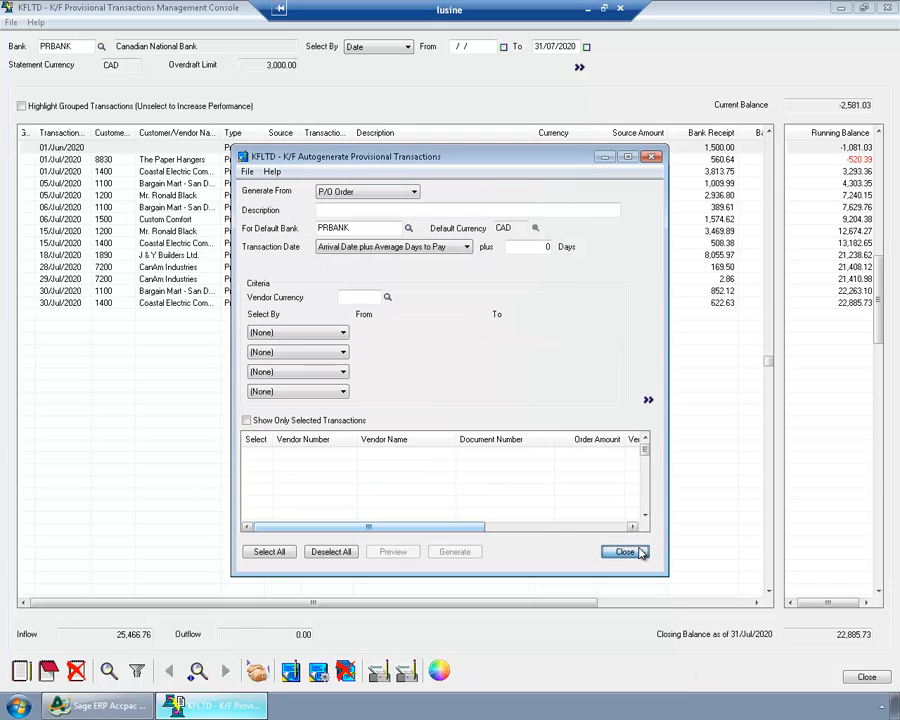
{"action": "left_click", "coordinate": [624, 552]}
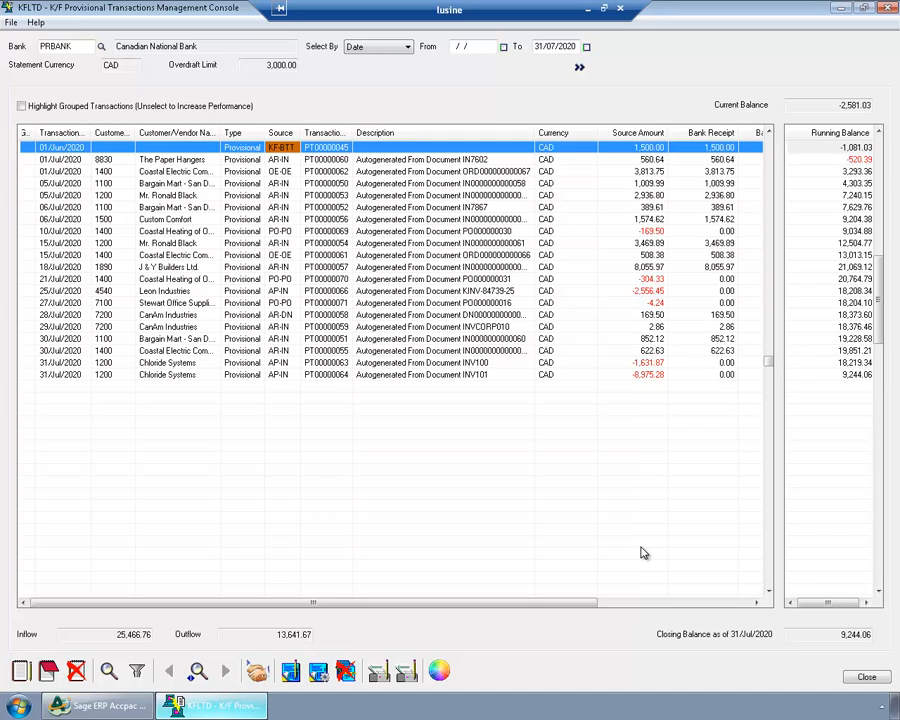
{"action": "mouse_move", "coordinate": [632, 550]}
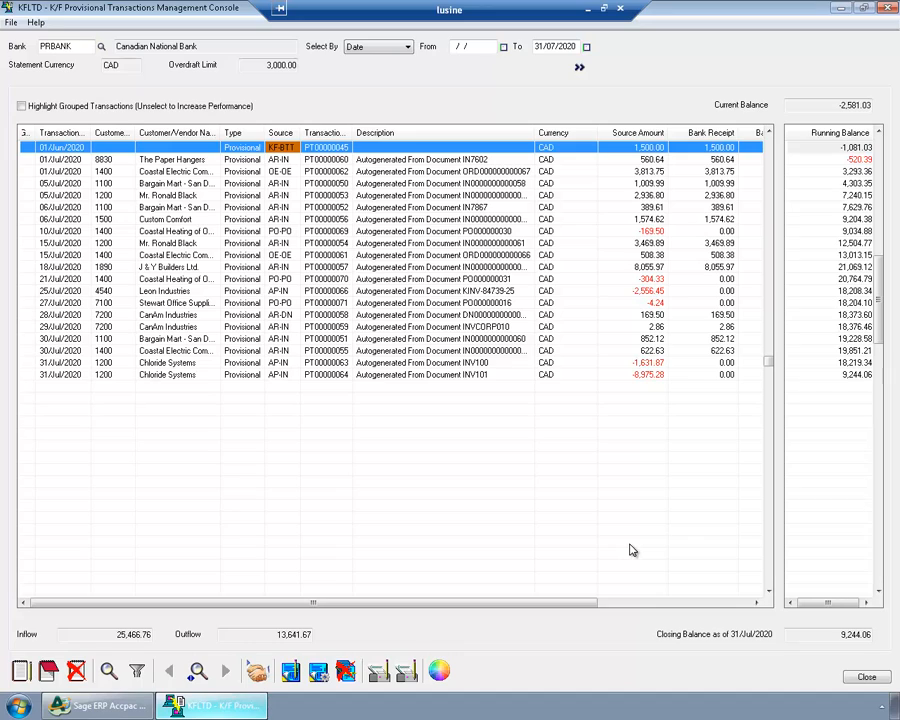
{"action": "mouse_move", "coordinate": [610, 8]}
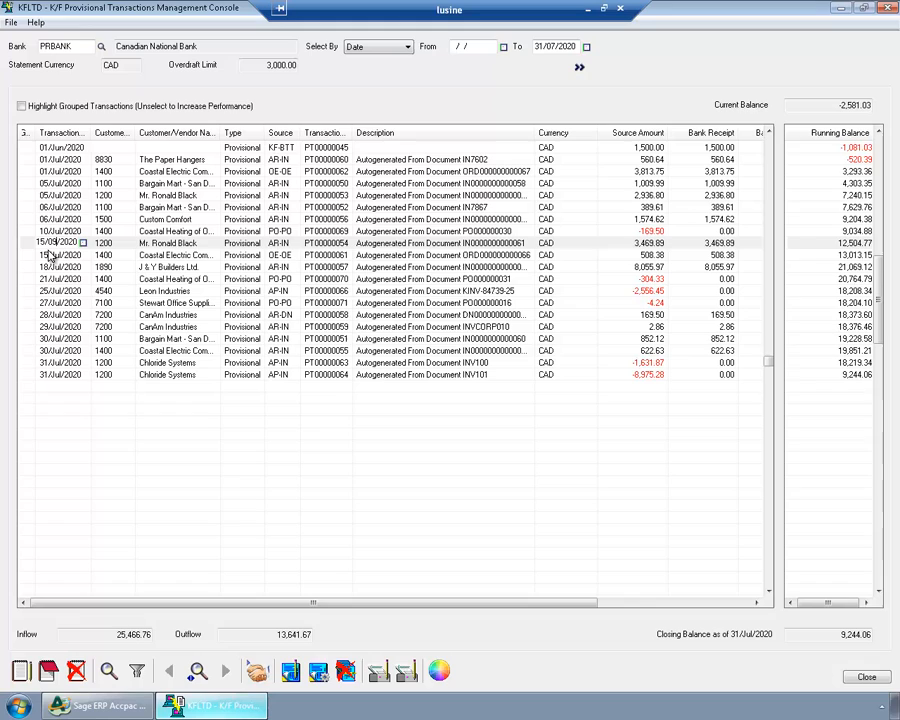
{"action": "mouse_move", "coordinate": [32, 256]}
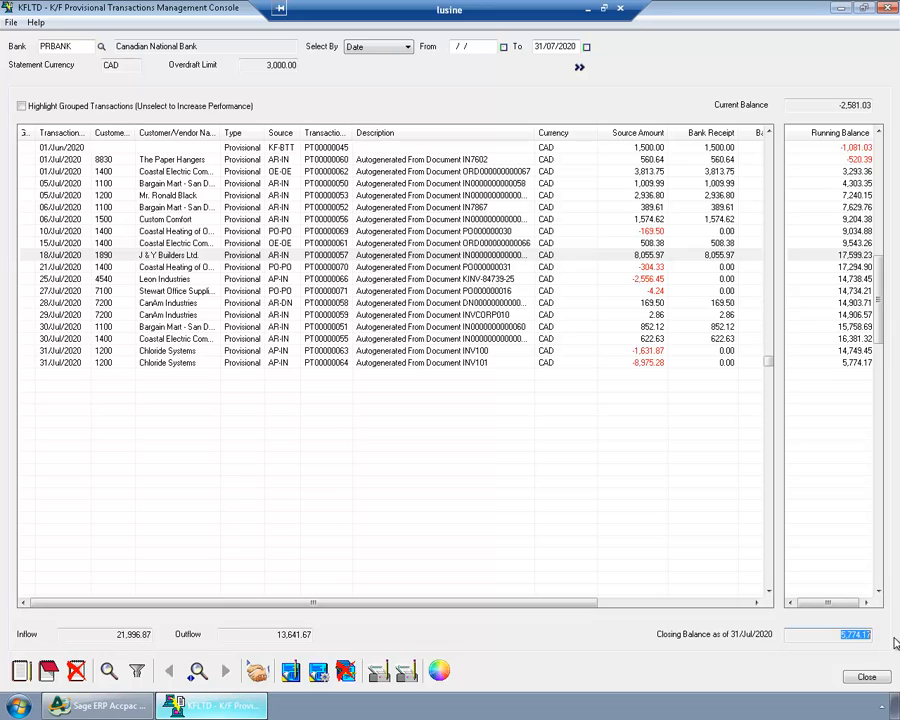
{"action": "mouse_move", "coordinate": [808, 652]}
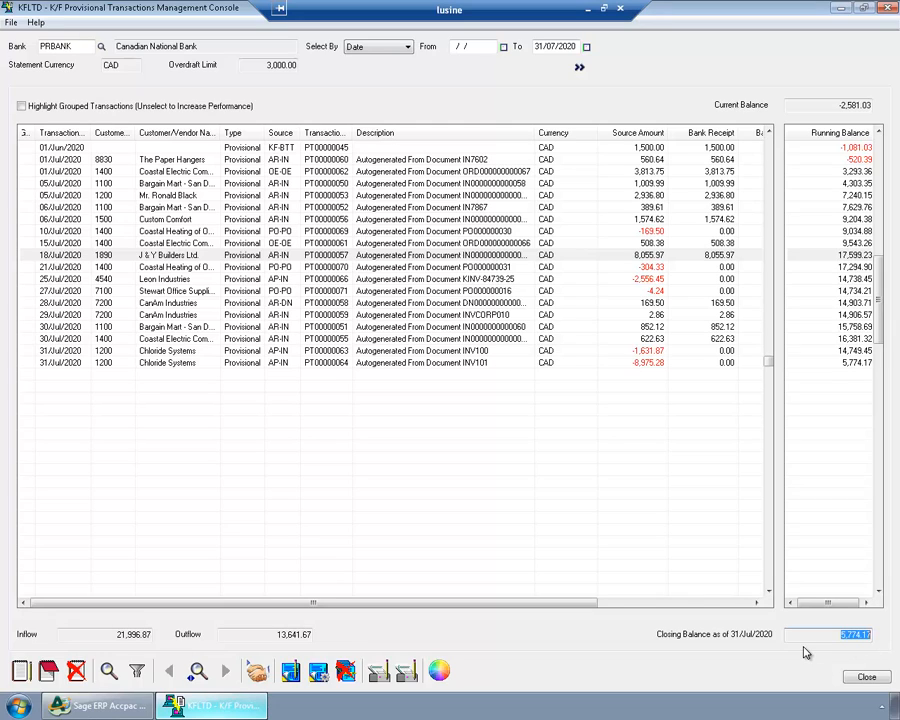
{"action": "mouse_move", "coordinate": [740, 648]}
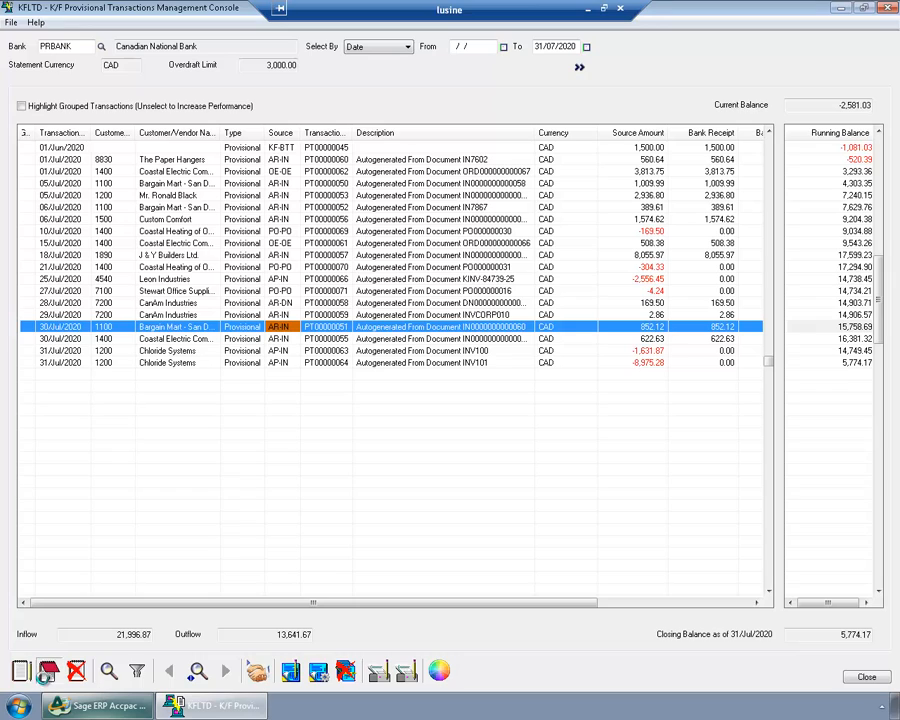
- Move Bargain Mart's 30 July 852.12 receipt to bank CCB and save the entry
{"action": "double_click", "coordinate": [400, 326]}
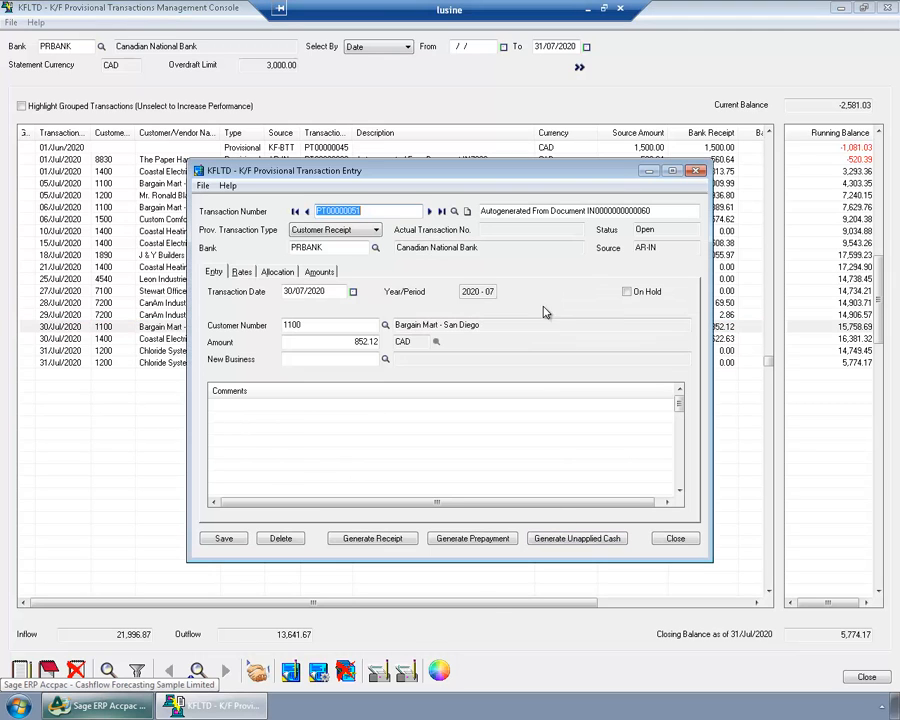
{"action": "left_click", "coordinate": [376, 248]}
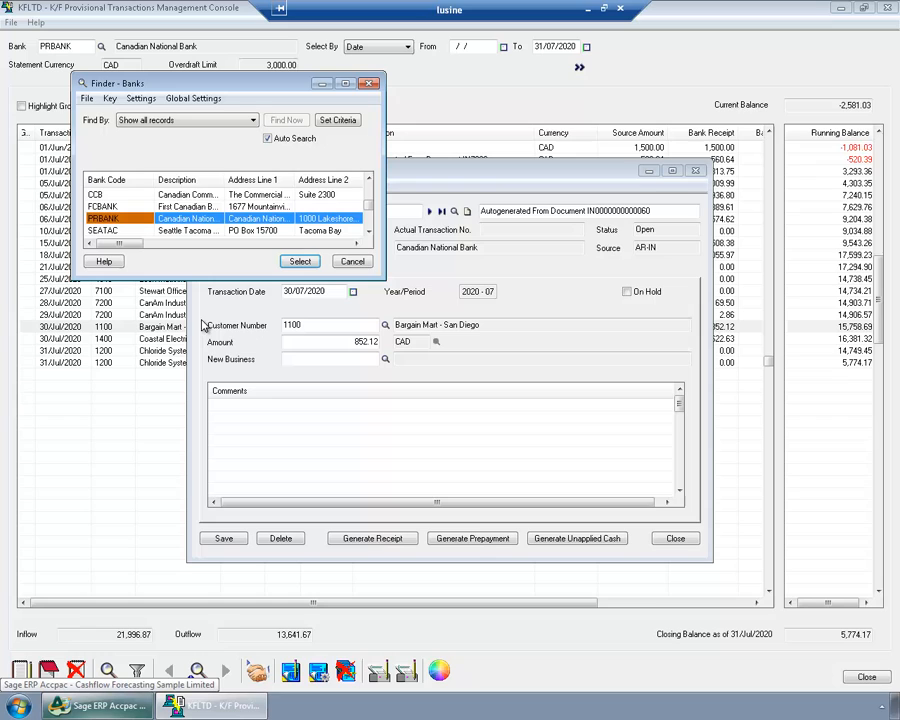
{"action": "left_click", "coordinate": [300, 260]}
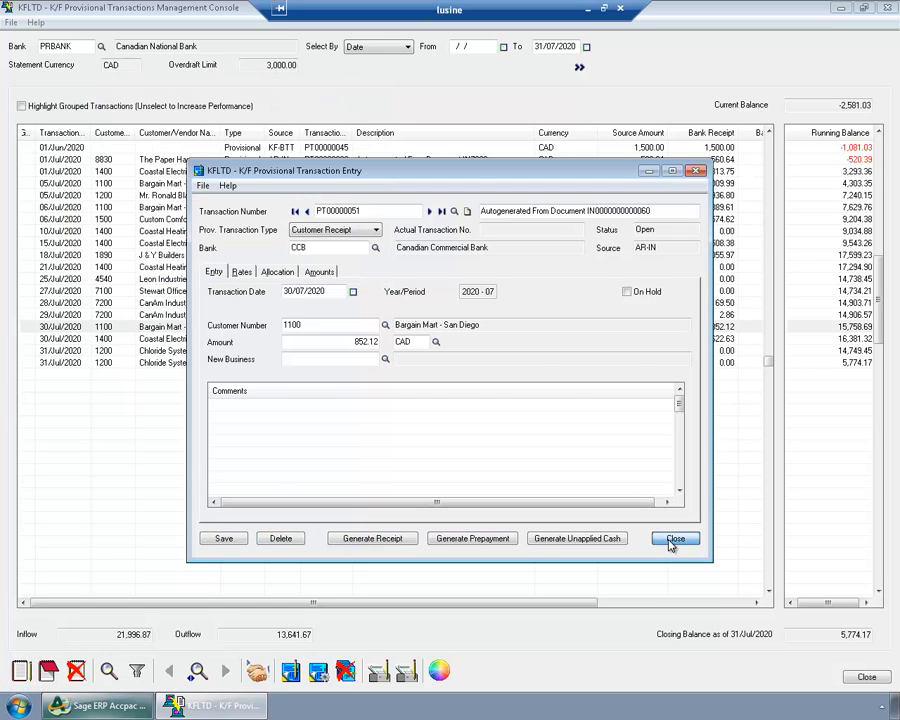
{"action": "left_click", "coordinate": [676, 538]}
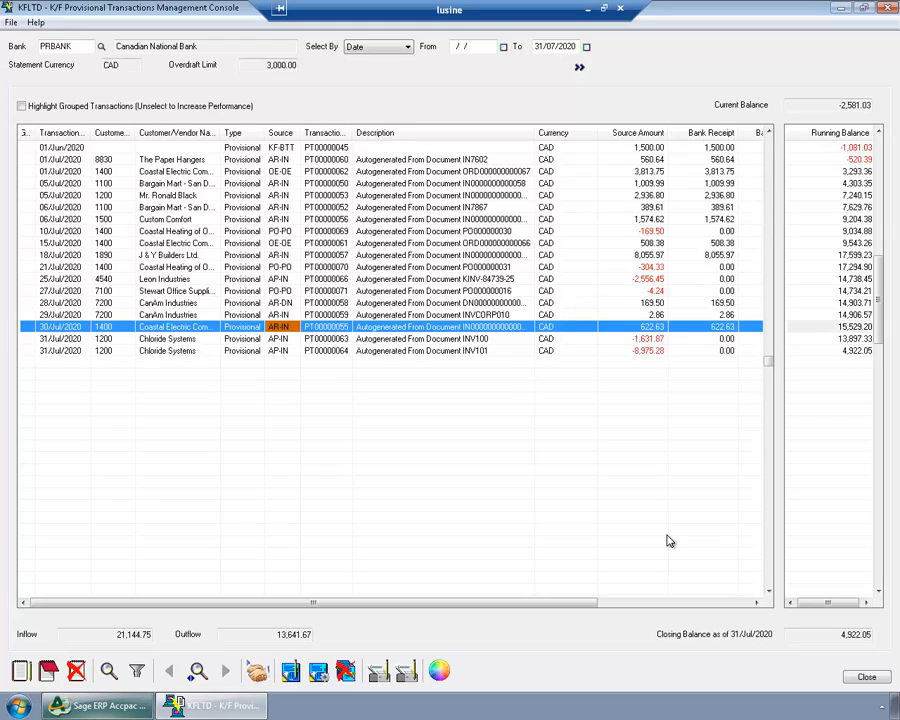
{"action": "mouse_move", "coordinate": [848, 460]}
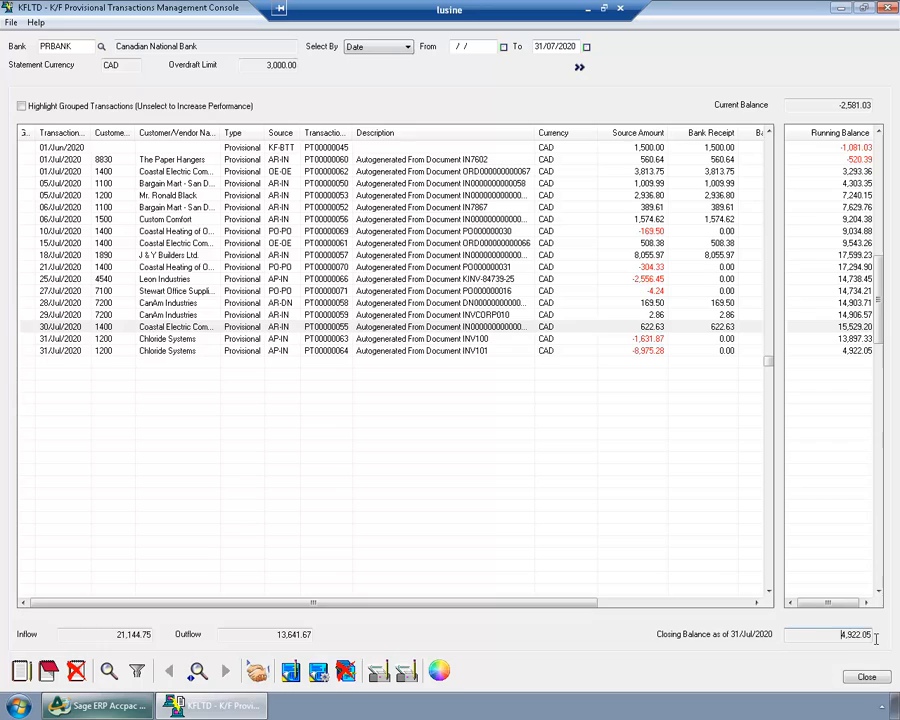
- Review the July closing balance and reduce the 6 July Bargain Mart receipt amount
{"action": "triple_click", "coordinate": [850, 636]}
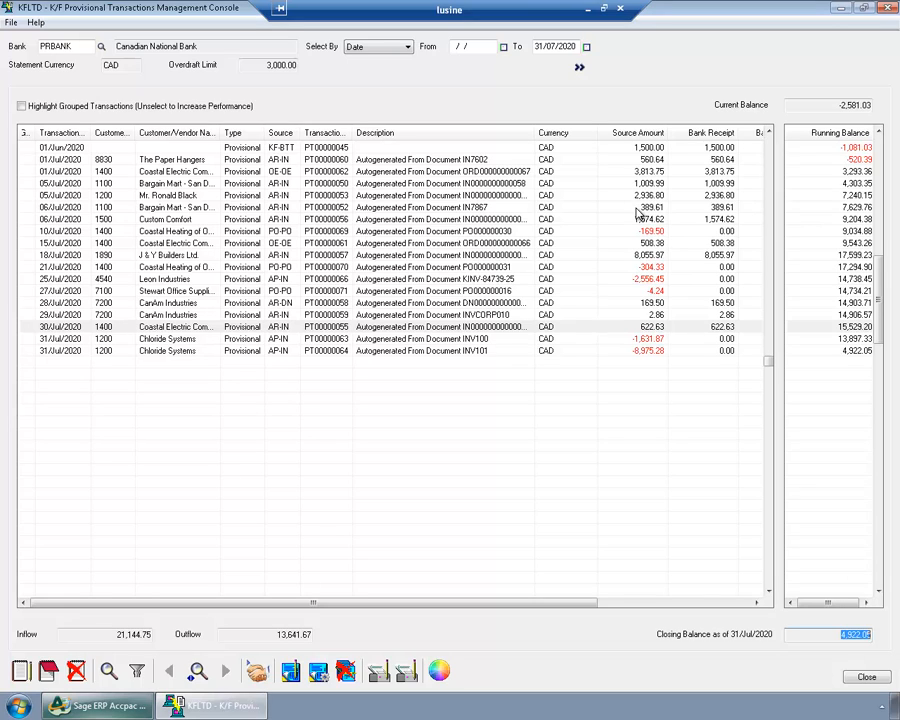
{"action": "left_click", "coordinate": [650, 206]}
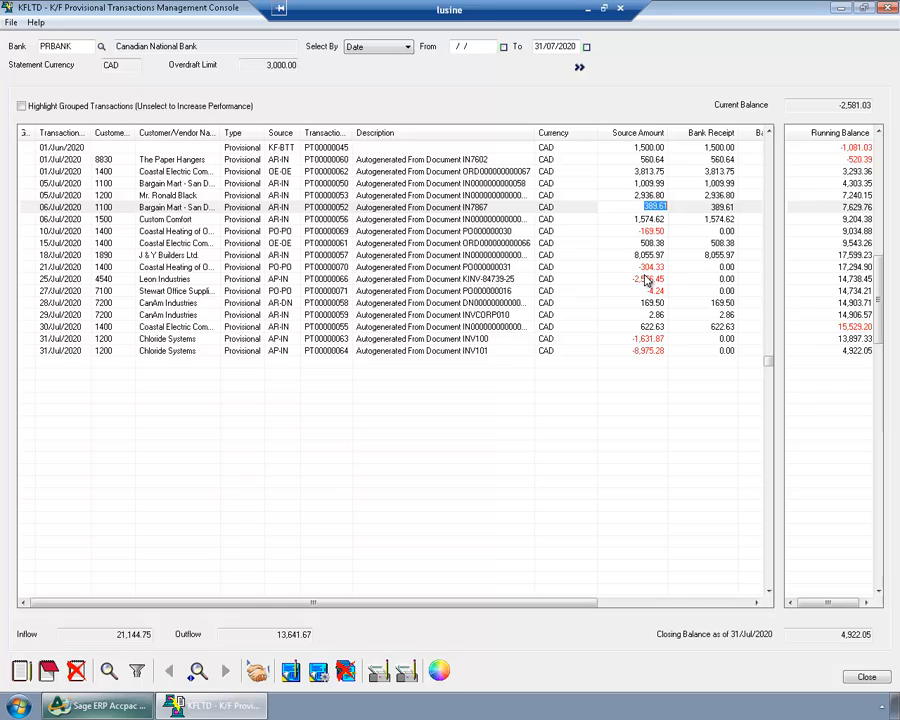
{"action": "mouse_move", "coordinate": [572, 446]}
{"action": "type", "text": "300"}
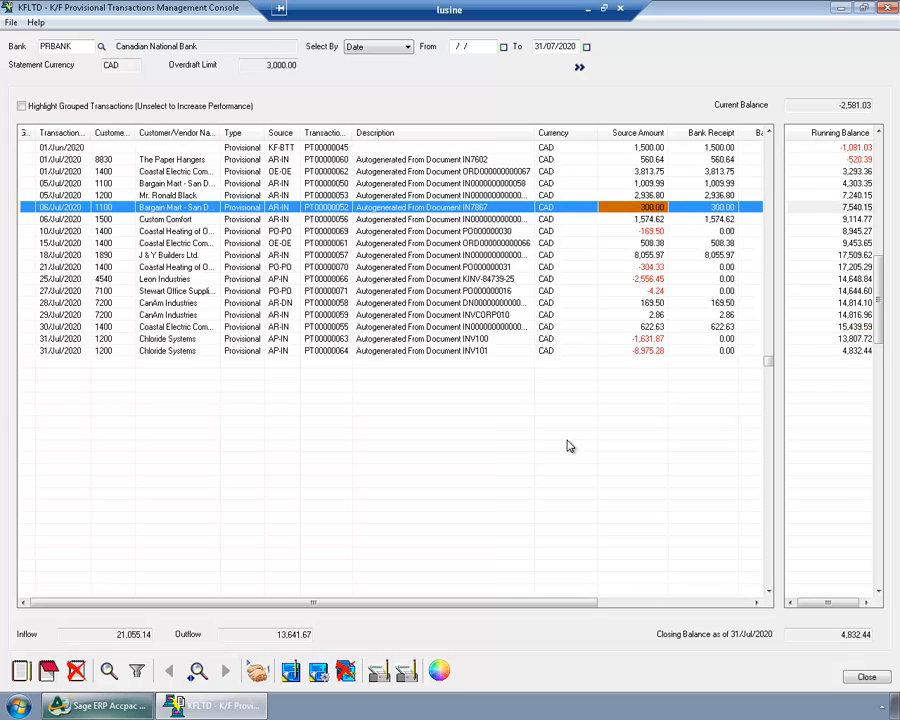
{"action": "mouse_move", "coordinate": [524, 460]}
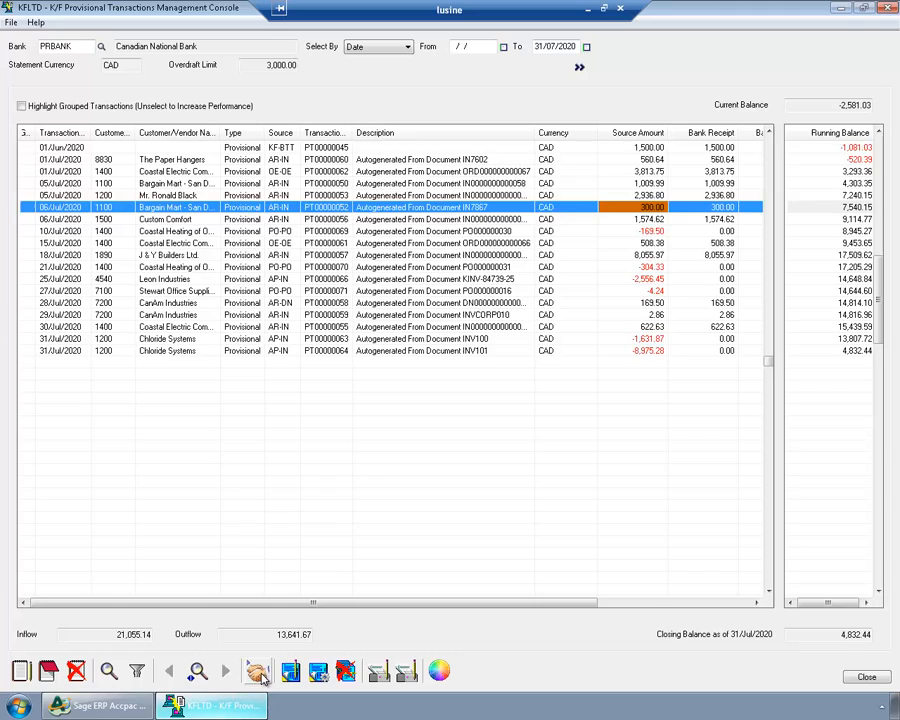
- Record new expected business dated 28/07/2020 for customer 1400
{"action": "left_click", "coordinate": [258, 672]}
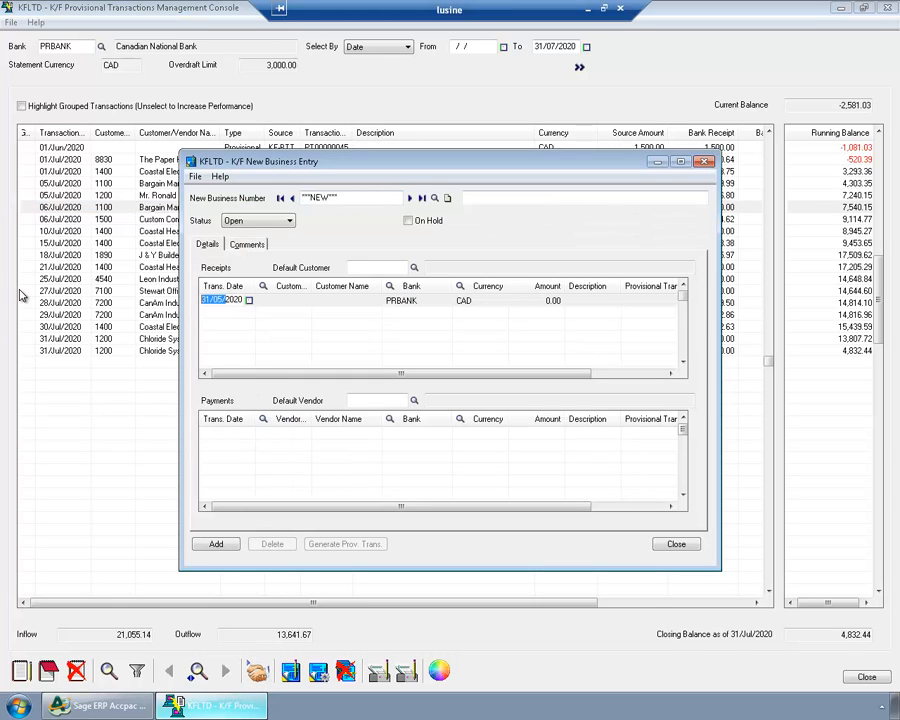
{"action": "type", "text": "28/07/2020"}
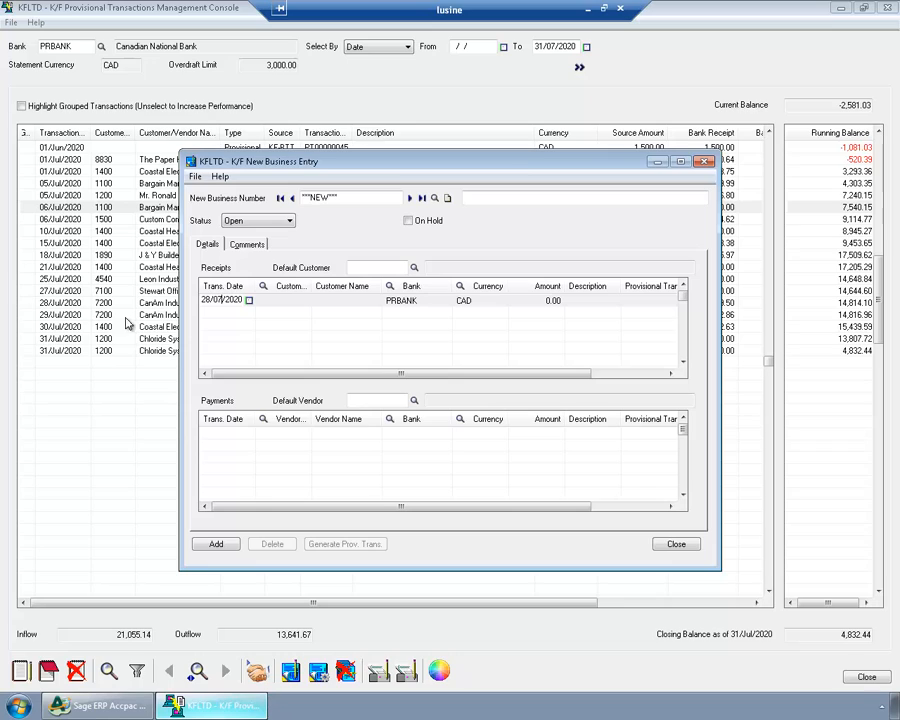
{"action": "type", "text": "14"}
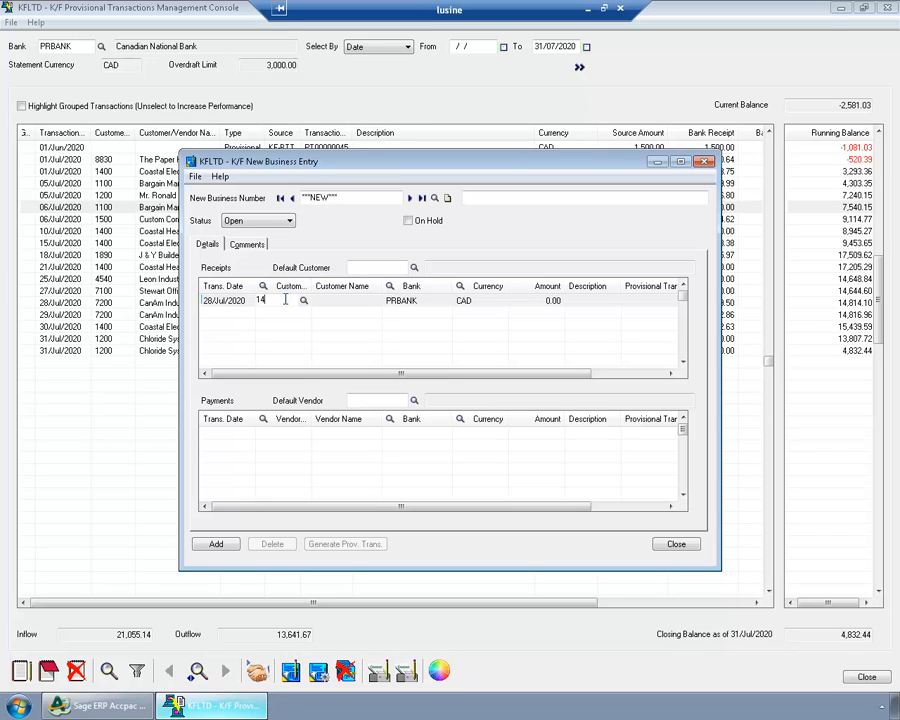
{"action": "type", "text": "1400"}
{"action": "left_click", "coordinate": [542, 300]}
{"action": "type", "text": "10,000"}
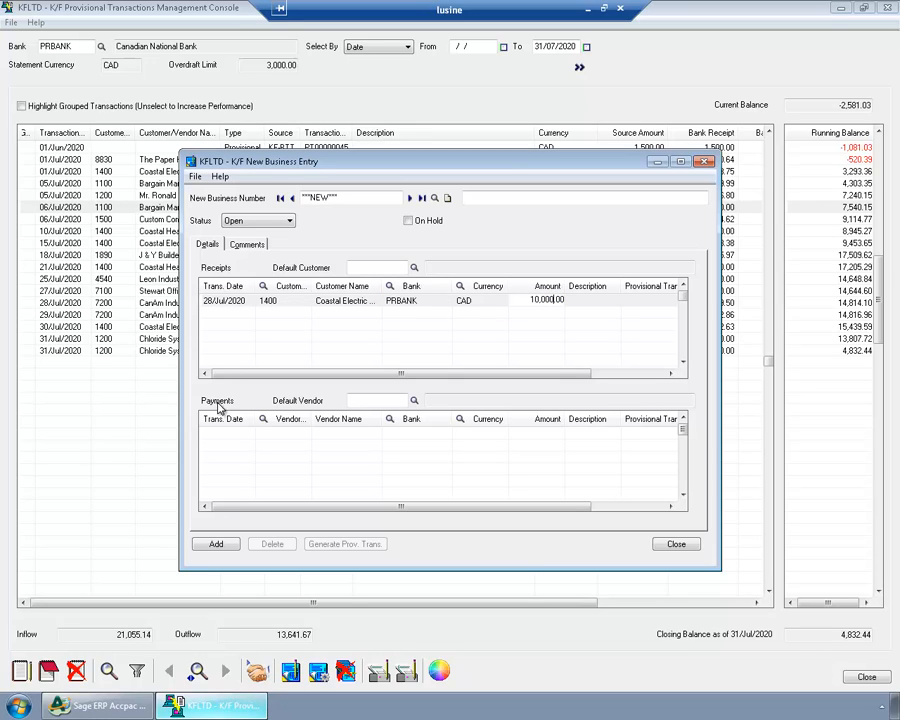
- Add an 8,500.00 payment line and generate the two provisional transactions from the new business
{"action": "left_click", "coordinate": [216, 544]}
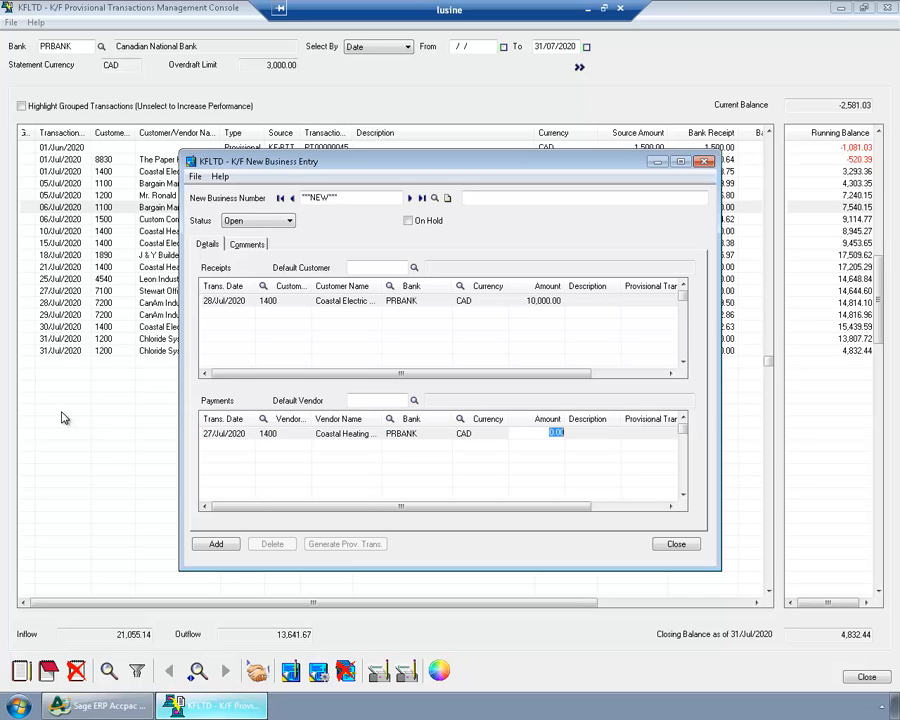
{"action": "type", "text": "8,500.00"}
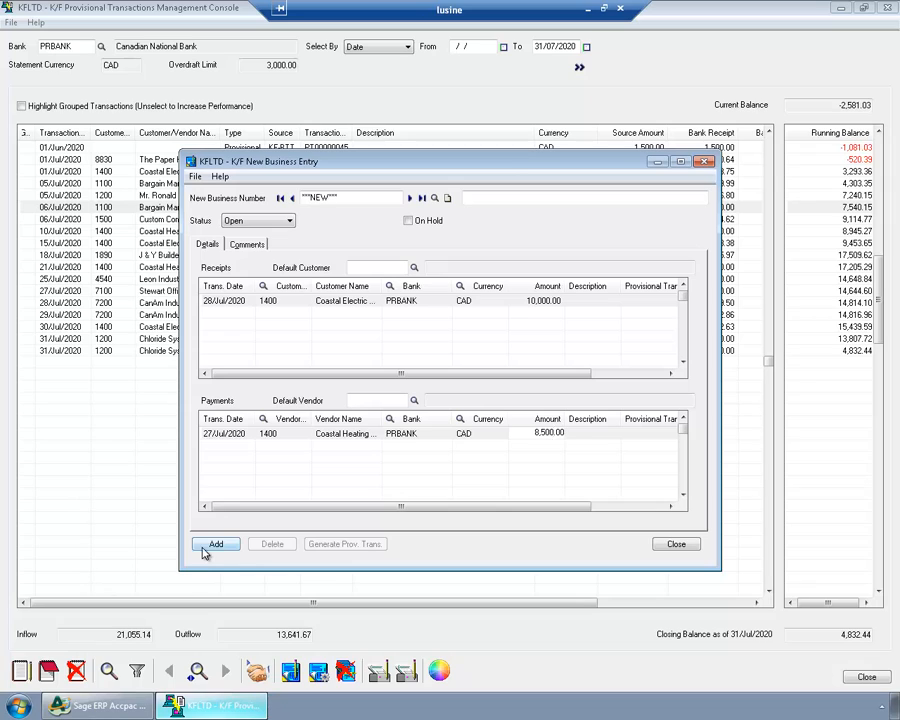
{"action": "left_click", "coordinate": [344, 544]}
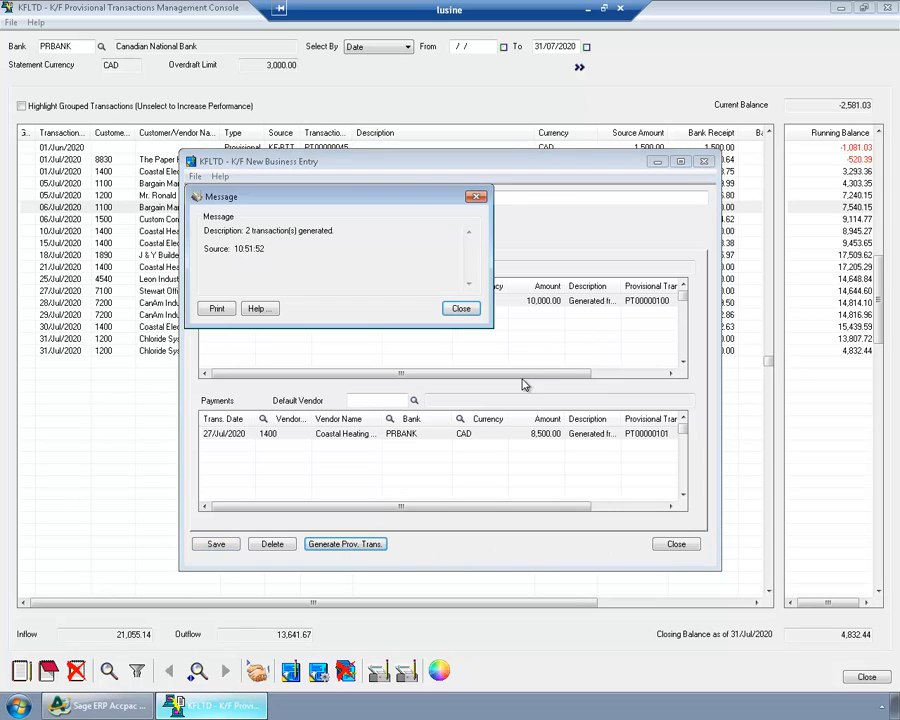
- Close the New Business Entry window and refresh the console's transaction list
{"action": "left_click", "coordinate": [460, 308]}
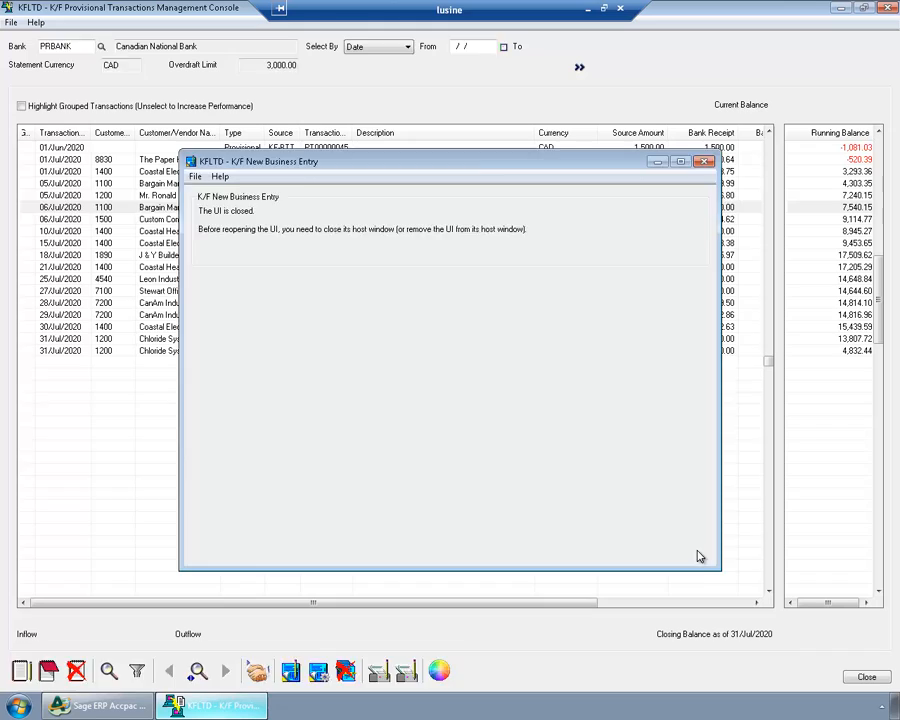
{"action": "left_click", "coordinate": [704, 160]}
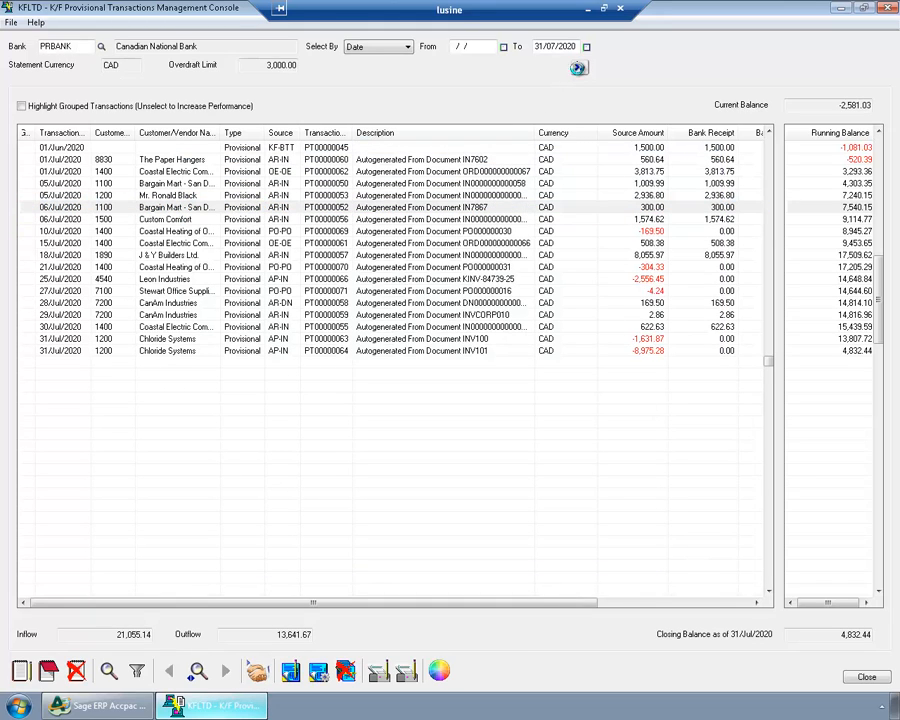
{"action": "left_click", "coordinate": [580, 68]}
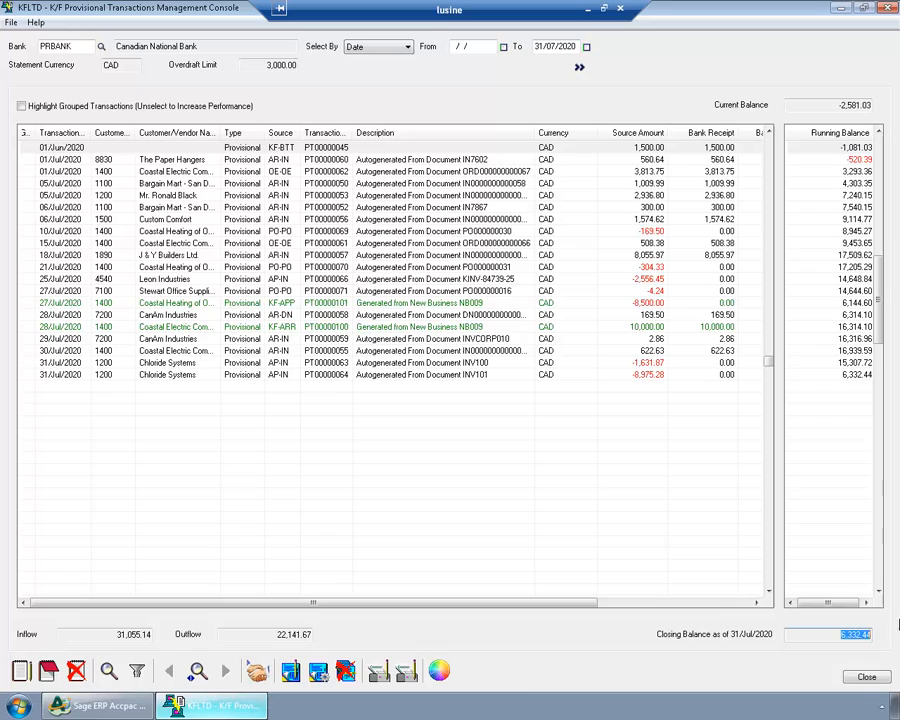
{"action": "mouse_move", "coordinate": [20, 672]}
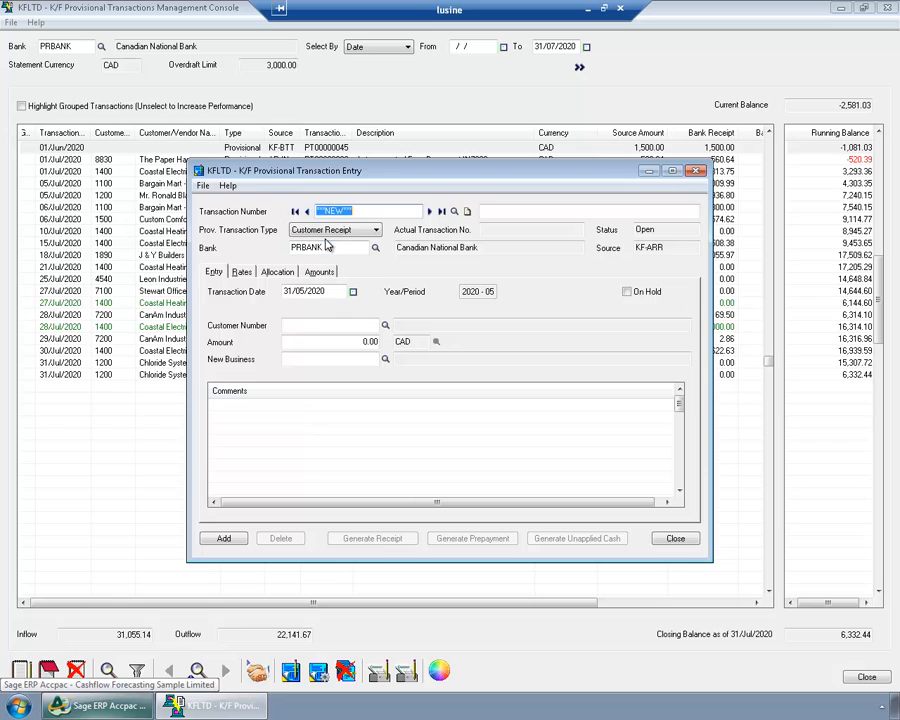
- Set the provisional transaction as a Miscellaneous Entry payment described Trade License Renewal
{"action": "left_click", "coordinate": [376, 228]}
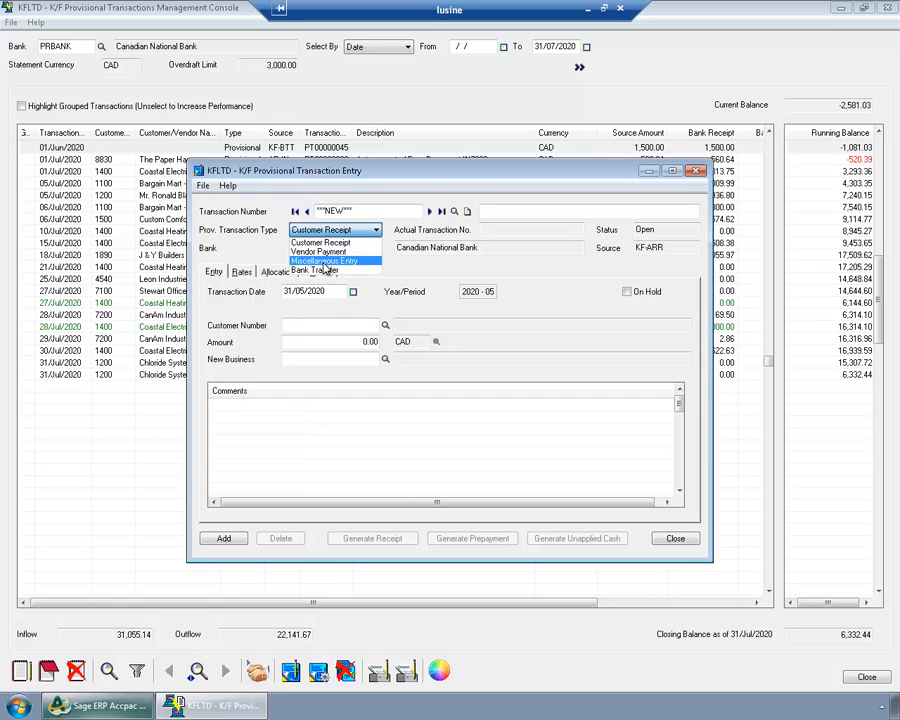
{"action": "left_click", "coordinate": [324, 260]}
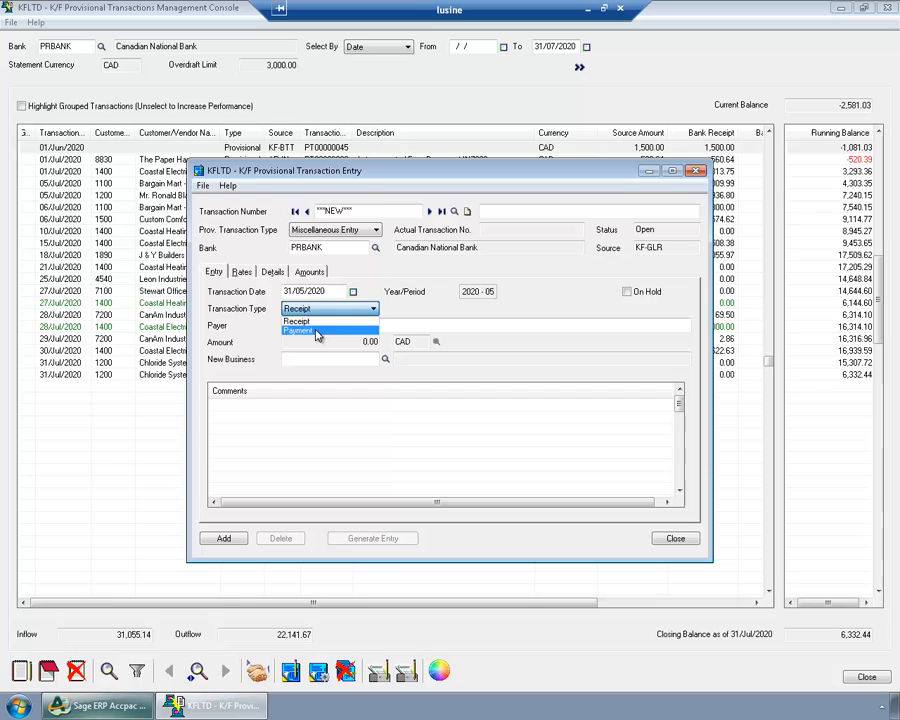
{"action": "left_click", "coordinate": [300, 330]}
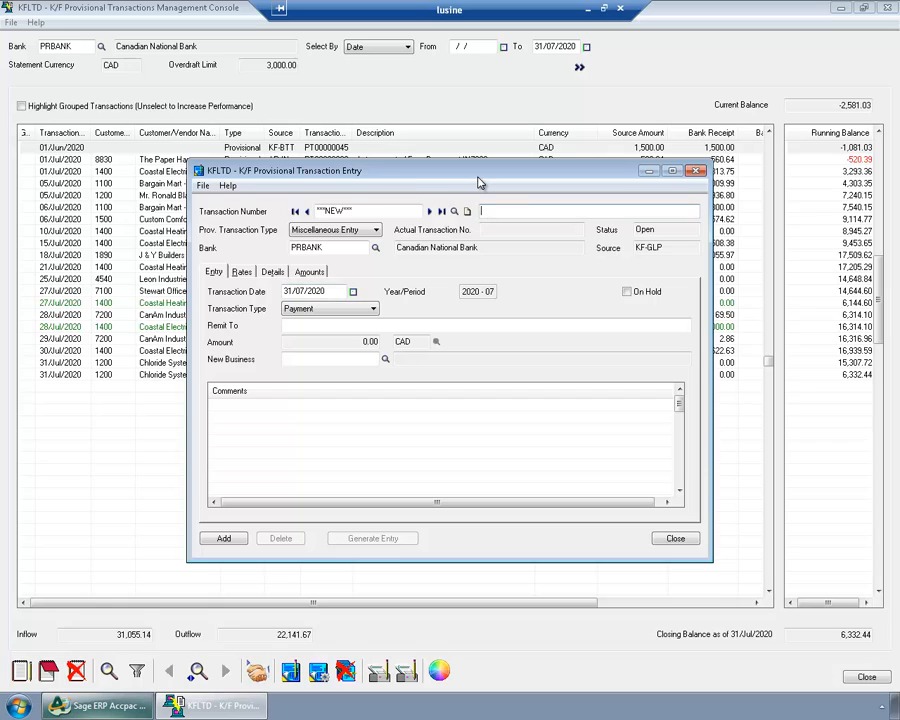
{"action": "type", "text": "Trade License"}
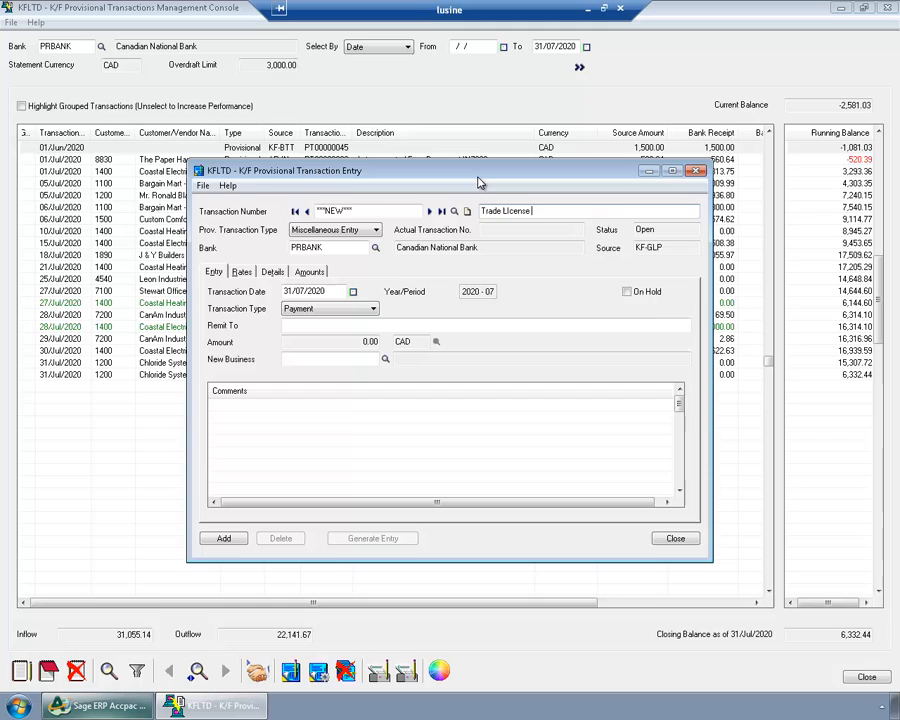
{"action": "type", "text": "Rent"}
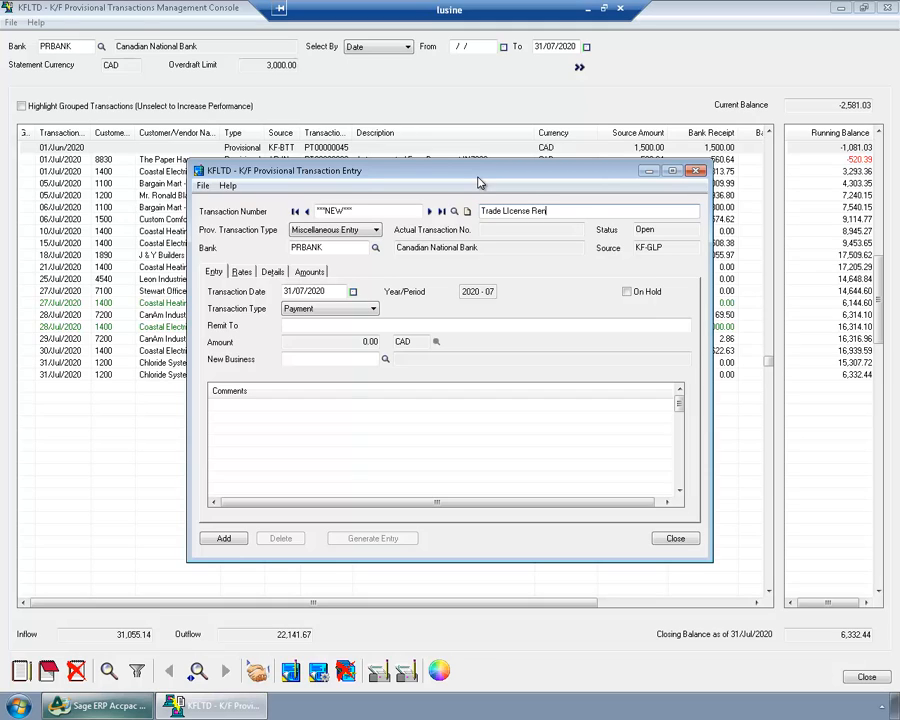
{"action": "type", "text": "ewal"}
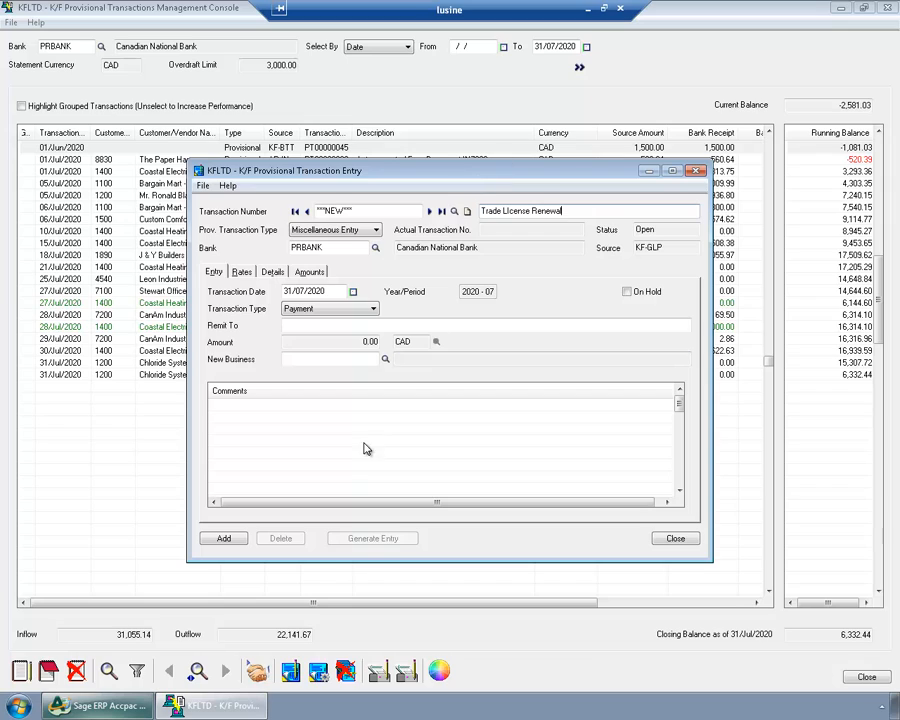
- Charge 2,000.00 to Administrative expenses account 6010 on the detail line and save the payment
{"action": "left_click", "coordinate": [272, 272]}
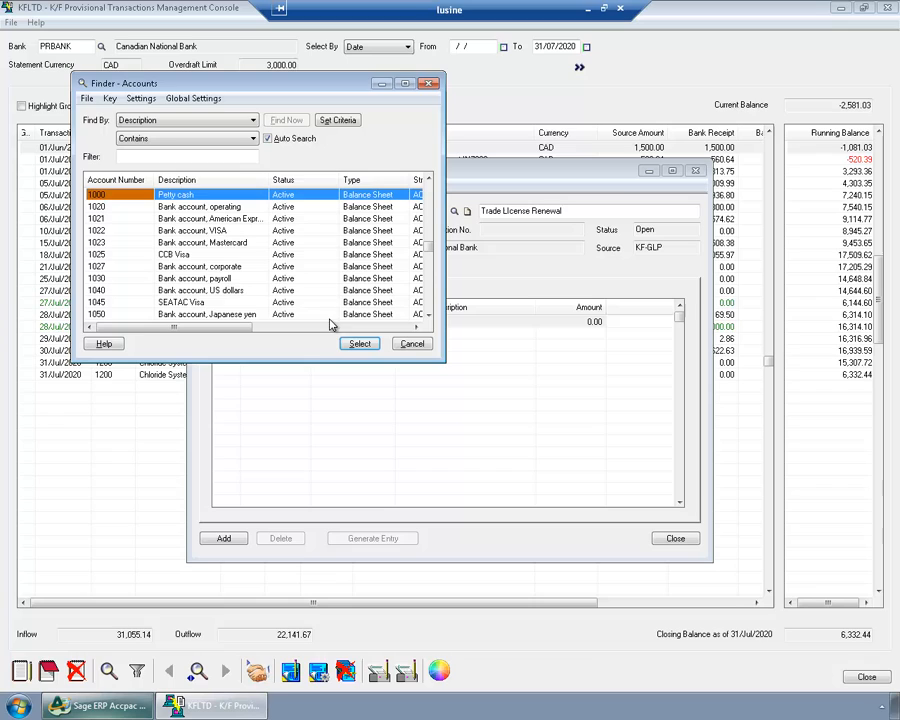
{"action": "type", "text": "4"}
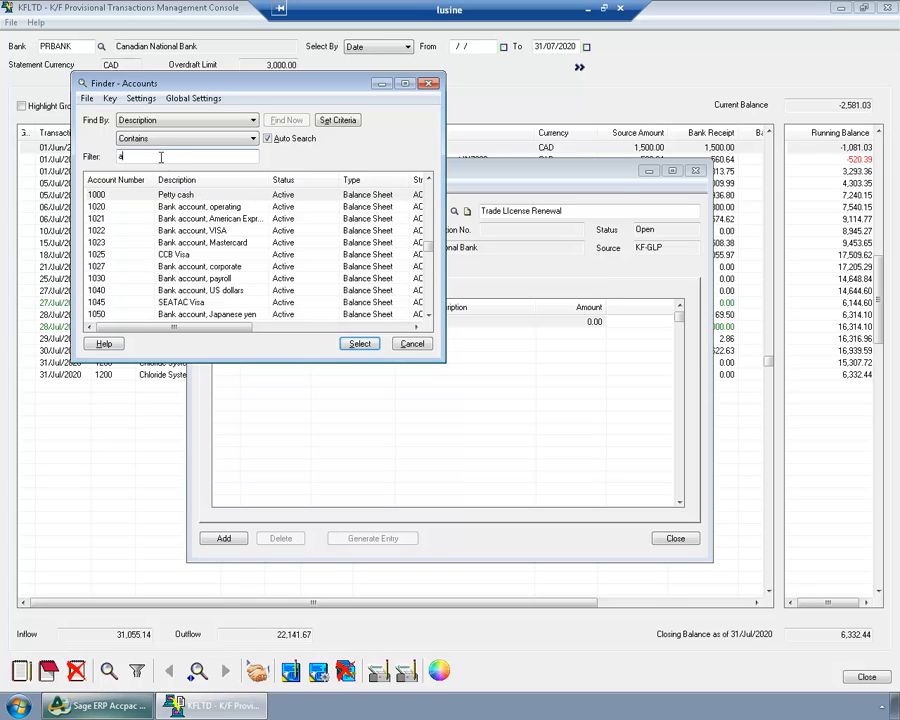
{"action": "left_click", "coordinate": [360, 344]}
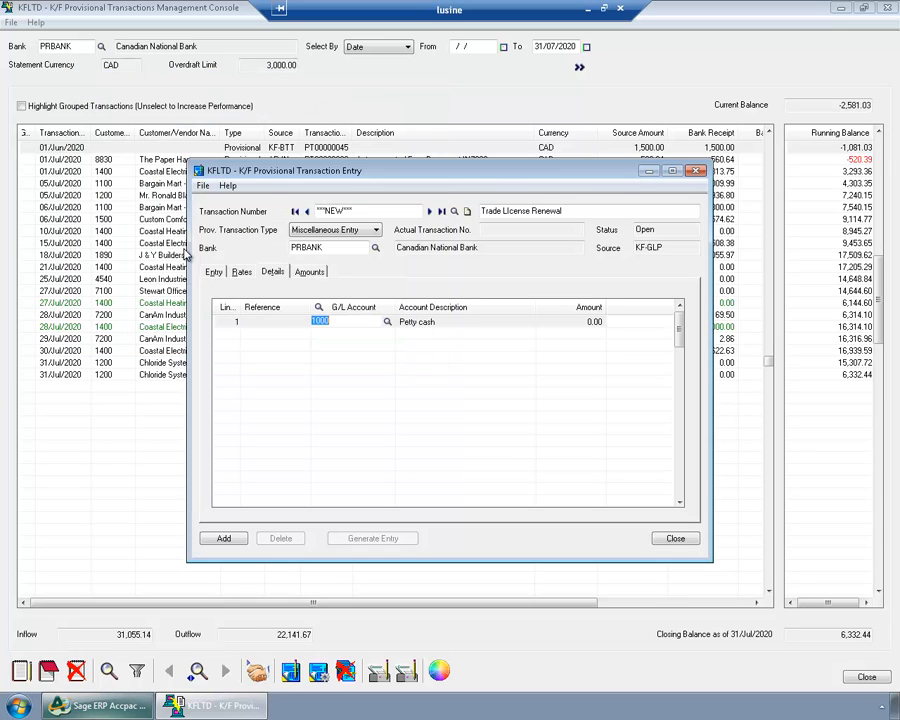
{"action": "left_click", "coordinate": [388, 320]}
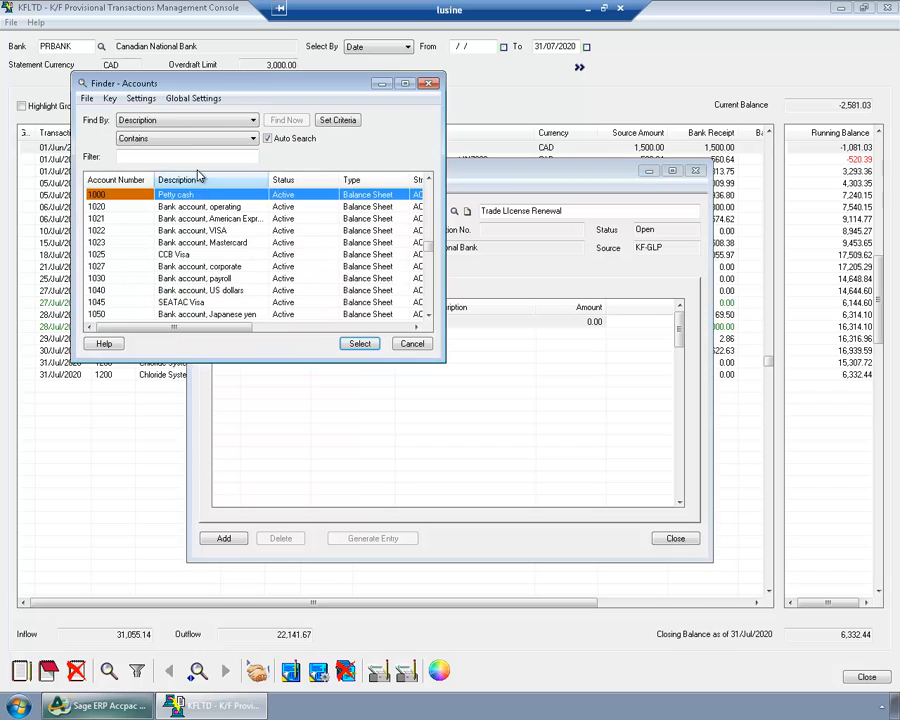
{"action": "type", "text": "admin"}
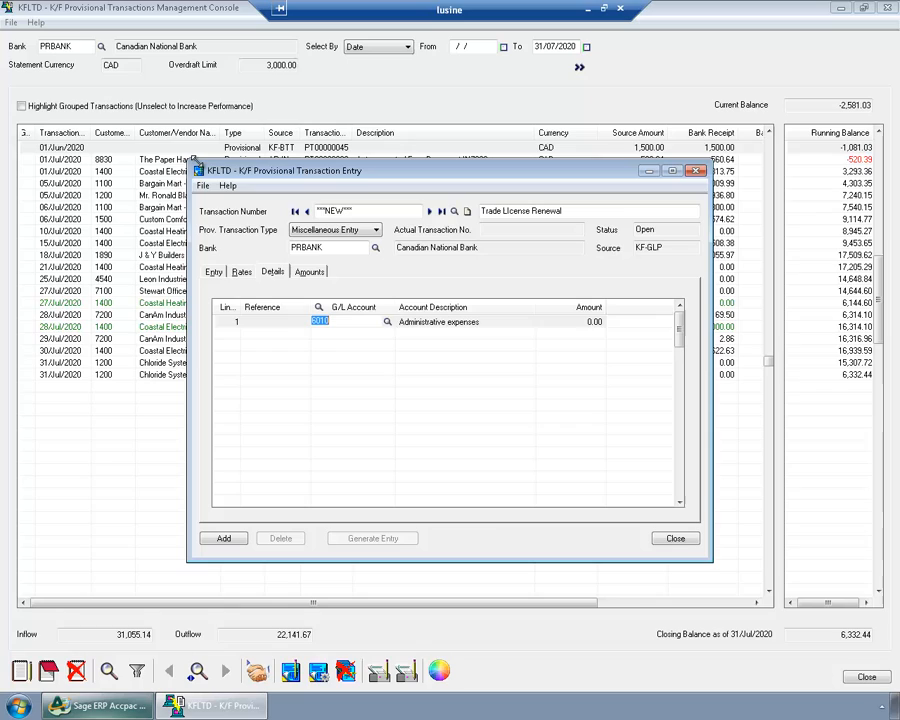
{"action": "left_click", "coordinate": [596, 320]}
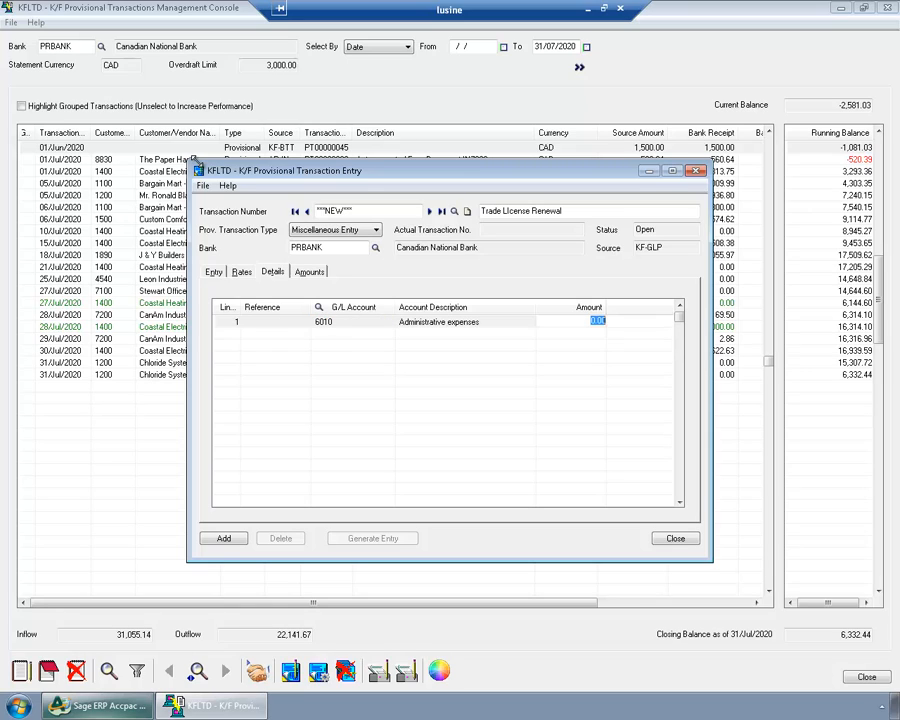
{"action": "type", "text": "2,000.00"}
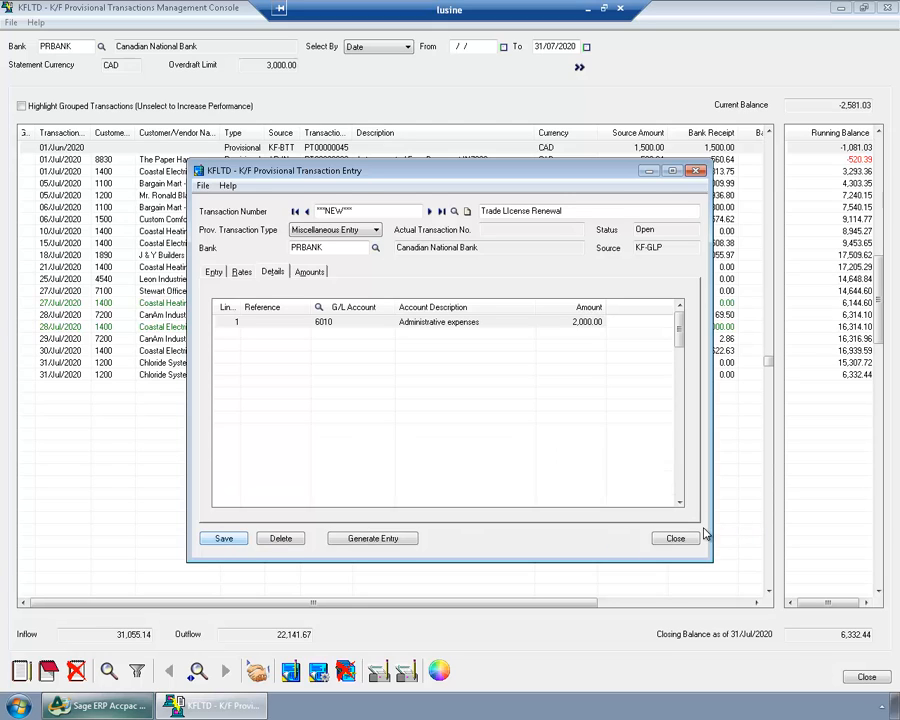
{"action": "left_click", "coordinate": [676, 538]}
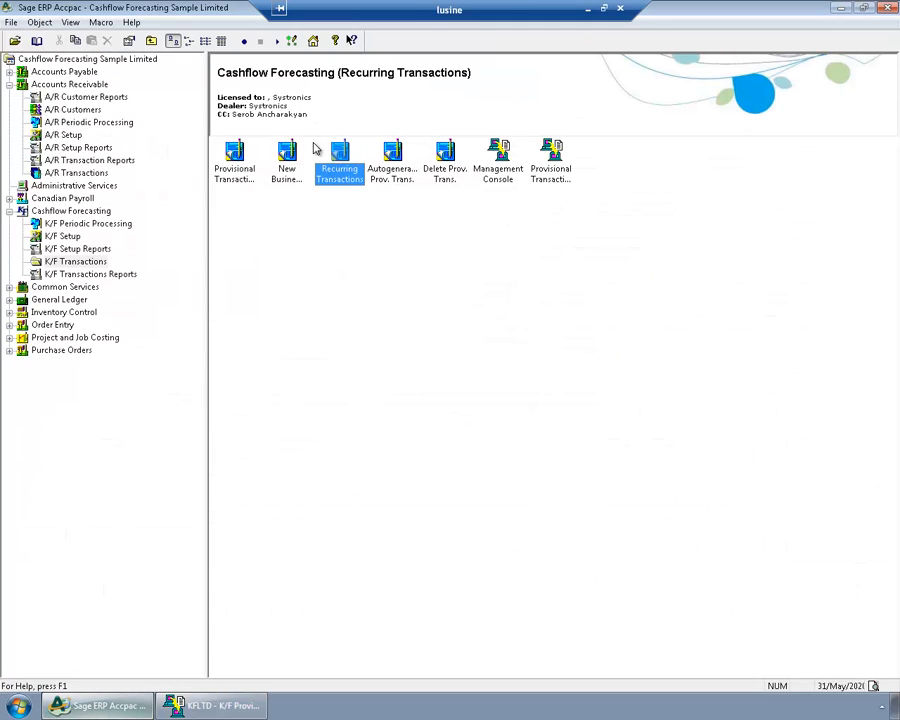
- Load recurring transaction LOAN001 and review its interest and principal lines
{"action": "double_click", "coordinate": [340, 160]}
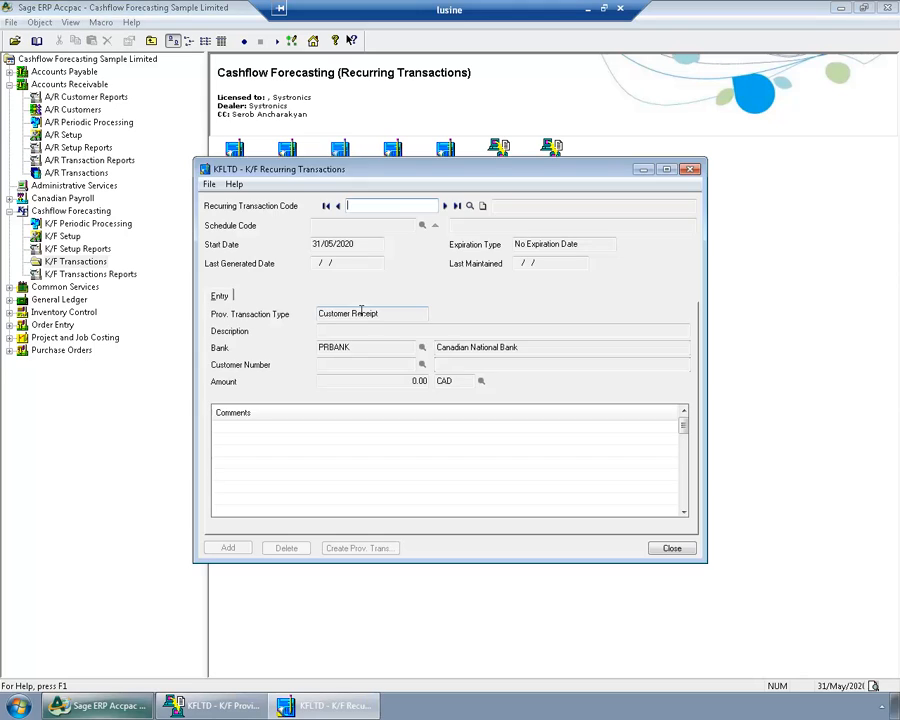
{"action": "mouse_move", "coordinate": [444, 206]}
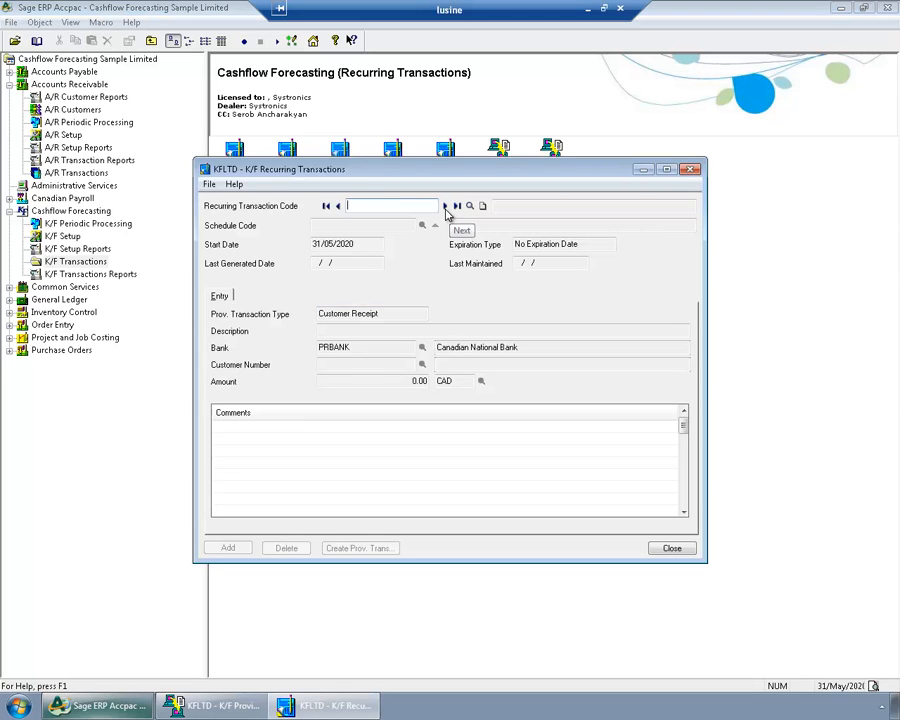
{"action": "left_click", "coordinate": [444, 206]}
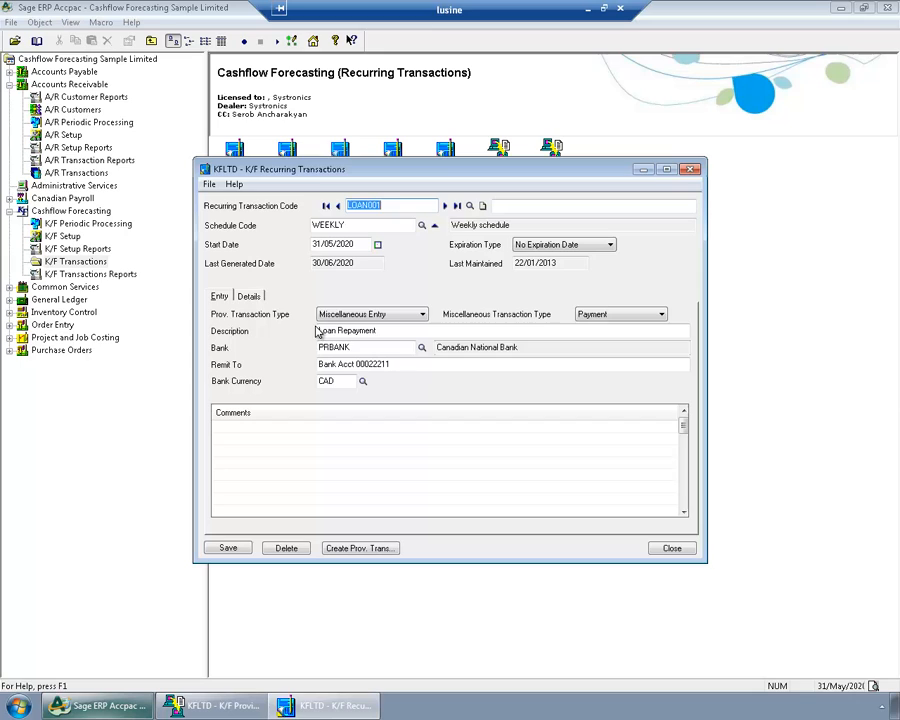
{"action": "left_click", "coordinate": [248, 296]}
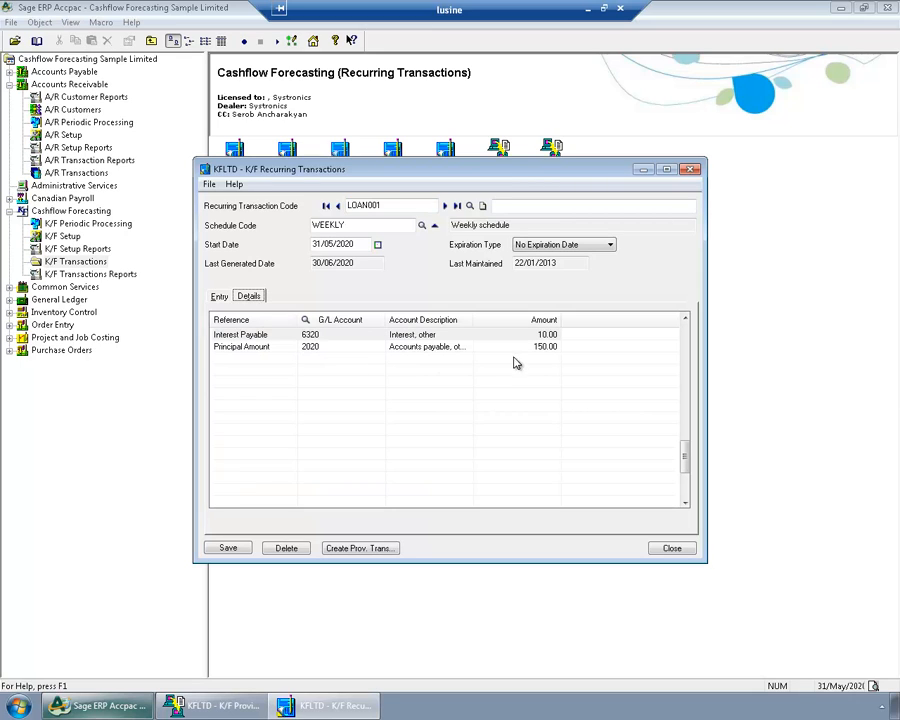
{"action": "mouse_move", "coordinate": [668, 344]}
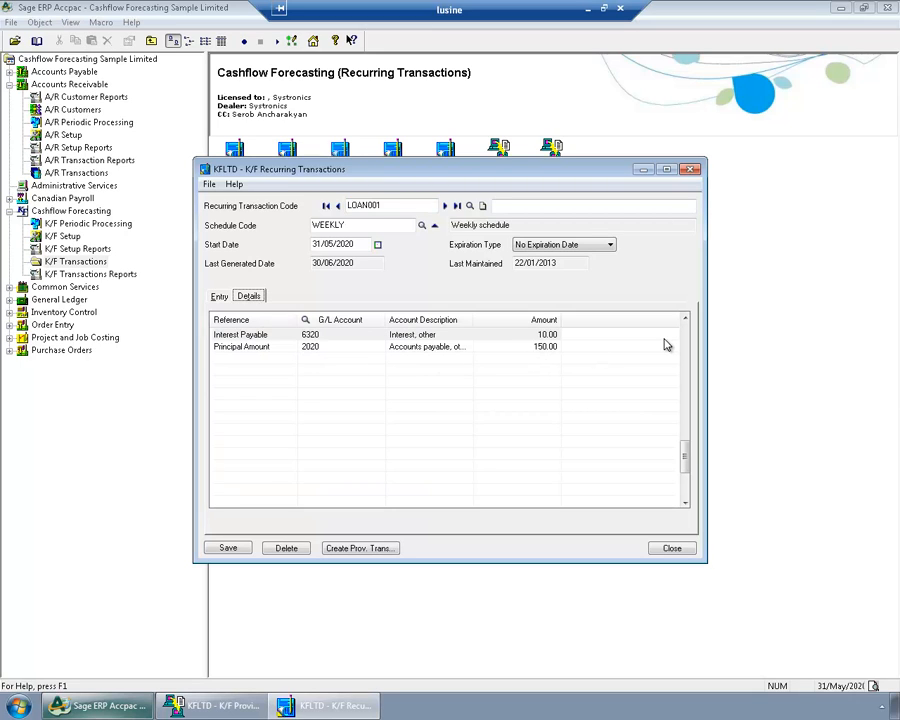
{"action": "mouse_move", "coordinate": [544, 284]}
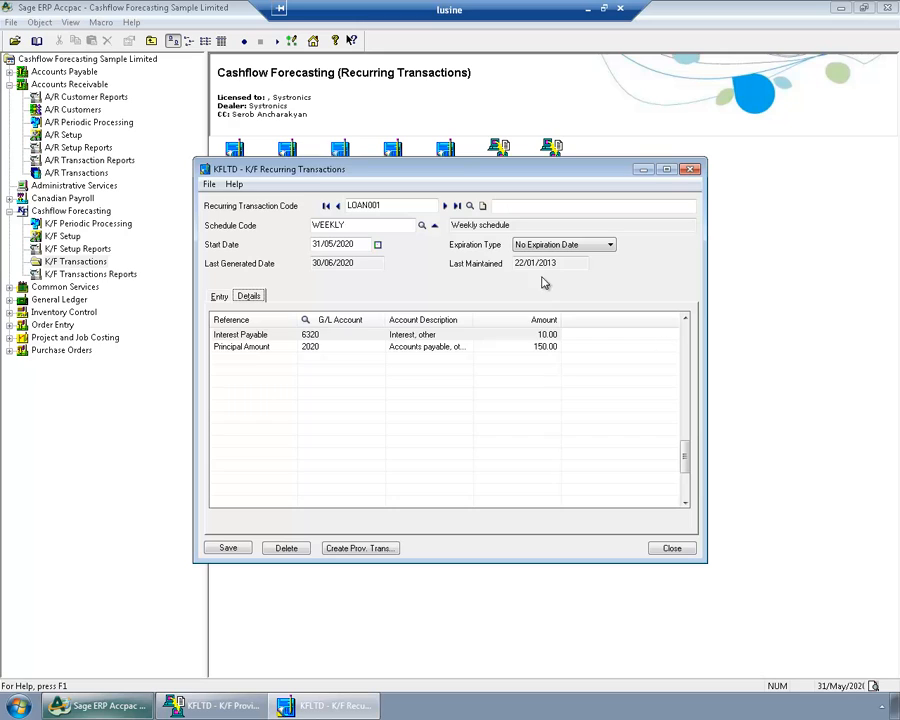
- Create LOAN001's weekly provisional loan repayments up to 31/07/2020 and close the schedule
{"action": "left_click", "coordinate": [360, 548]}
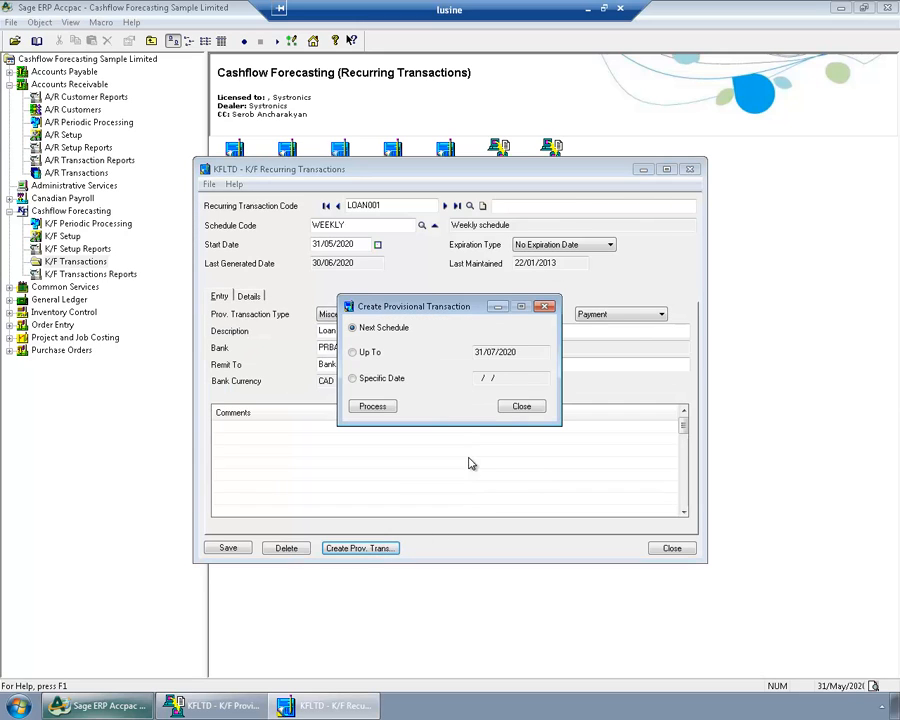
{"action": "left_click", "coordinate": [352, 352]}
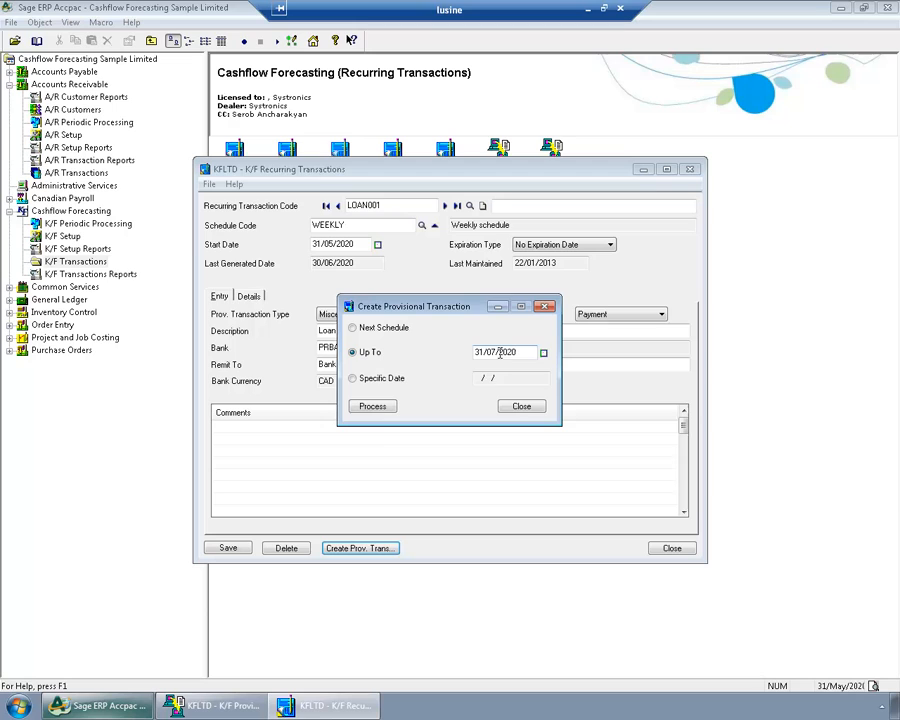
{"action": "left_click", "coordinate": [372, 406]}
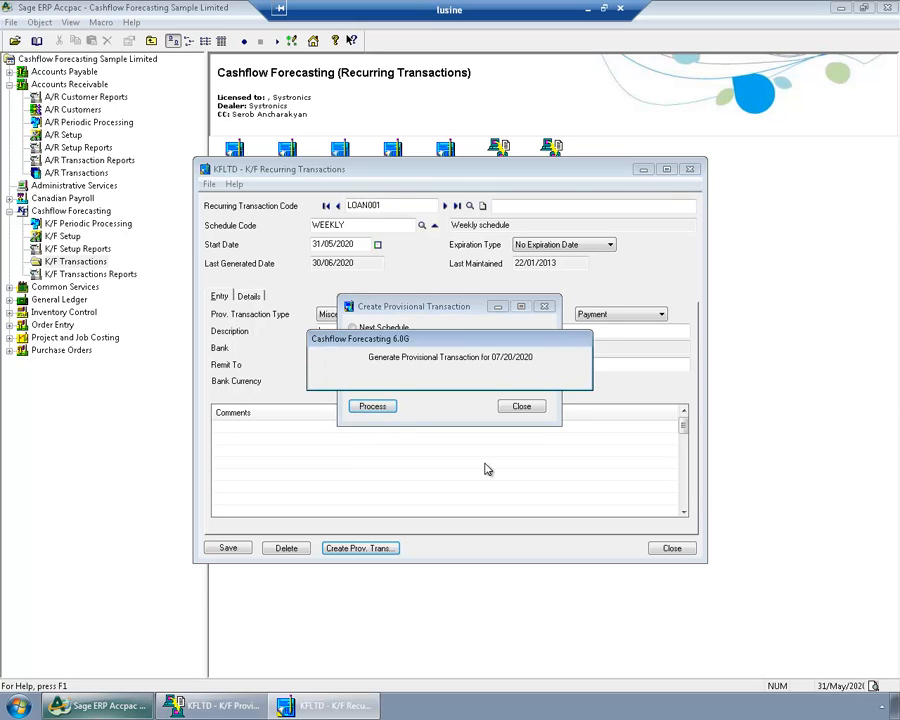
{"action": "left_click", "coordinate": [372, 406]}
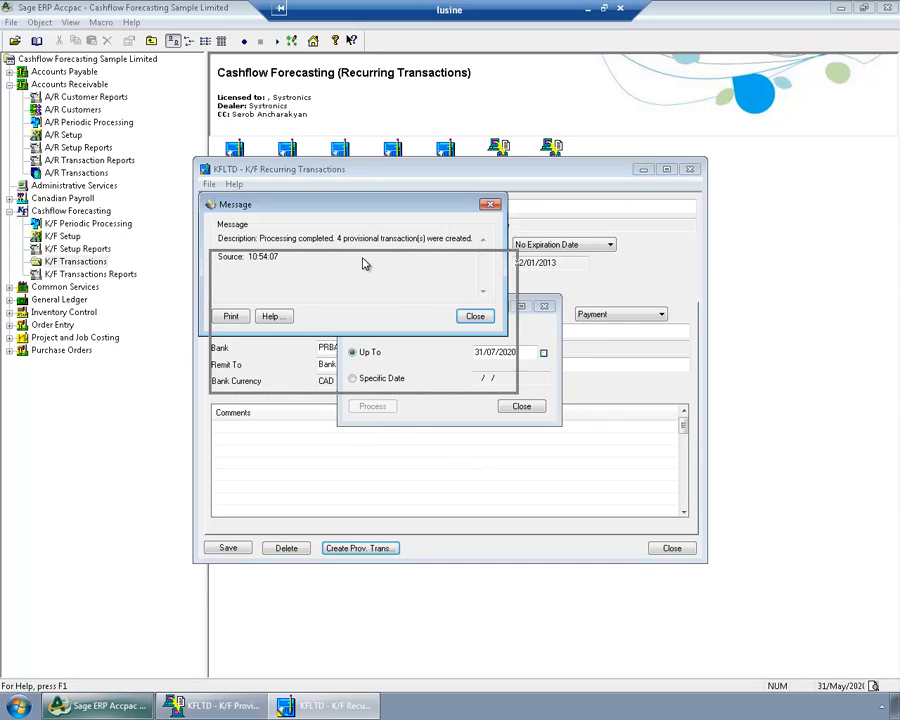
{"action": "left_click_drag", "start_coordinate": [356, 204], "coordinate": [364, 264]}
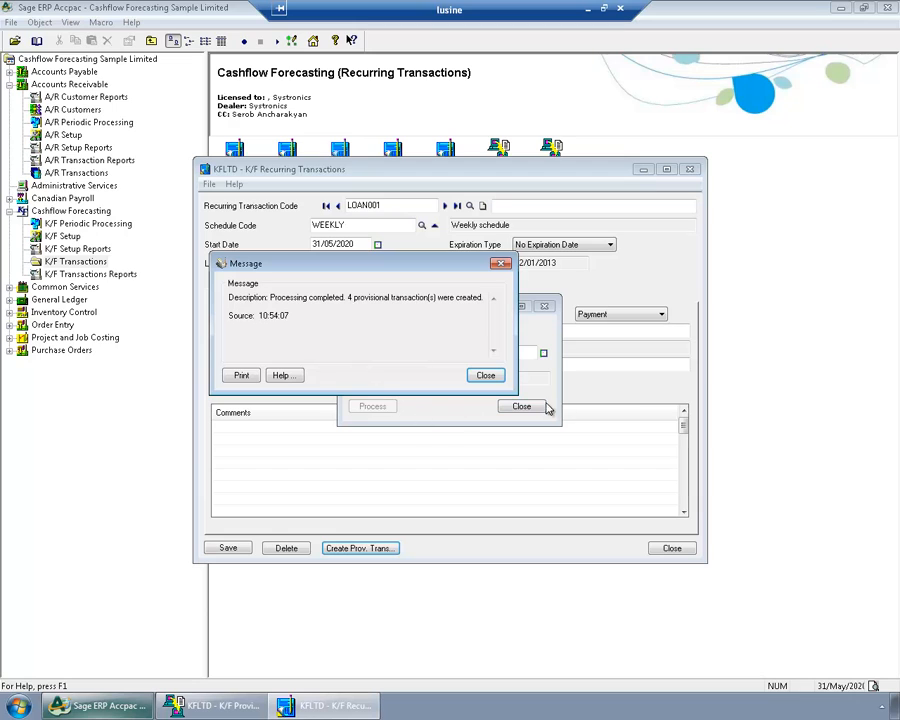
{"action": "left_click", "coordinate": [484, 376]}
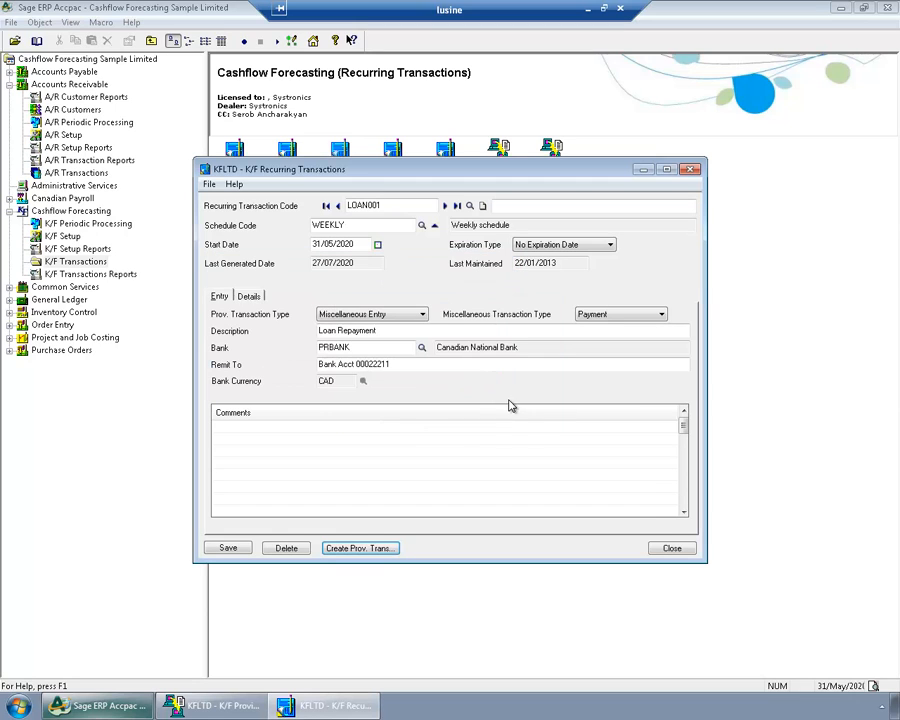
{"action": "left_click", "coordinate": [672, 548]}
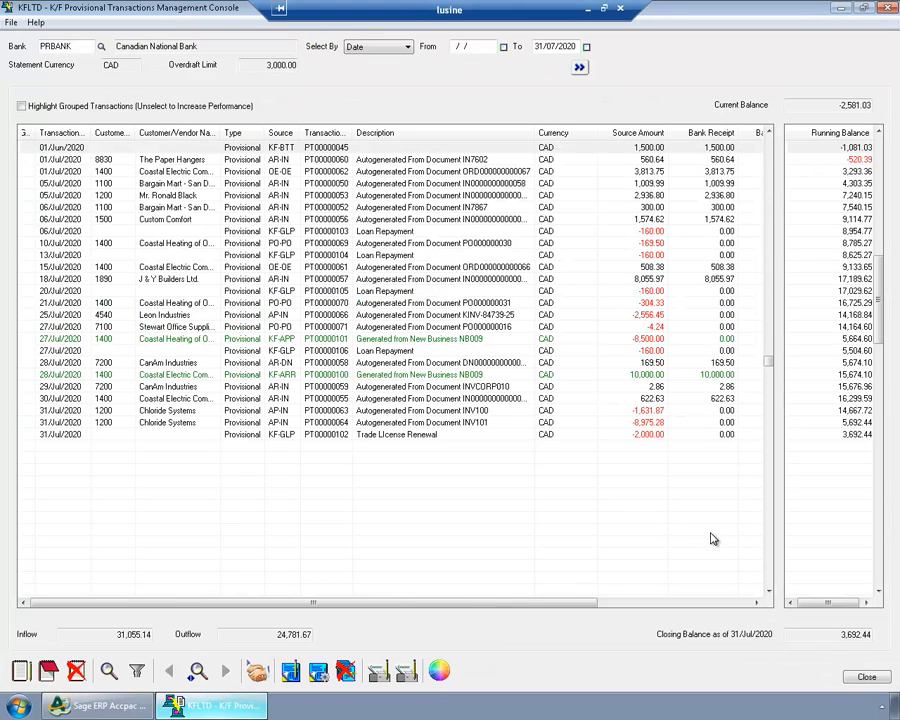
{"action": "mouse_move", "coordinate": [594, 450]}
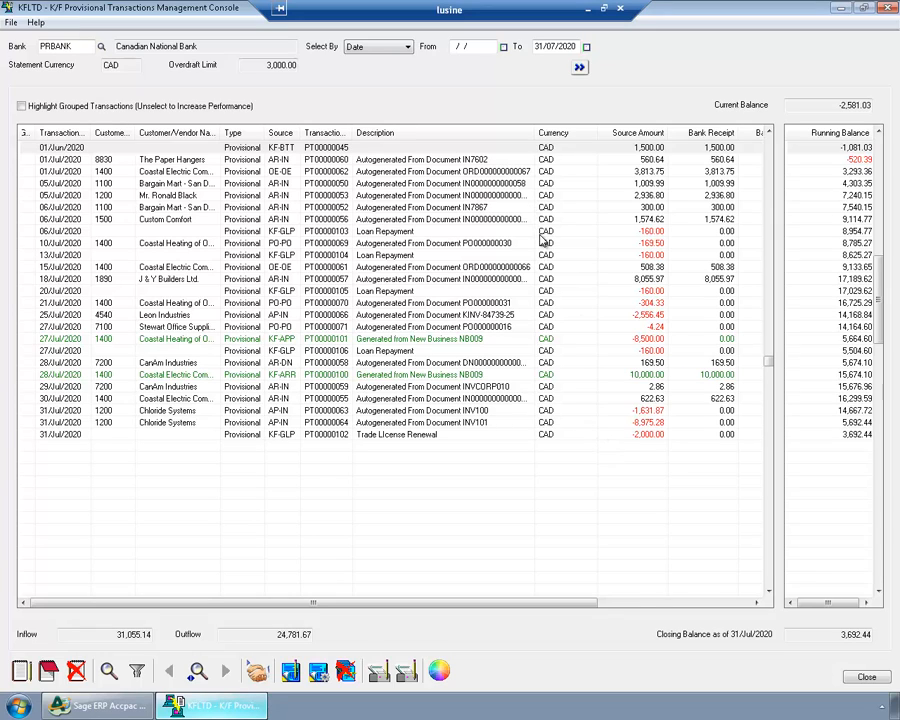
{"action": "mouse_move", "coordinate": [612, 336]}
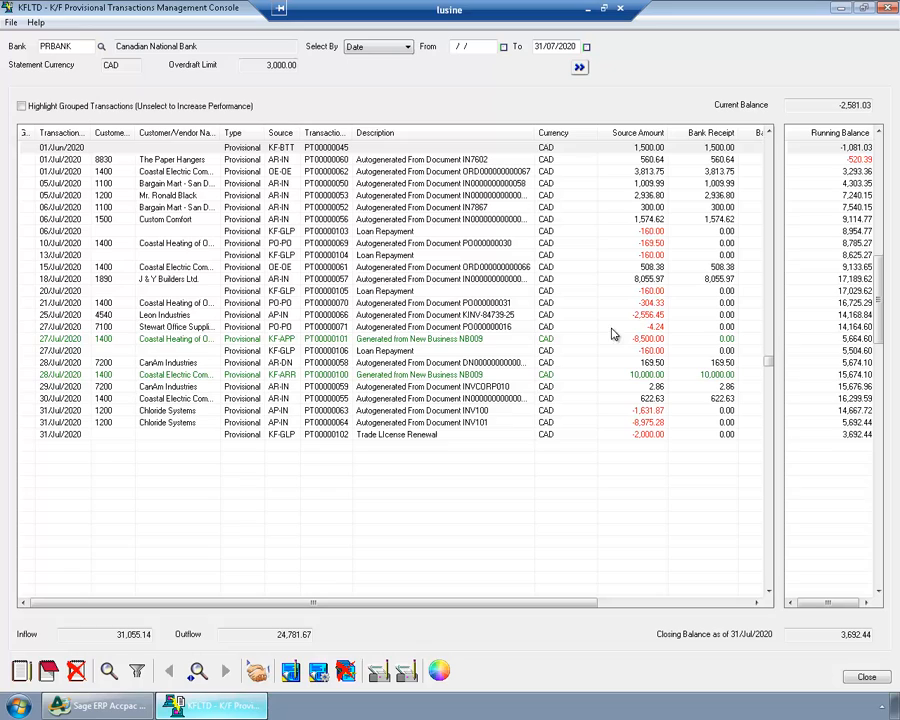
- Review the weekly Loan Repayment rows and the 31/07/2020 To date, then close the console
{"action": "left_click", "coordinate": [384, 232]}
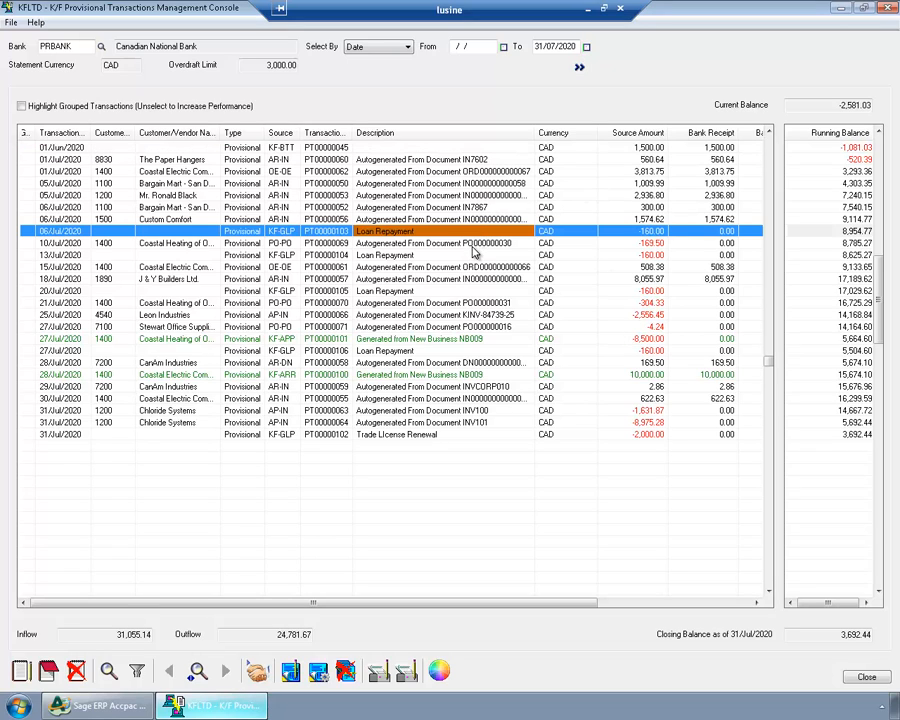
{"action": "left_click", "coordinate": [450, 244]}
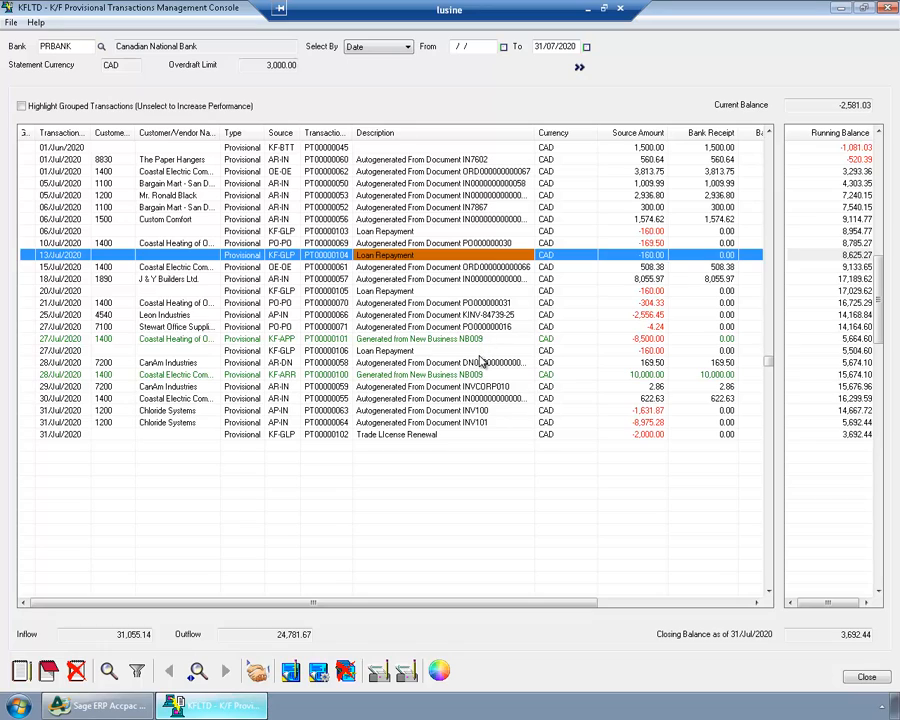
{"action": "left_click", "coordinate": [400, 350]}
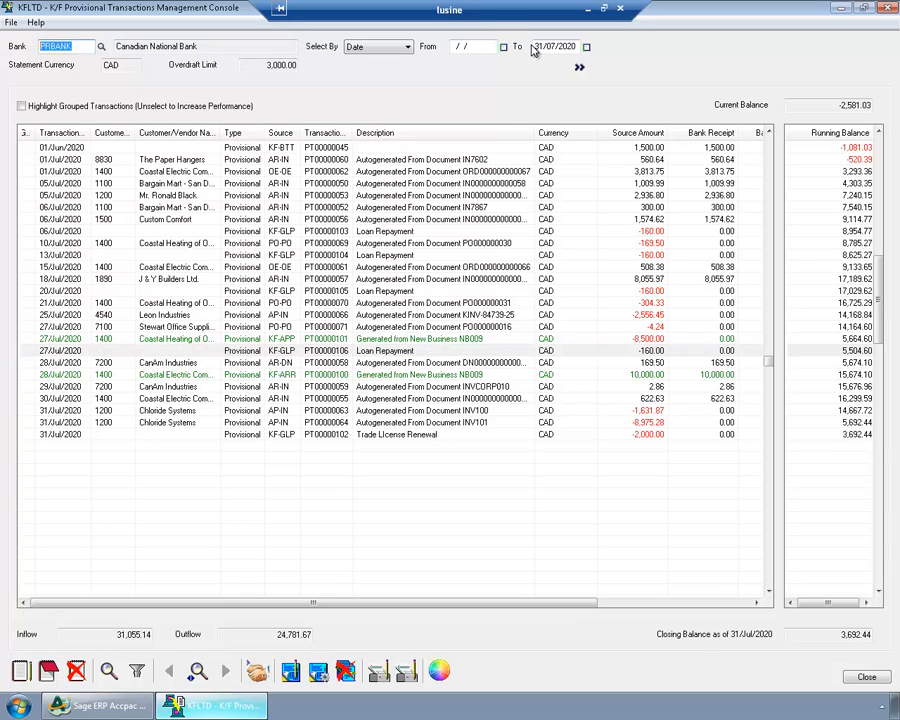
{"action": "left_click", "coordinate": [554, 46]}
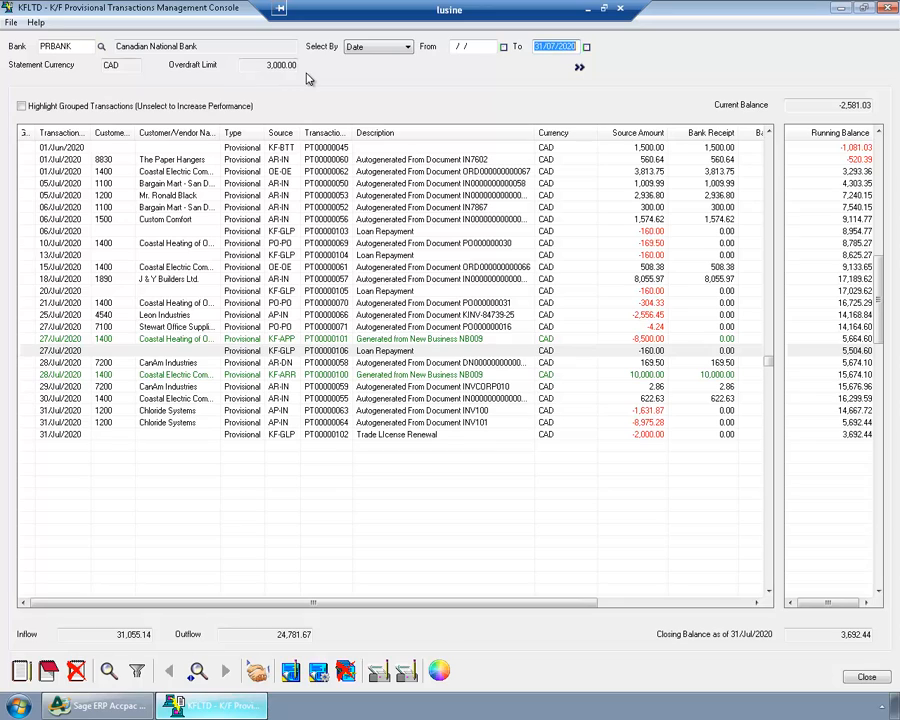
{"action": "mouse_move", "coordinate": [780, 88]}
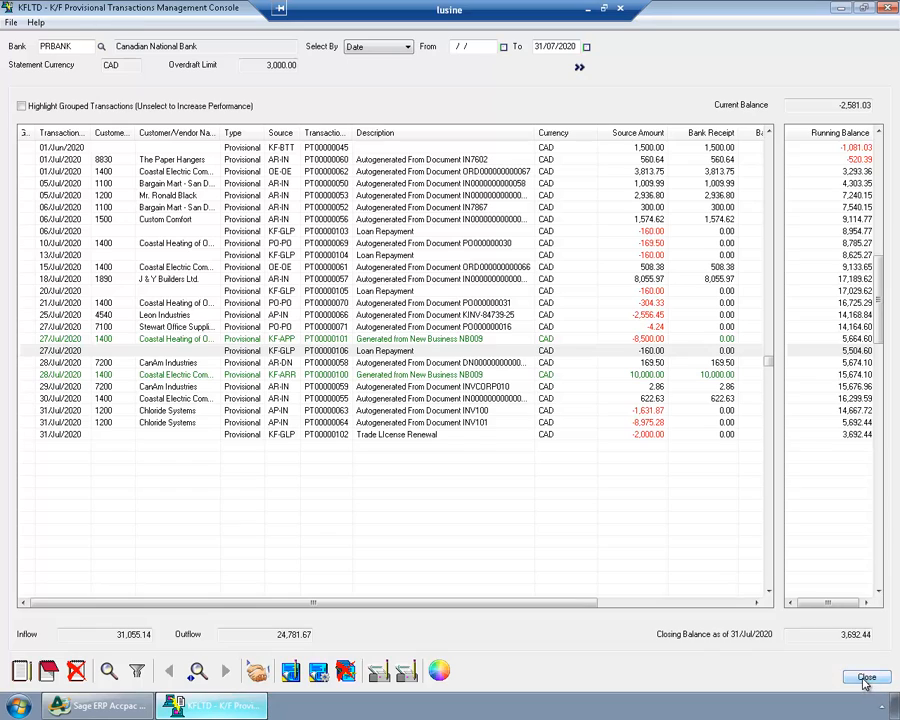
{"action": "left_click", "coordinate": [866, 678]}
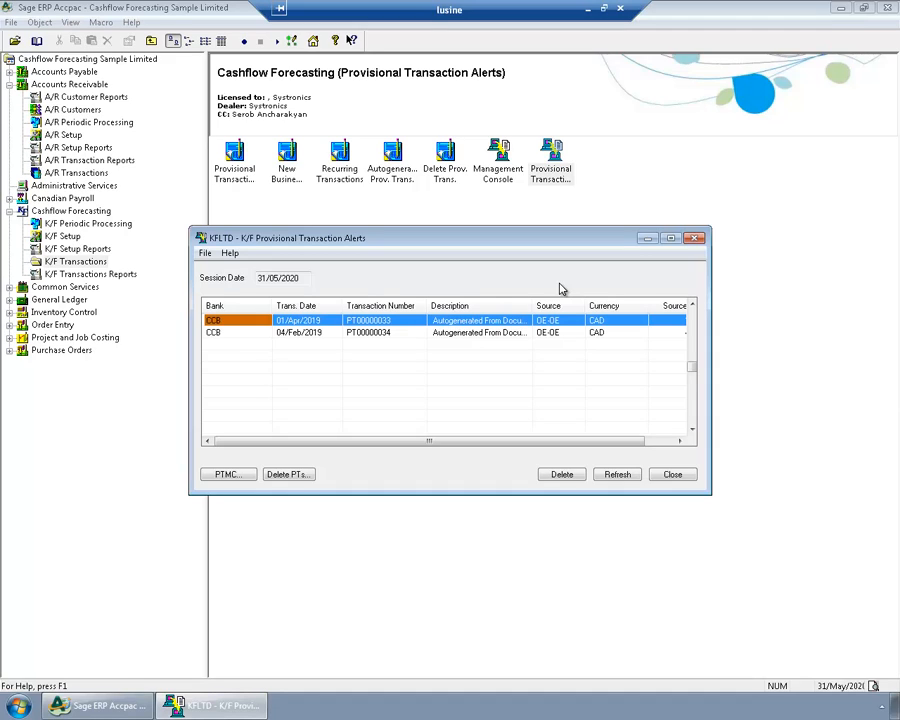
{"action": "mouse_move", "coordinate": [556, 272]}
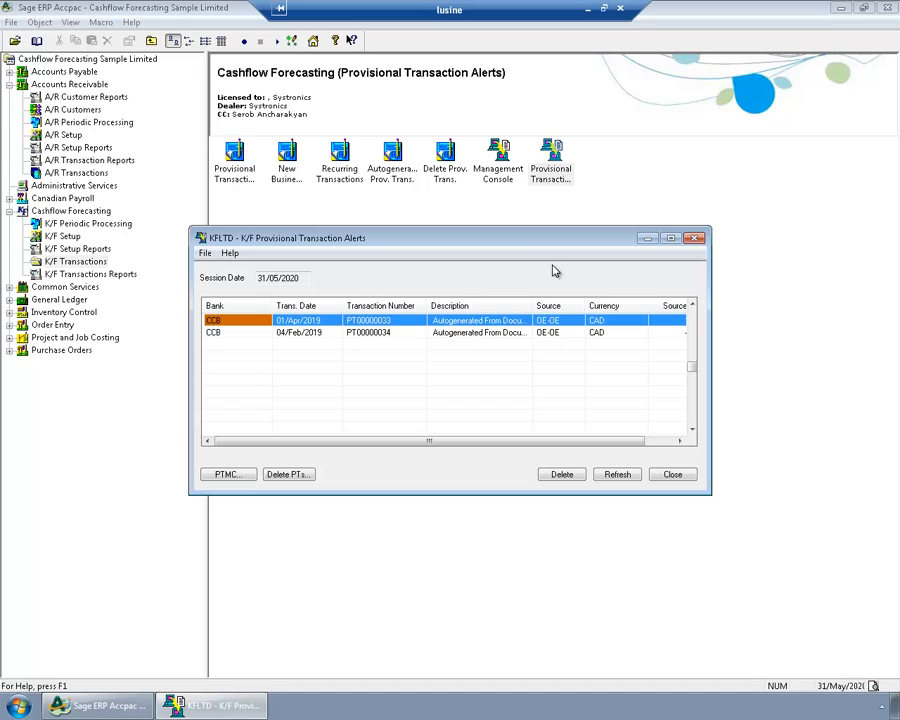
{"action": "mouse_move", "coordinate": [532, 388]}
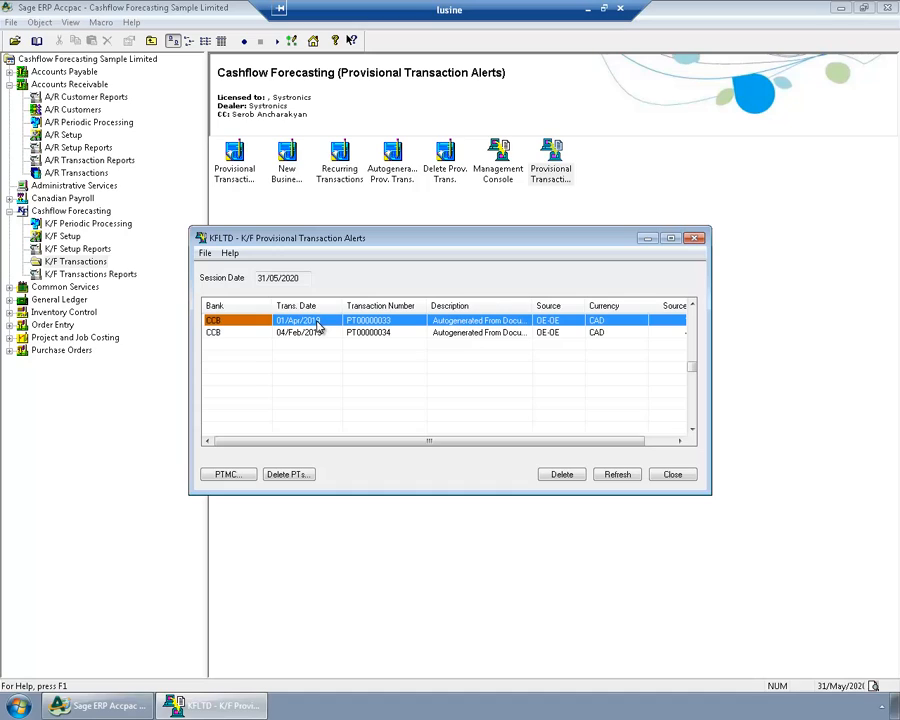
{"action": "mouse_move", "coordinate": [310, 360]}
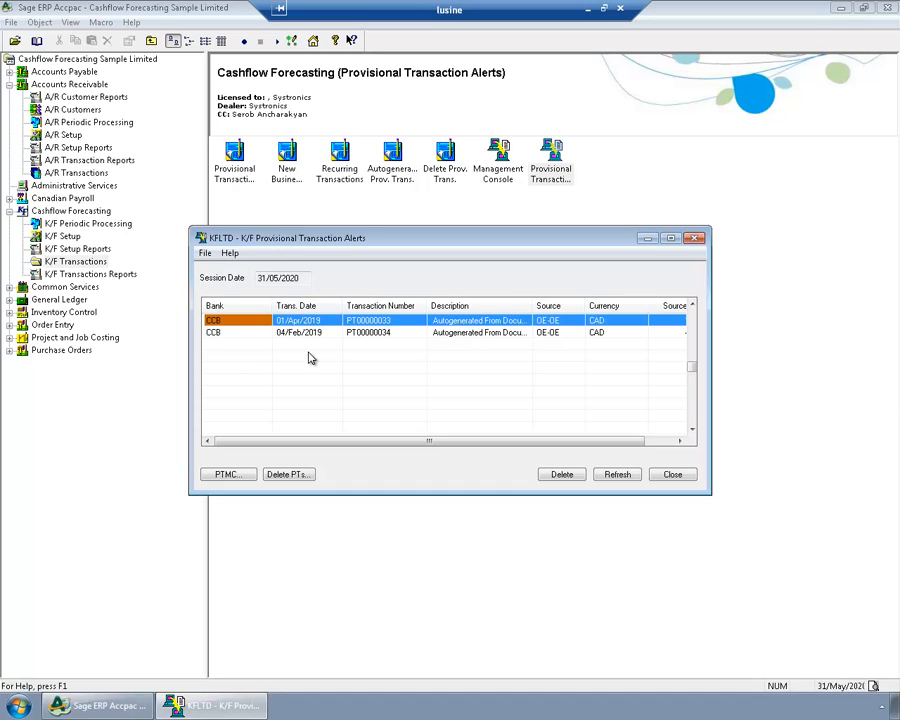
{"action": "mouse_move", "coordinate": [340, 344]}
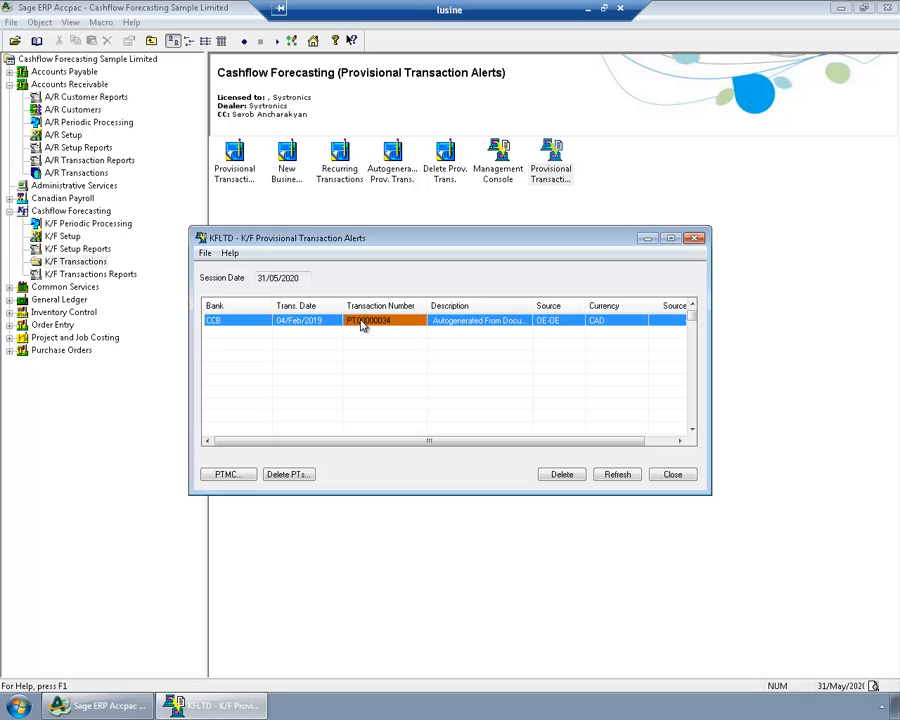
- Start converting CCB's overdue ACME Plumbing receipt PT00000034 (4,841.34) to a prepayment in a new batch
{"action": "double_click", "coordinate": [370, 320]}
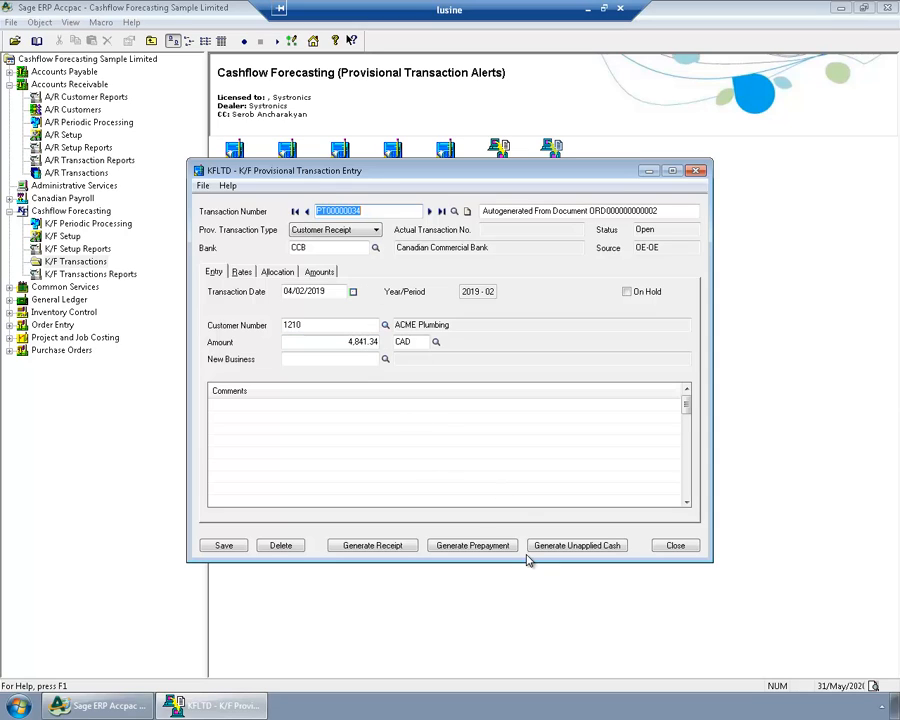
{"action": "left_click", "coordinate": [472, 544]}
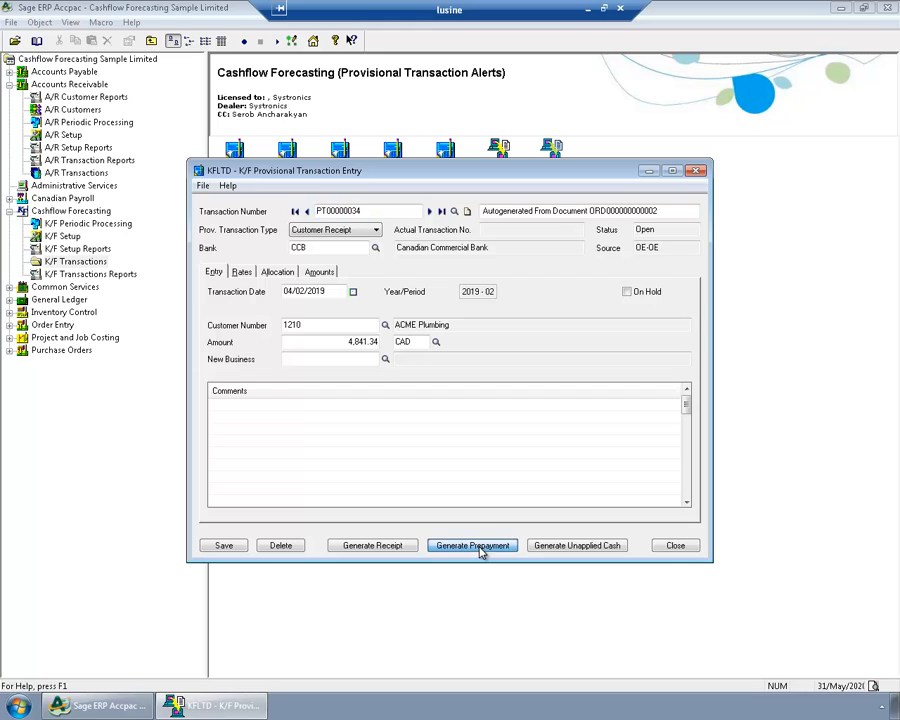
{"action": "left_click", "coordinate": [472, 544]}
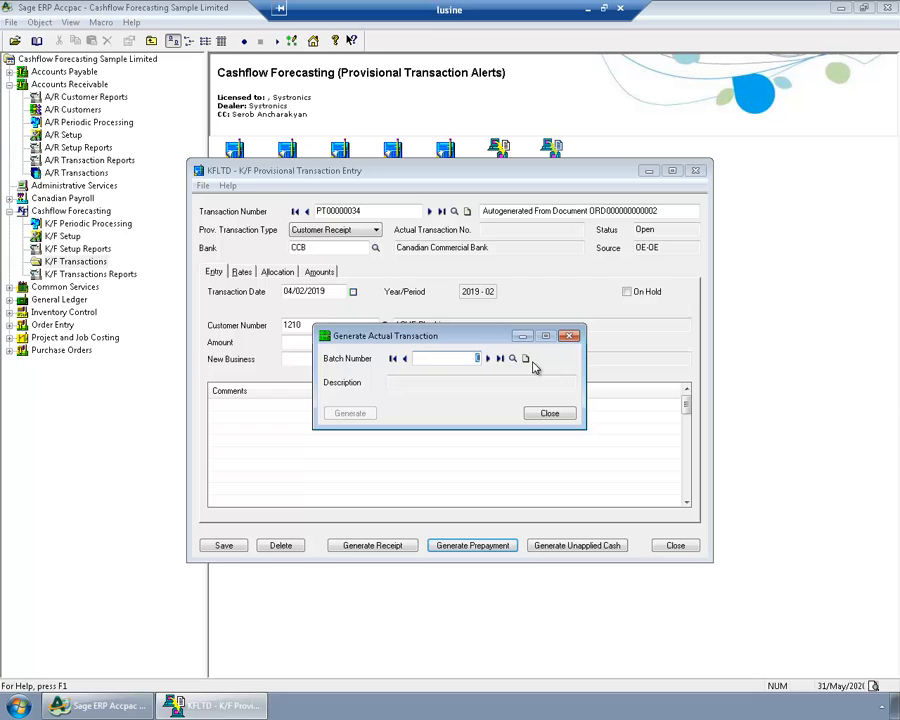
{"action": "left_click", "coordinate": [548, 412]}
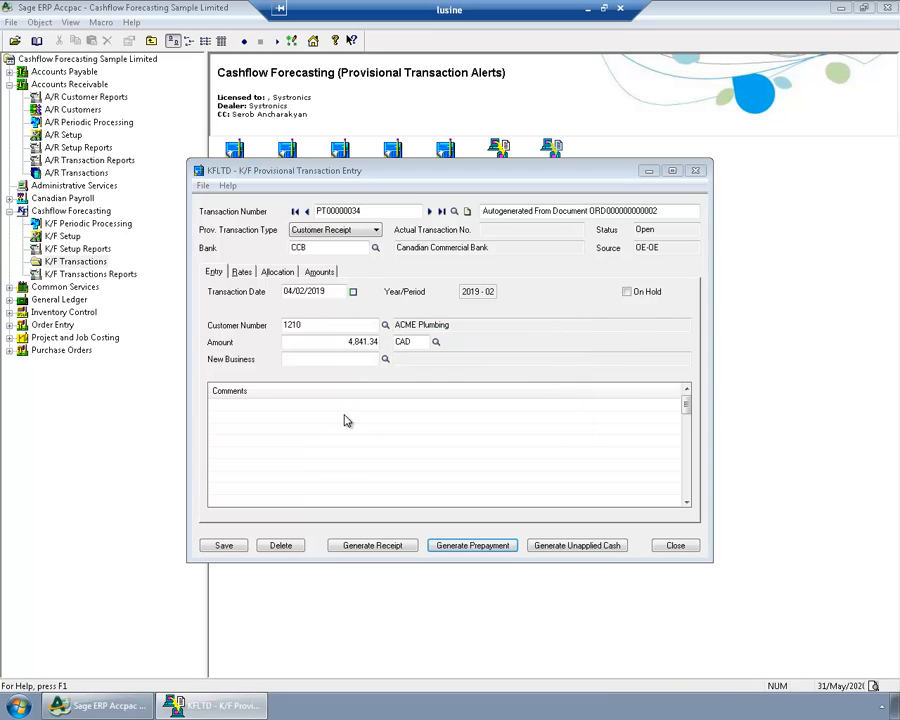
{"action": "mouse_move", "coordinate": [336, 336]}
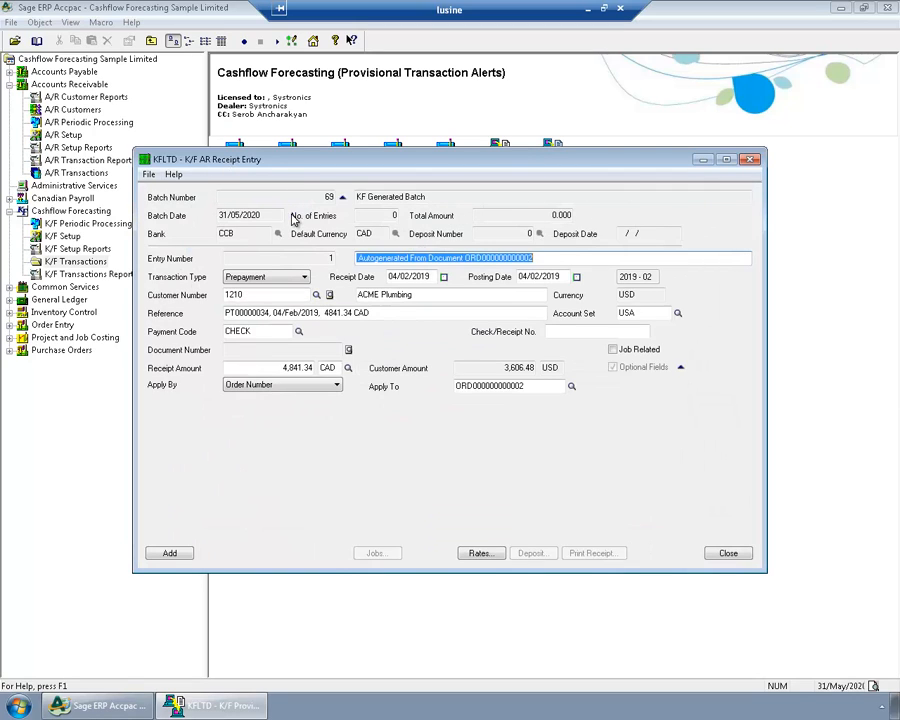
{"action": "mouse_move", "coordinate": [576, 388]}
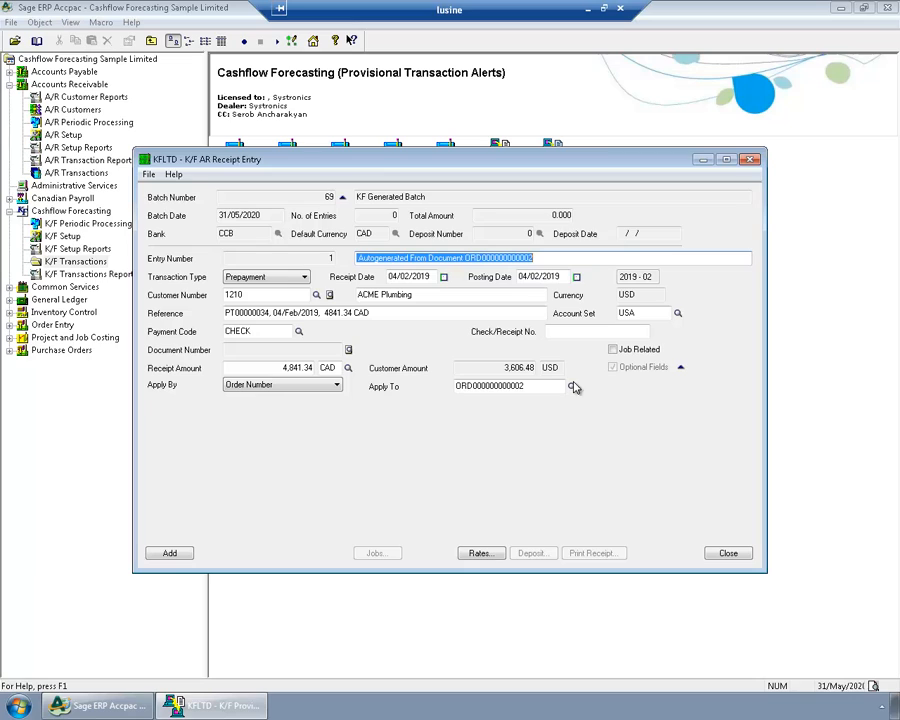
{"action": "mouse_move", "coordinate": [304, 532]}
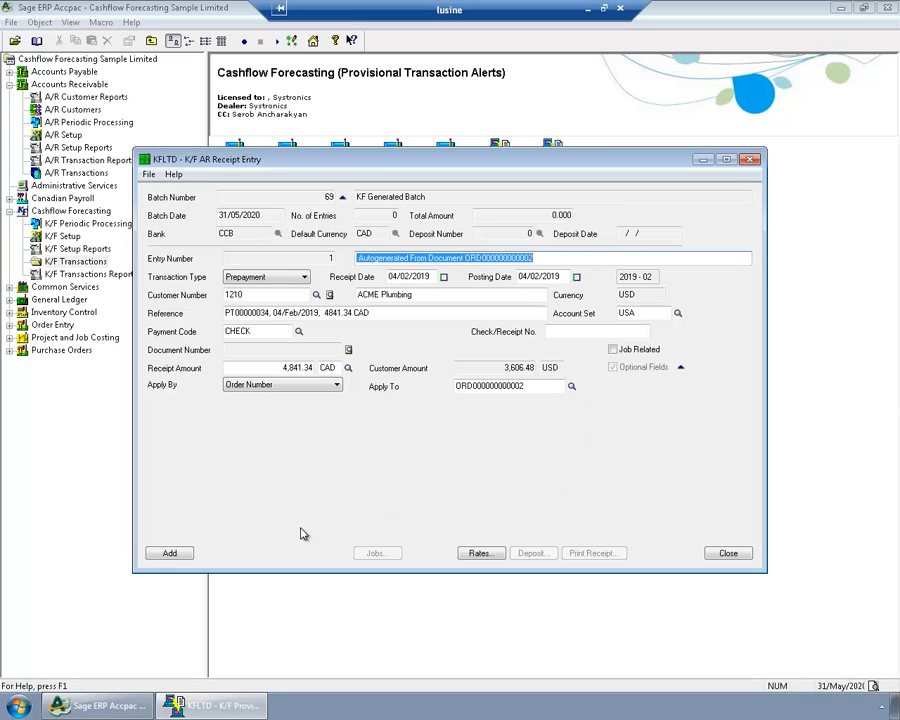
- Add the 4,841.34 prepayment receipt to A/R batch 69 and close the completed provisional transaction
{"action": "left_click", "coordinate": [168, 552]}
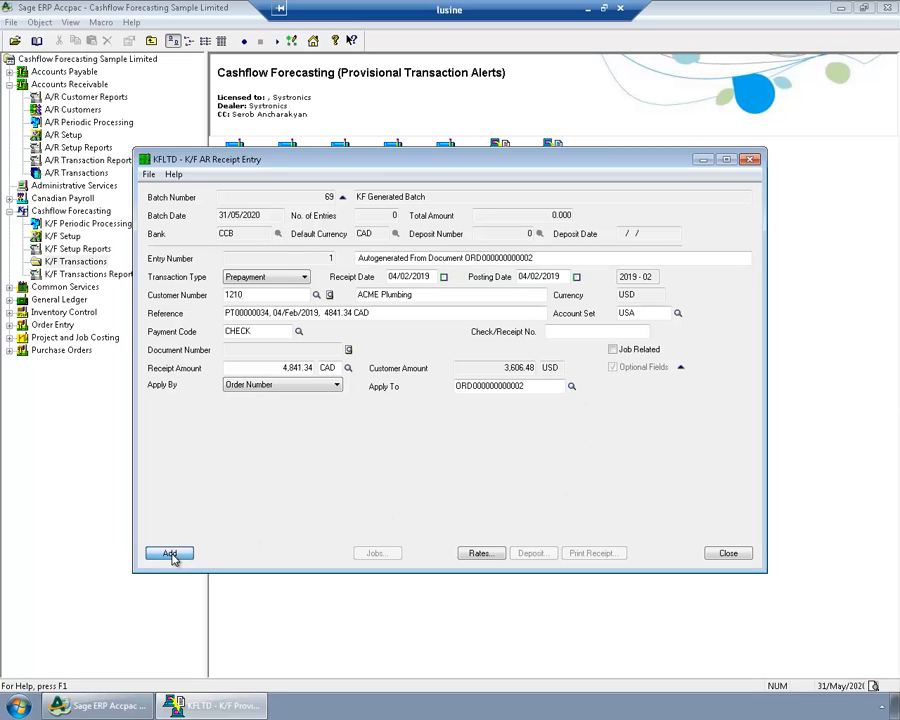
{"action": "left_click", "coordinate": [168, 552]}
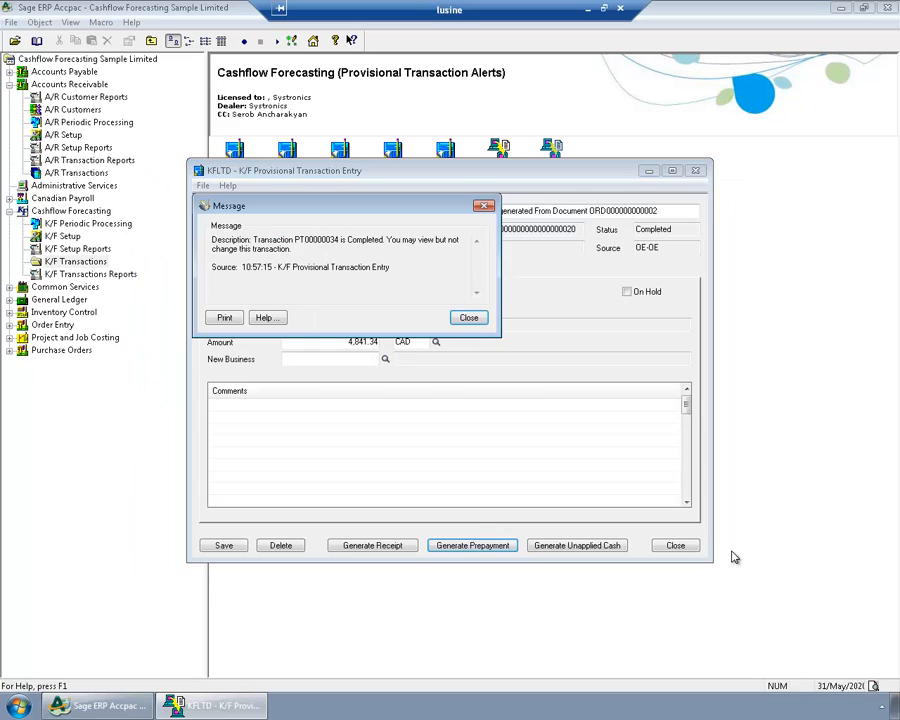
{"action": "left_click", "coordinate": [468, 316]}
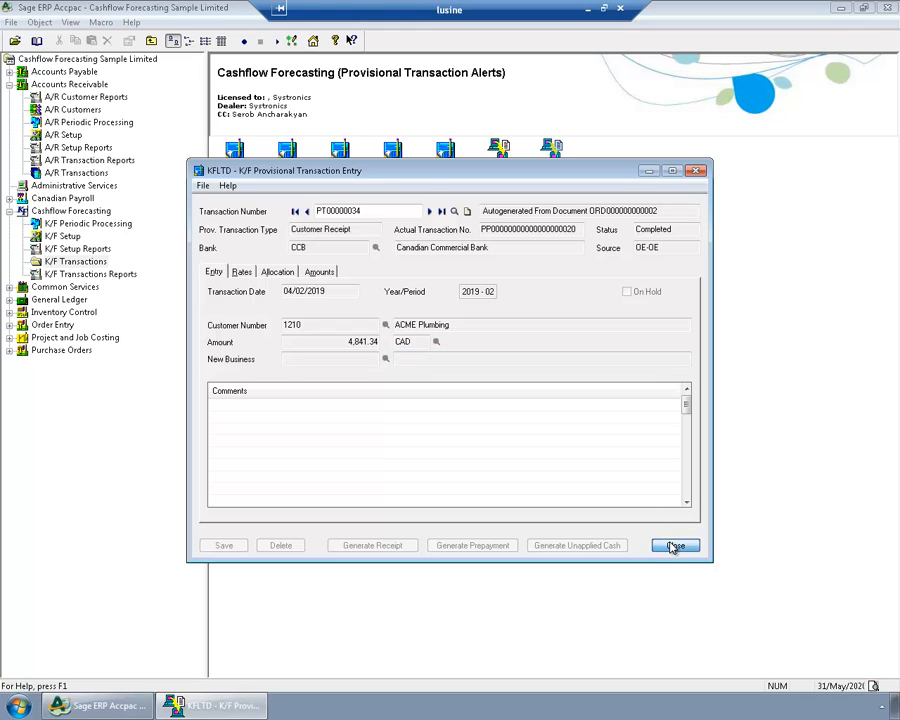
{"action": "left_click", "coordinate": [676, 544]}
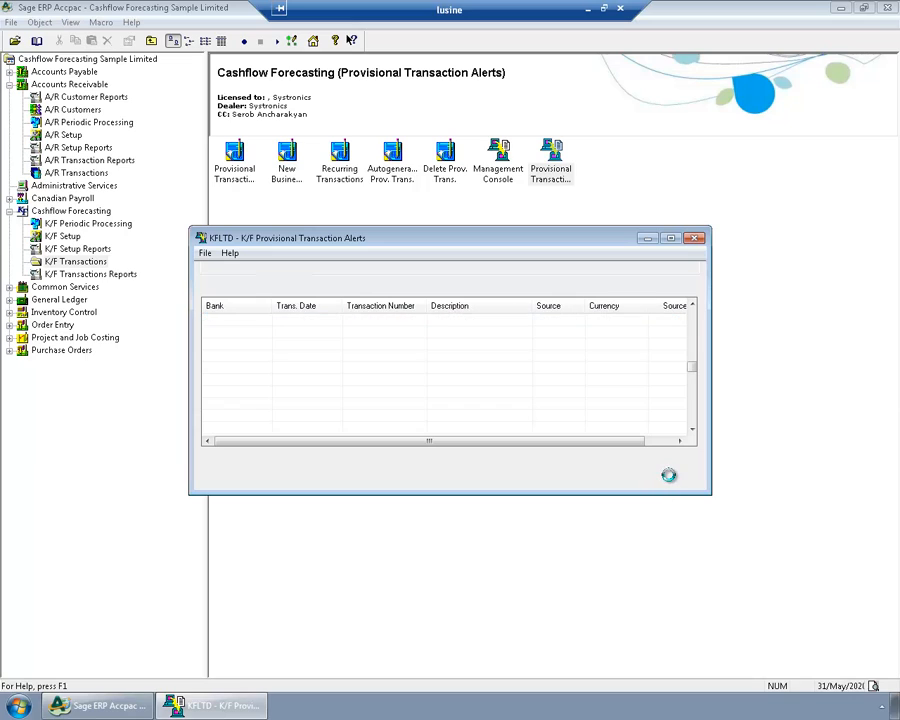